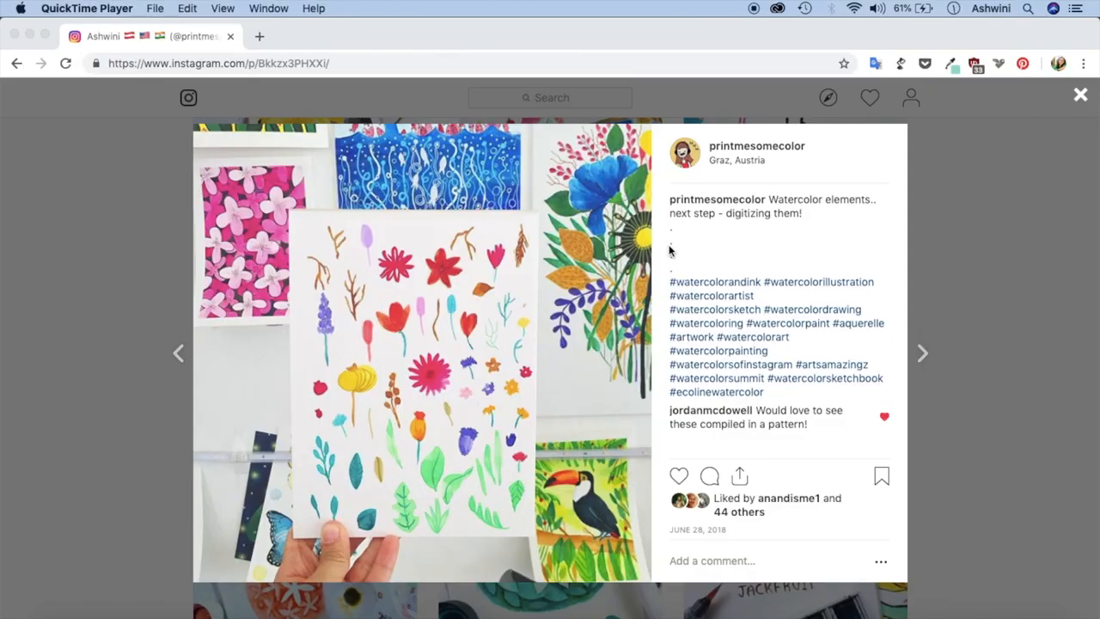
mouse_move(598, 336)
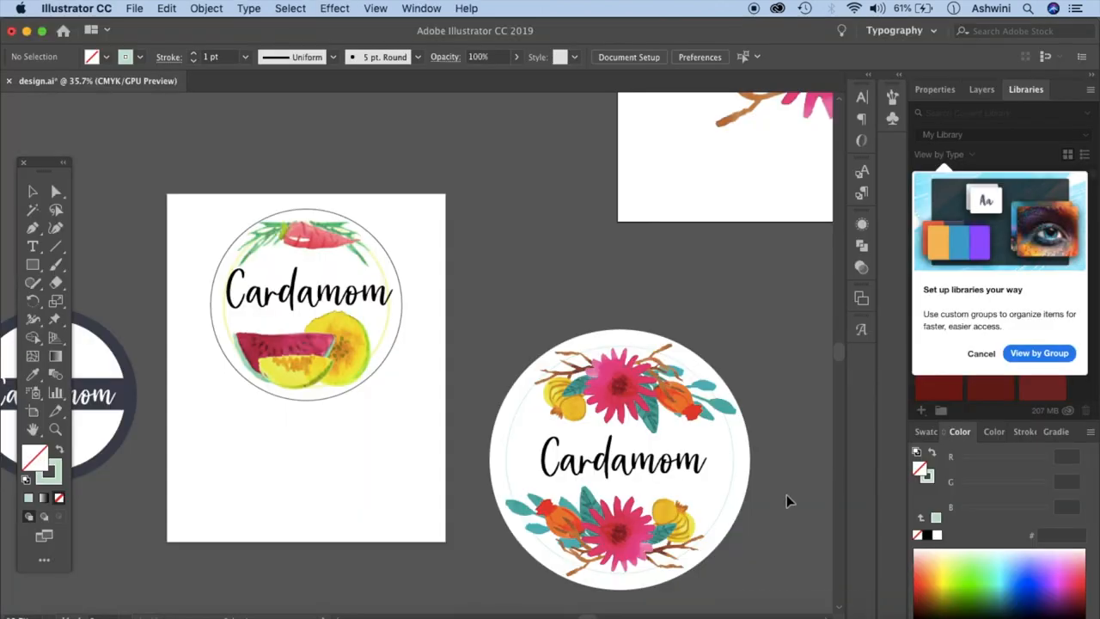
Close the post overlay and scroll through the profile grid of watercolor work.
left_click(618, 525)
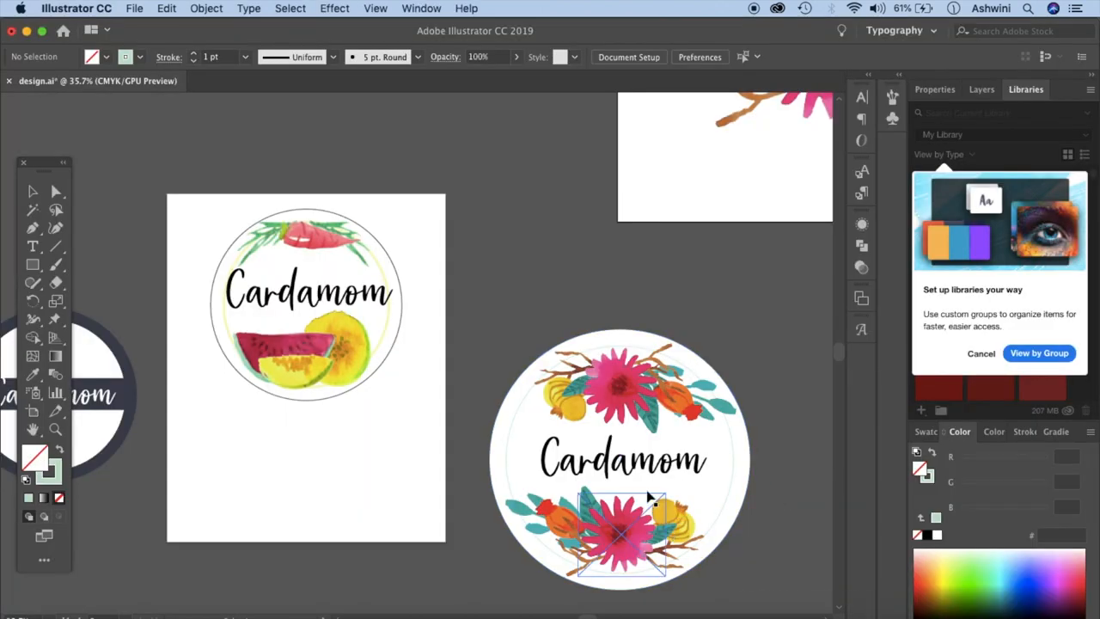
left_click(774, 502)
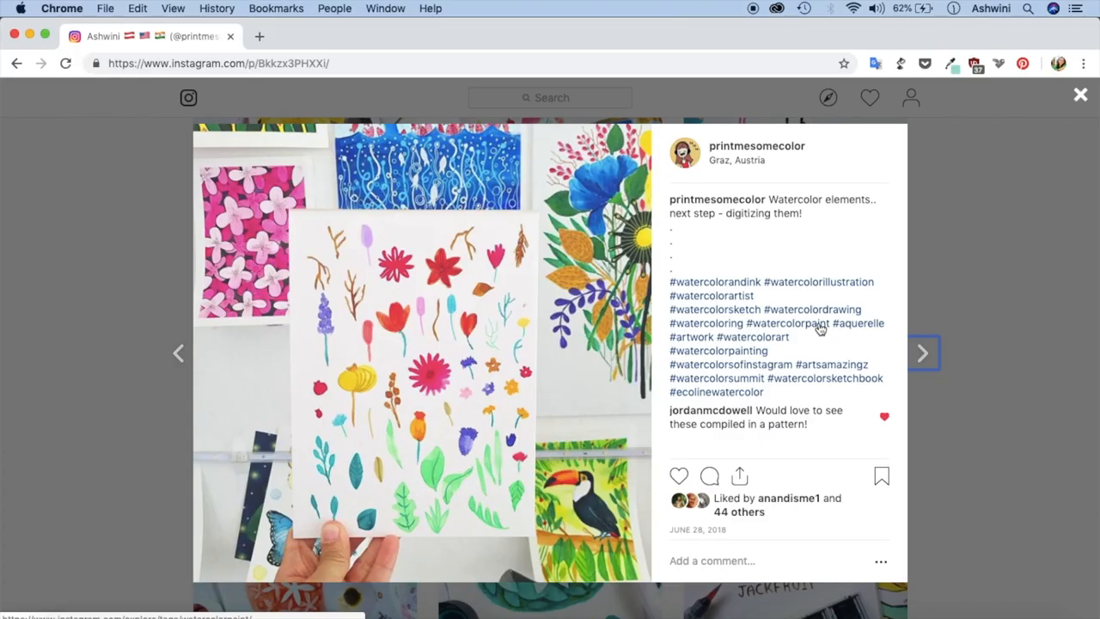
mouse_move(789, 165)
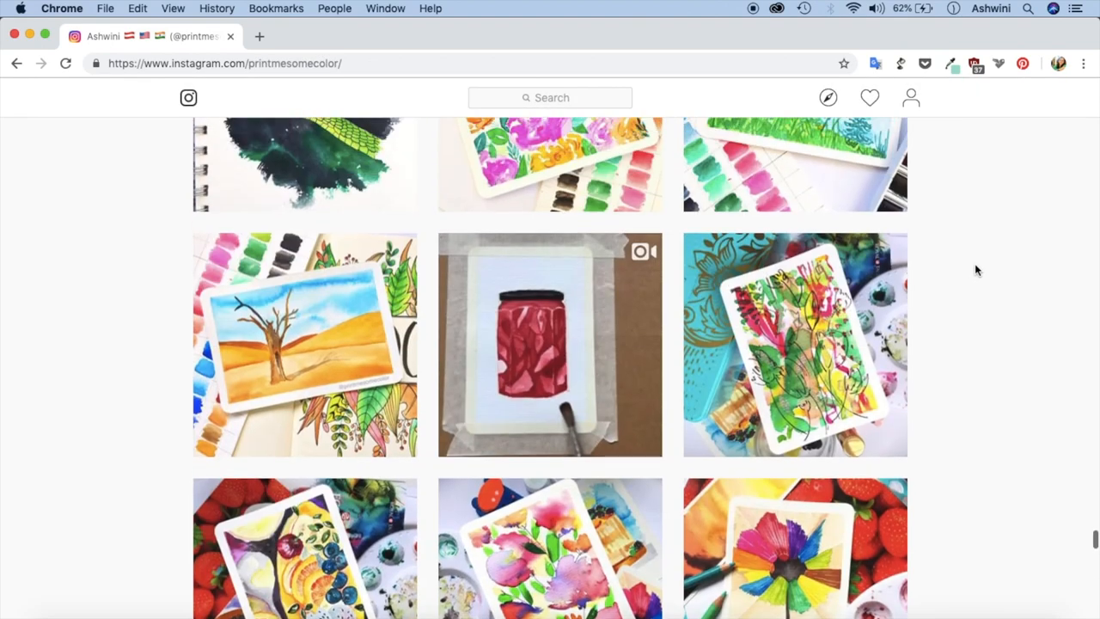
scroll("down", 3)
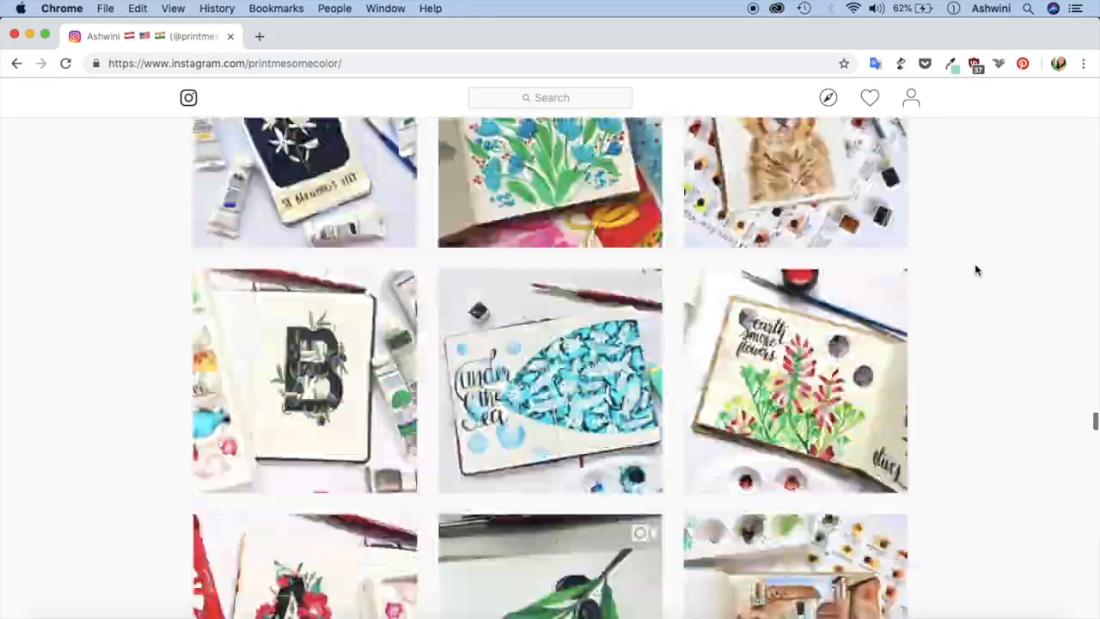
scroll("down", 3)
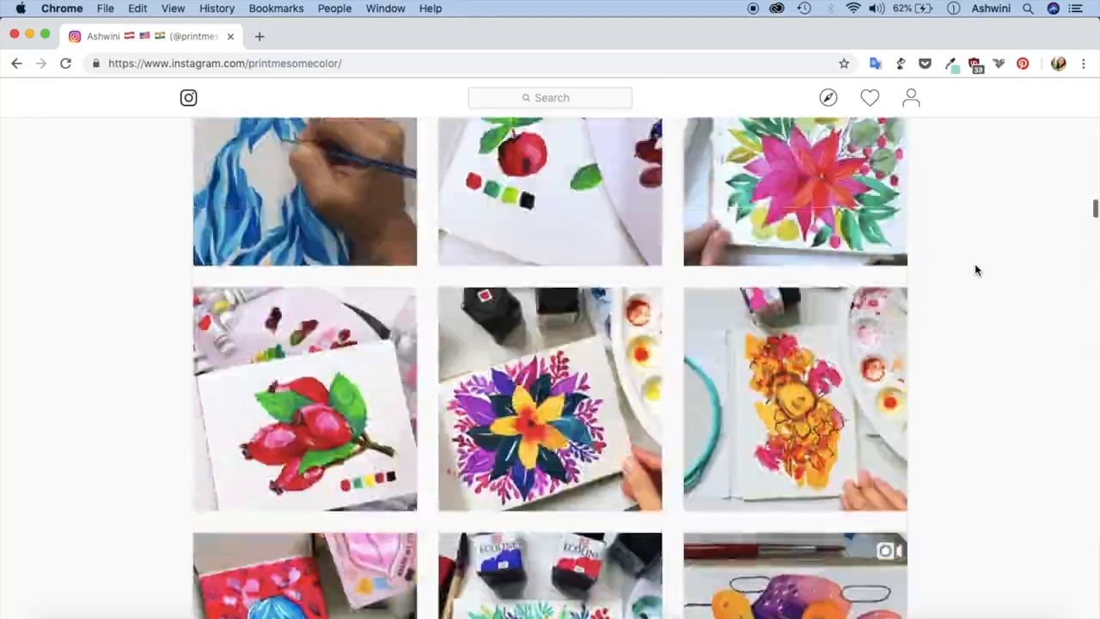
scroll("up", 3)
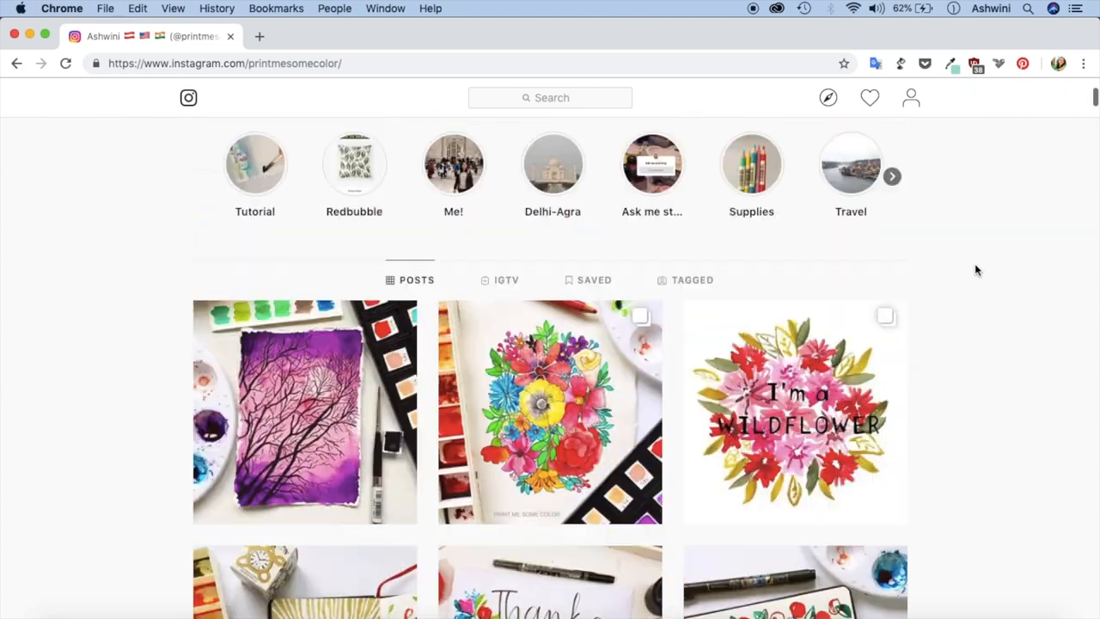
scroll("down", 3)
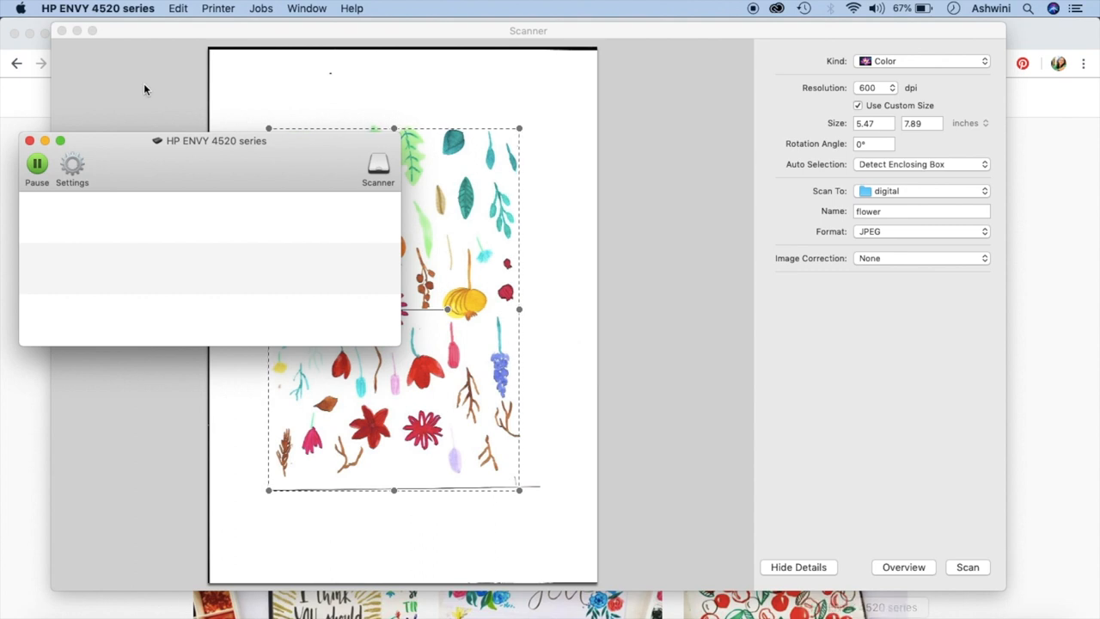
mouse_move(694, 329)
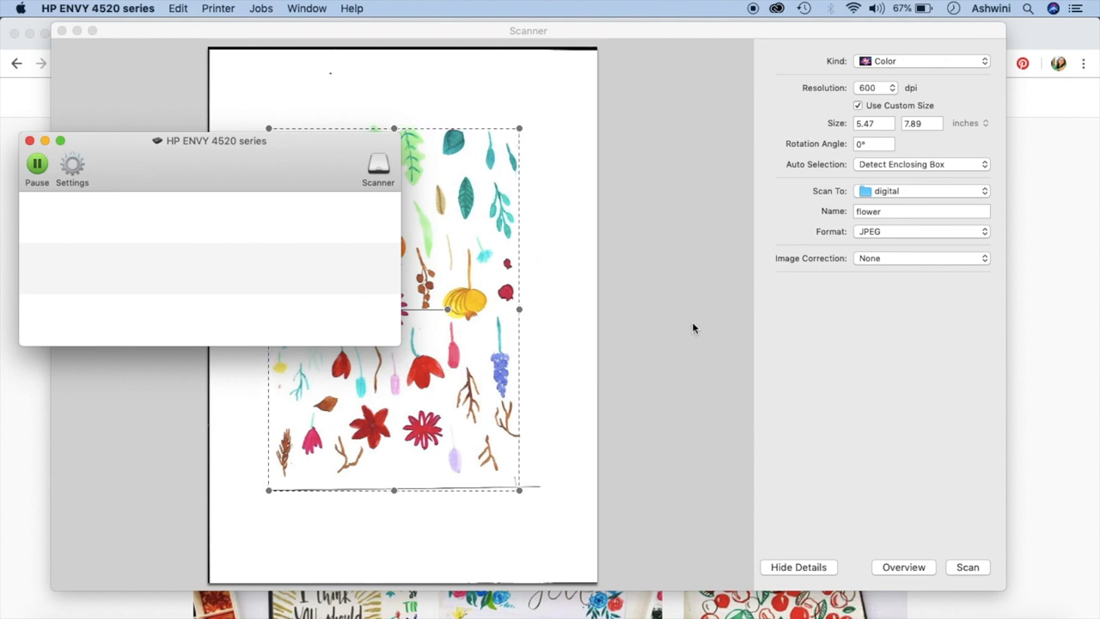
mouse_move(727, 347)
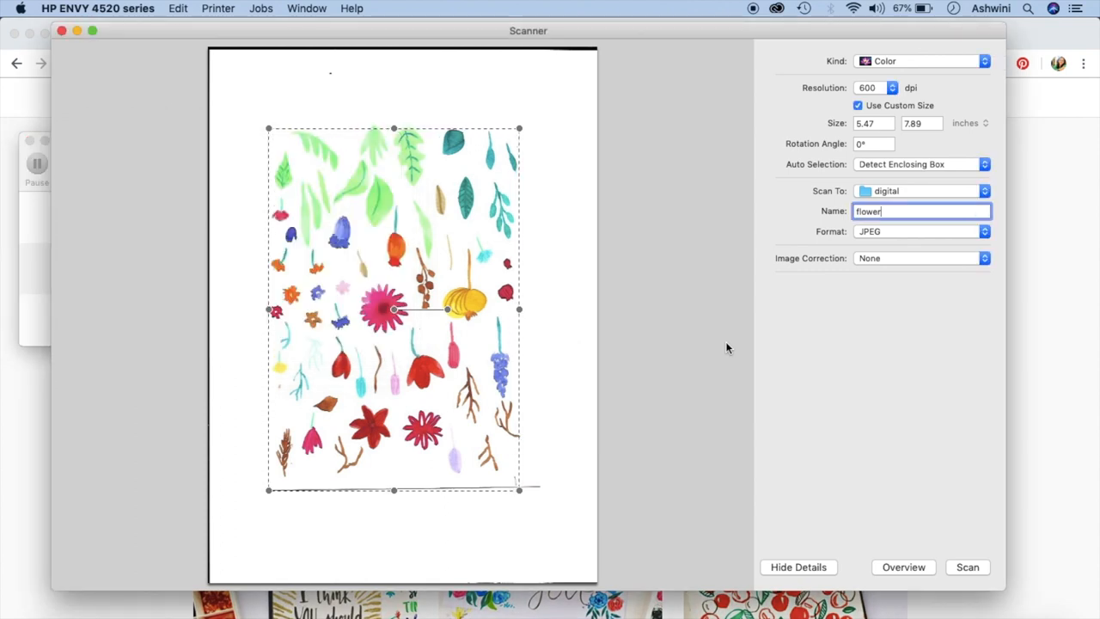
mouse_move(877, 371)
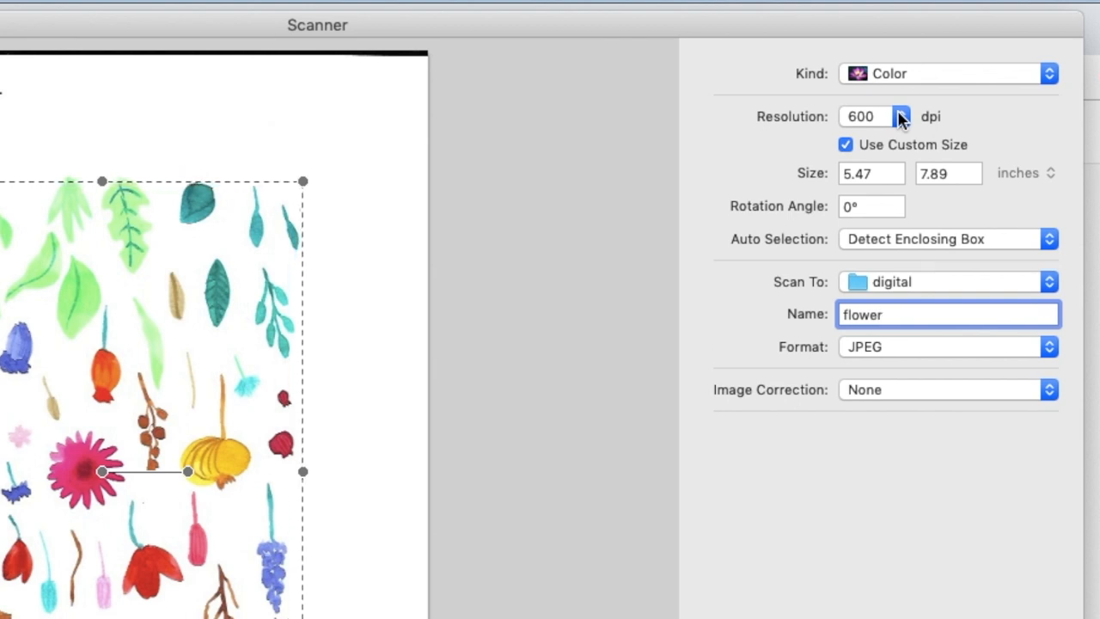
Review the scan resolution choices and keep 600 dpi colour JPEG named flower.
left_click(945, 312)
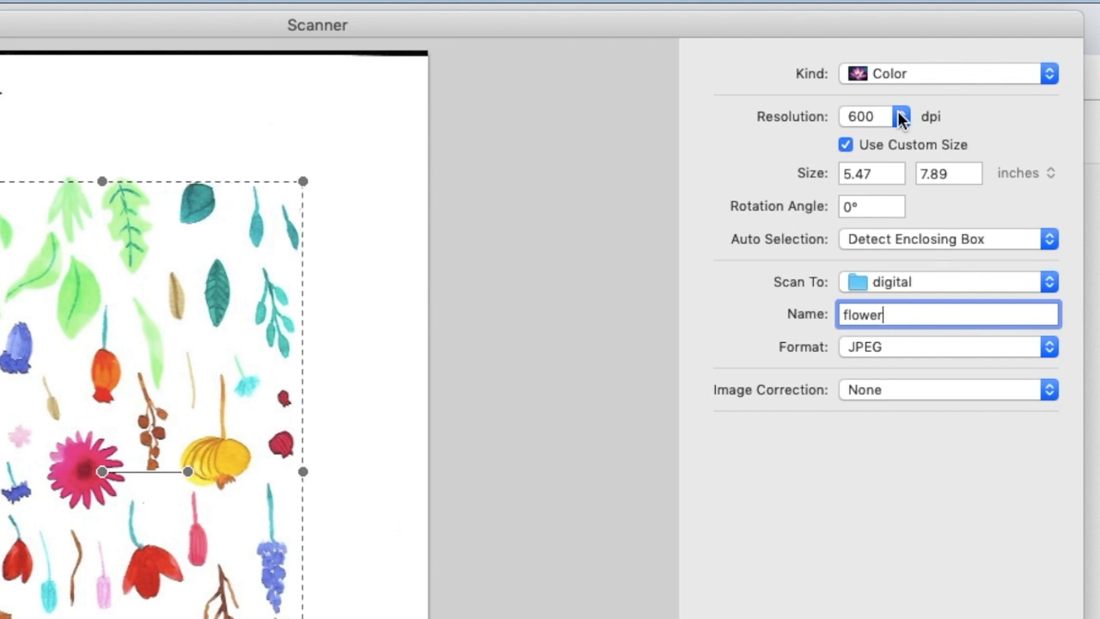
left_click(902, 117)
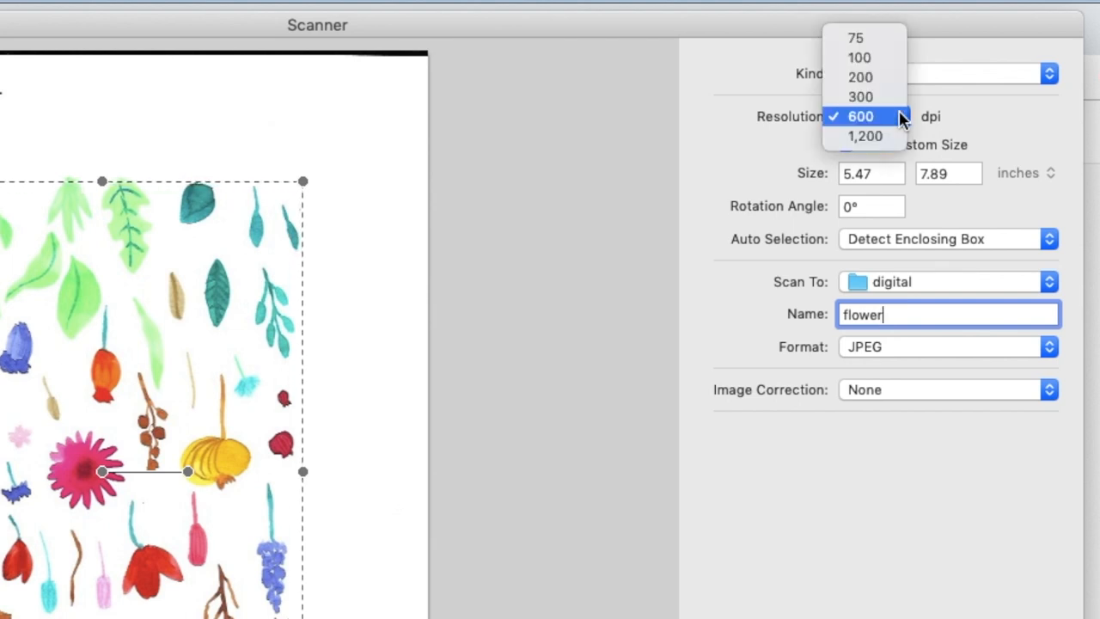
mouse_move(866, 136)
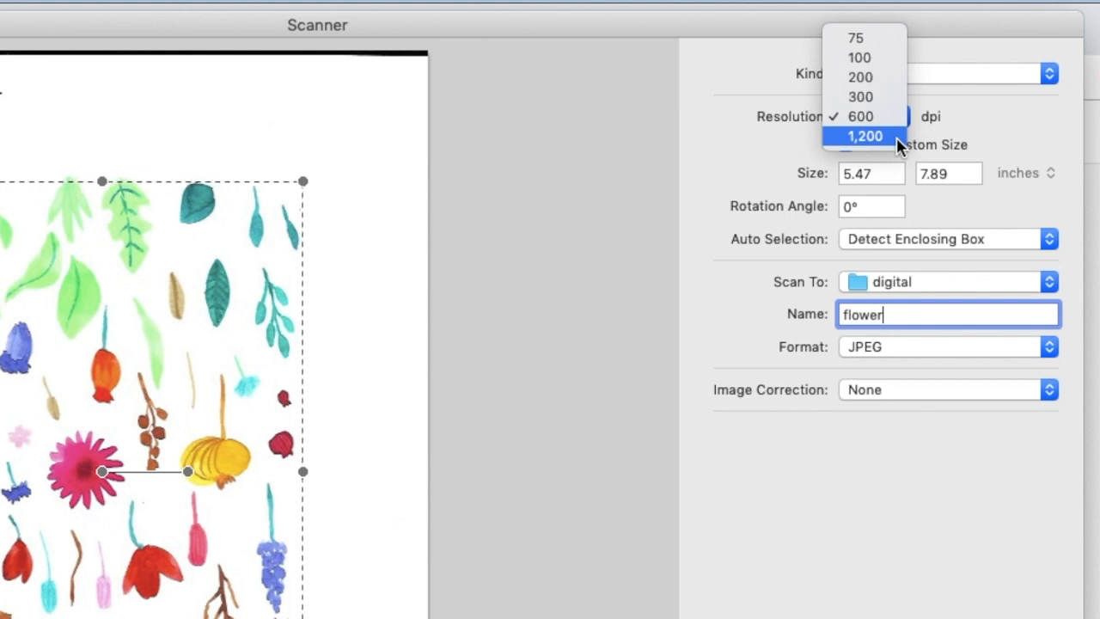
left_click(860, 117)
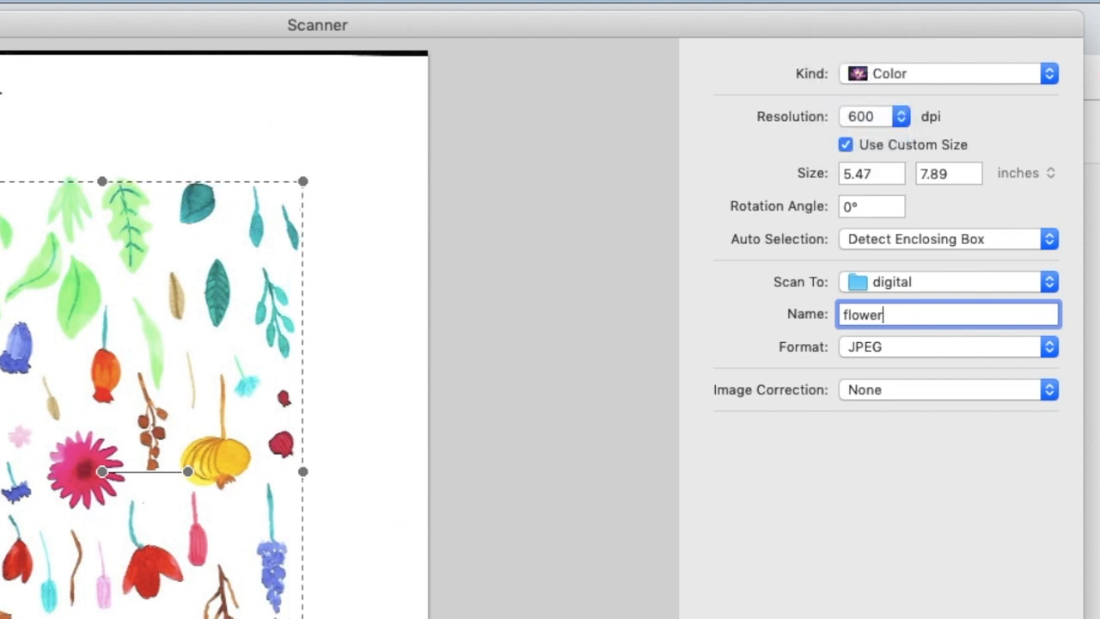
left_click(873, 117)
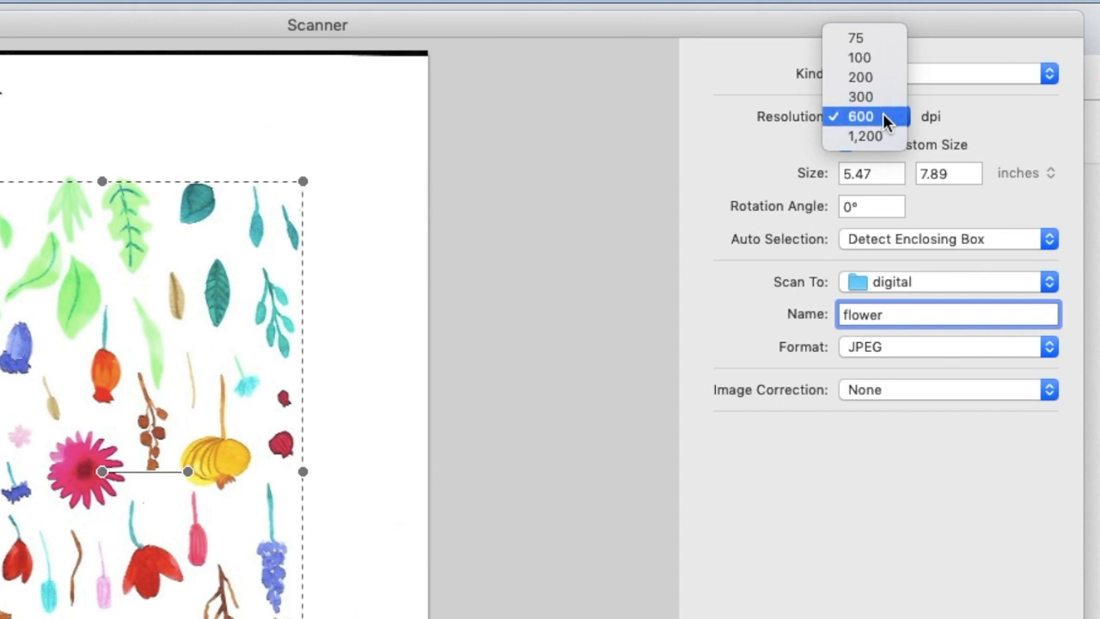
left_click(859, 117)
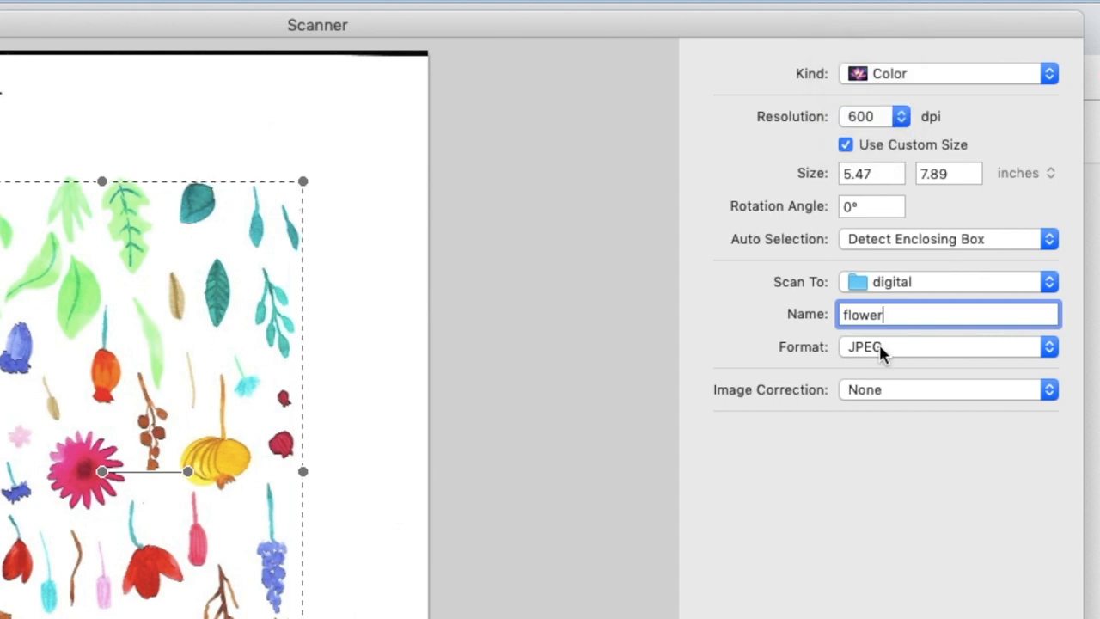
mouse_move(891, 388)
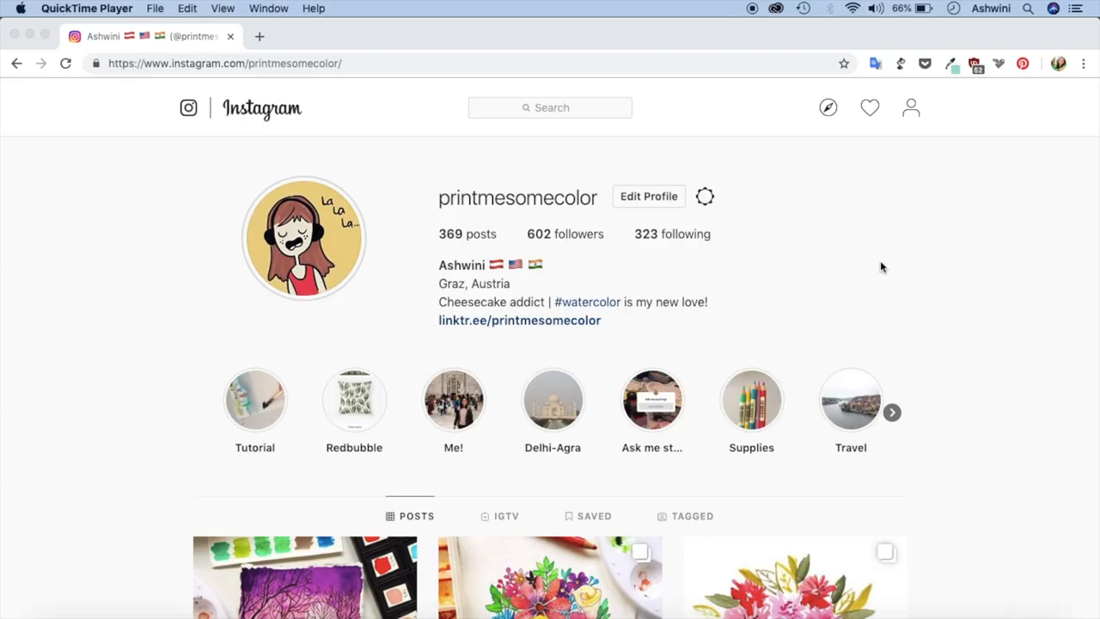
mouse_move(753, 299)
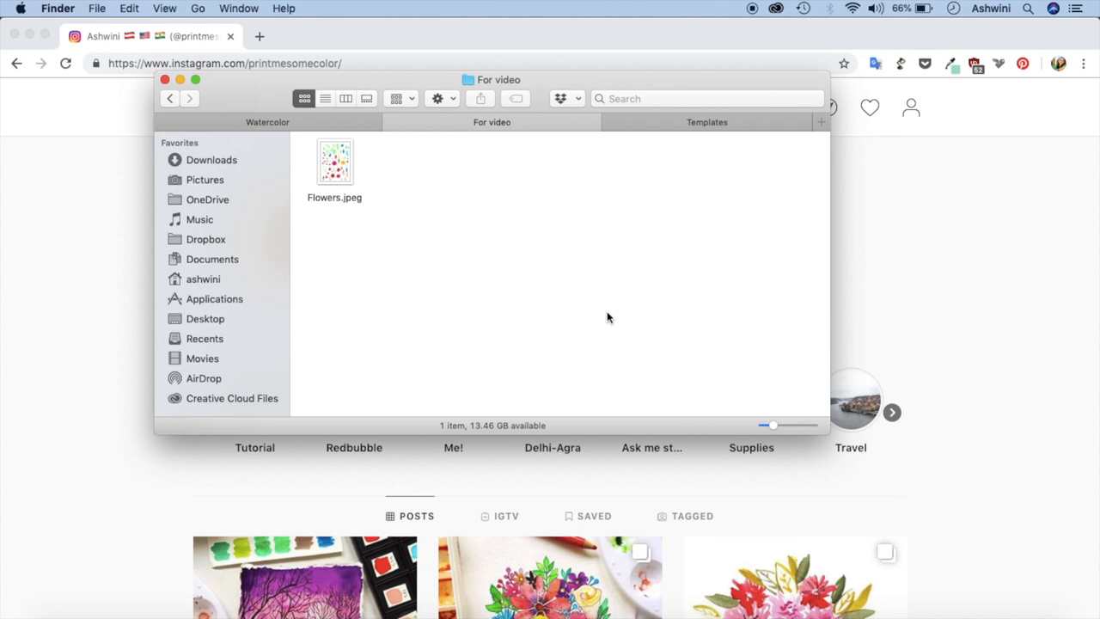
Open Flowers.jpeg from the For video folder with Adobe Photoshop CC 2019.
right_click(333, 162)
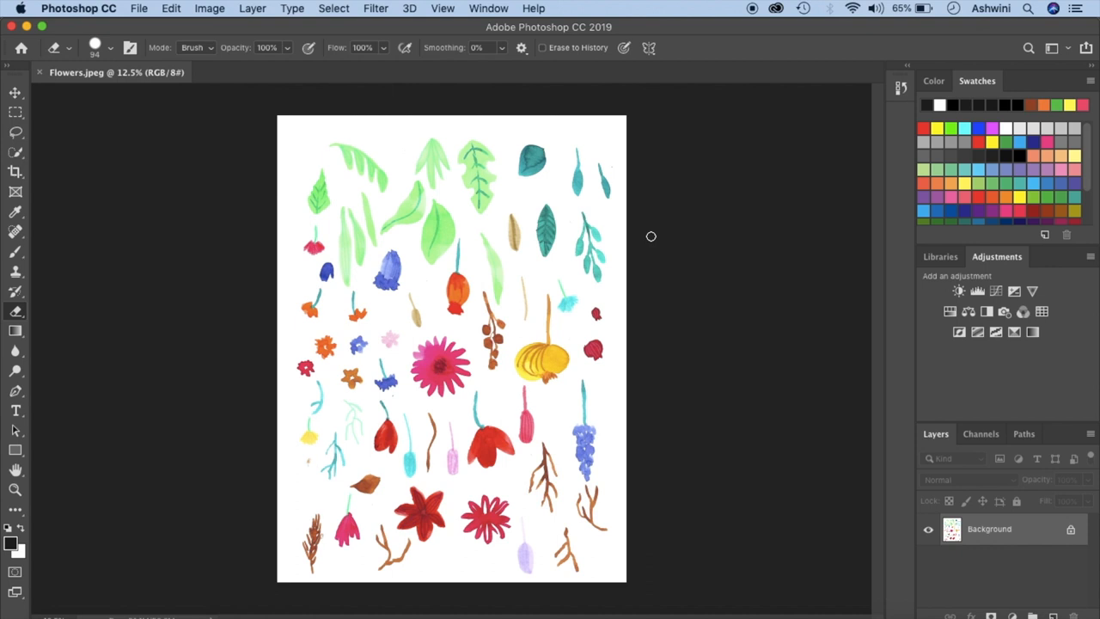
mouse_move(705, 289)
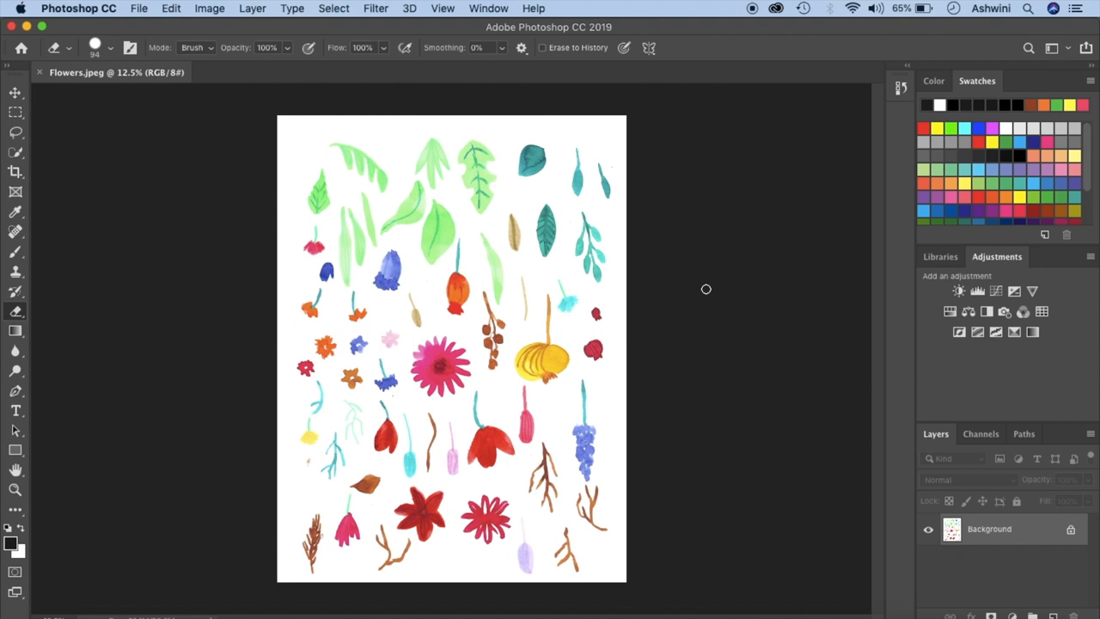
In Image Size, double the width with 3652*2 to 7304 × 9776 px at 300 ppi and apply.
left_click(210, 7)
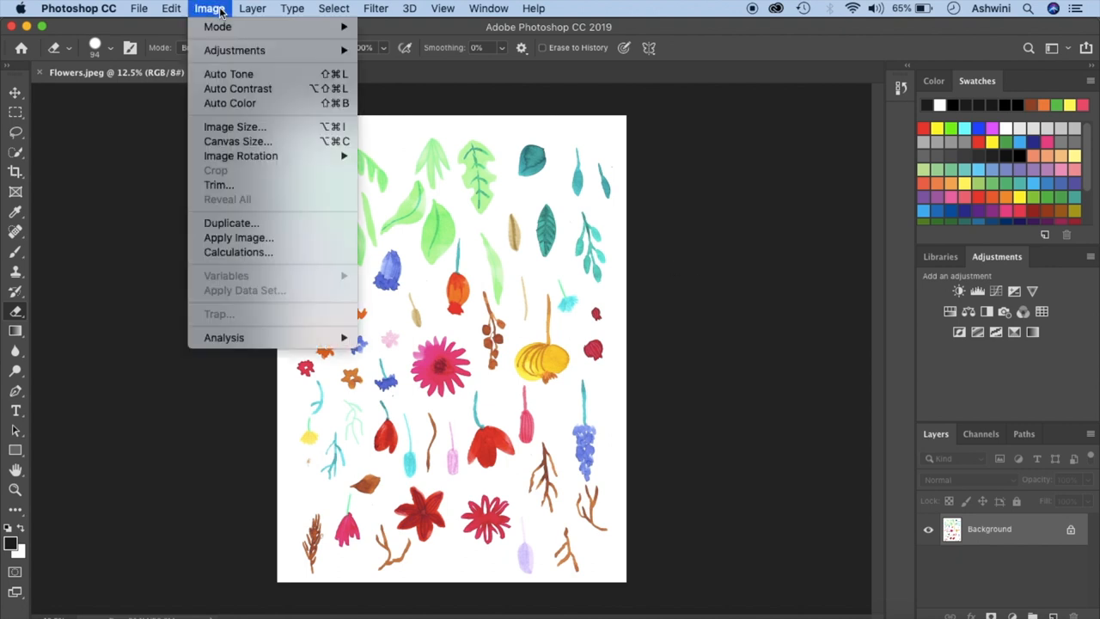
mouse_move(234, 127)
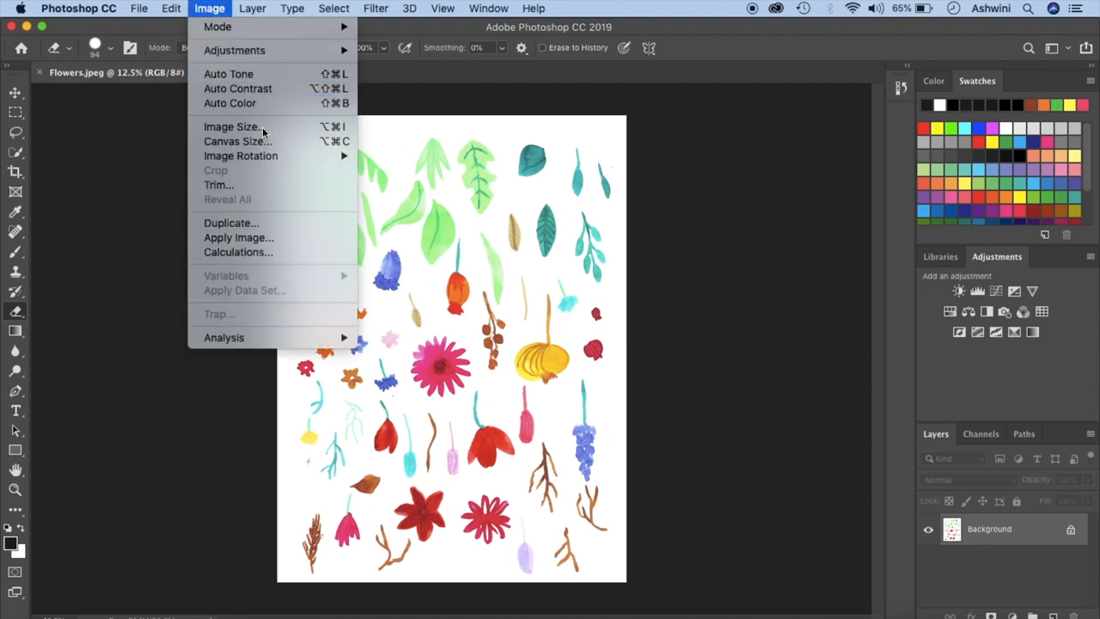
left_click(230, 127)
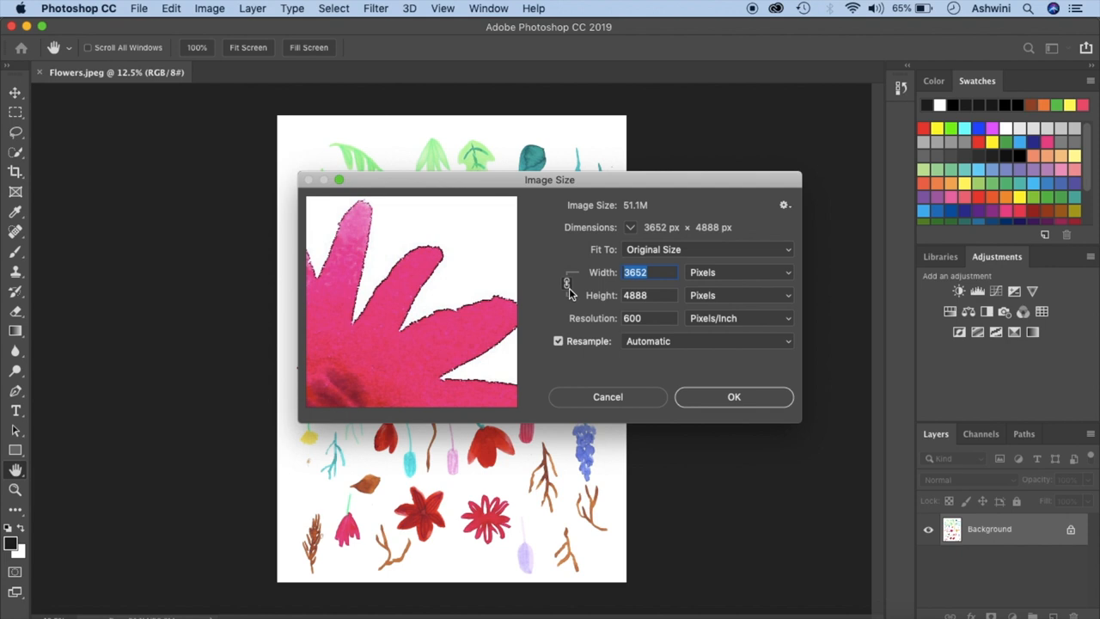
mouse_move(567, 284)
type("3652")
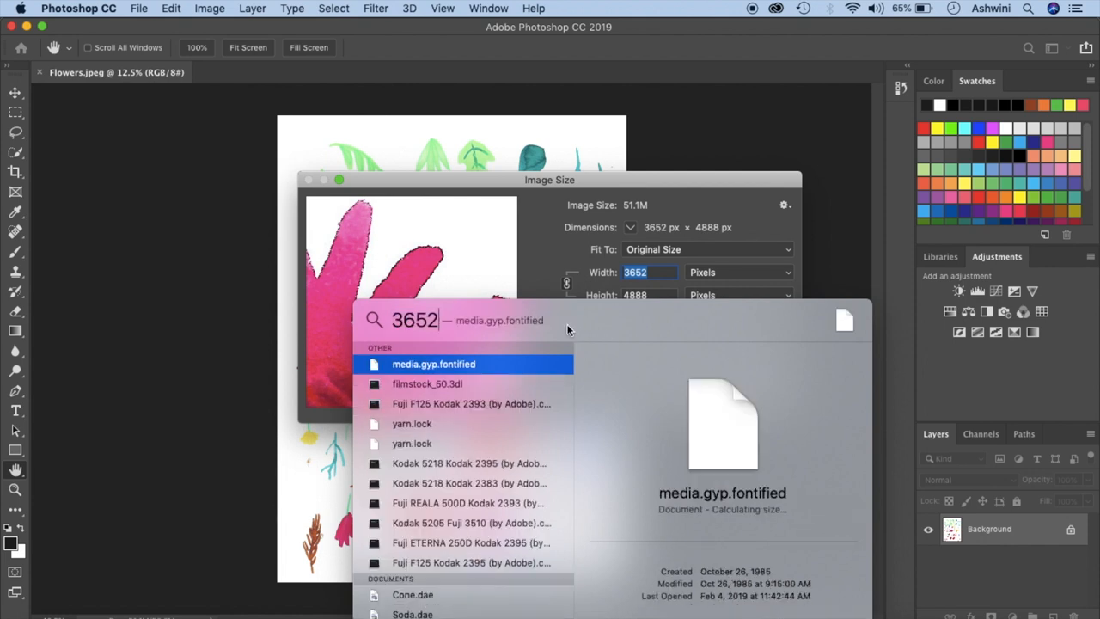
type("*2")
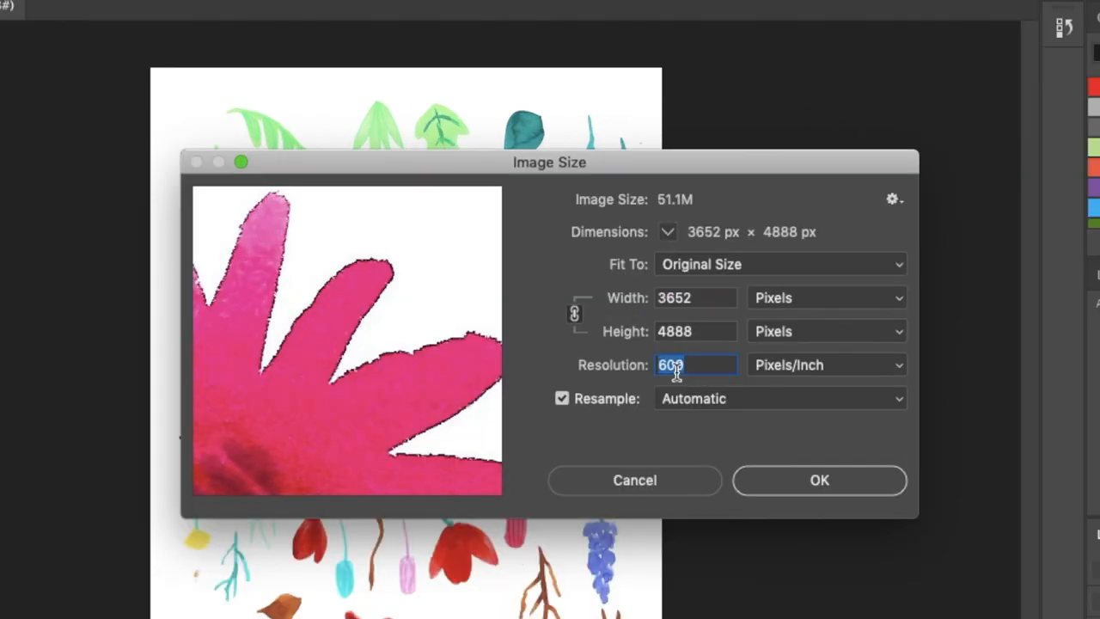
type("300")
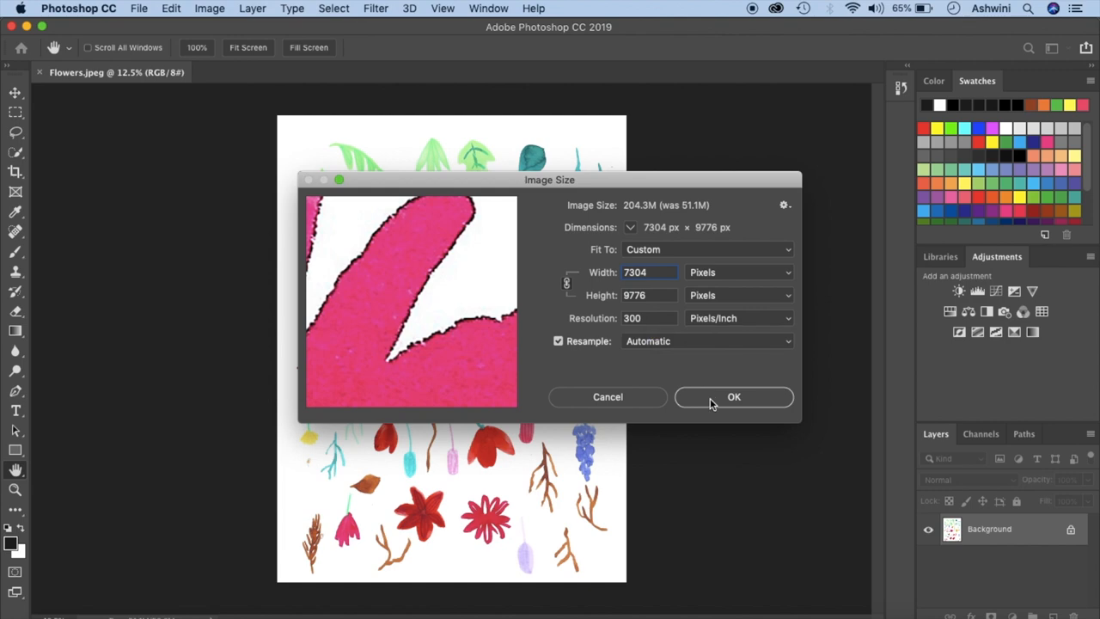
left_click(734, 396)
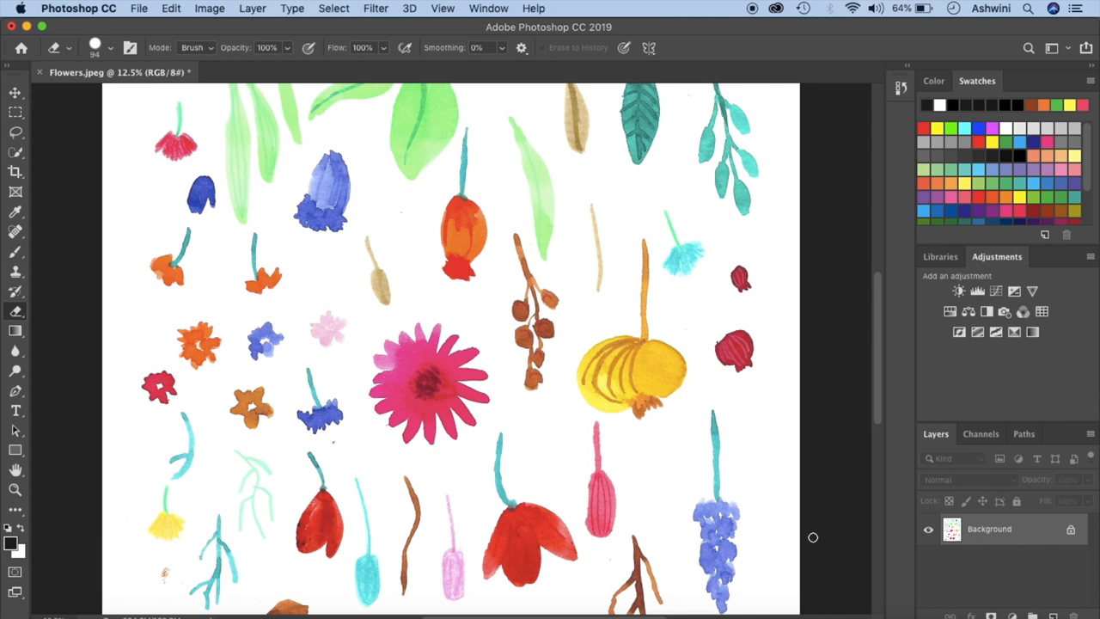
mouse_move(137, 7)
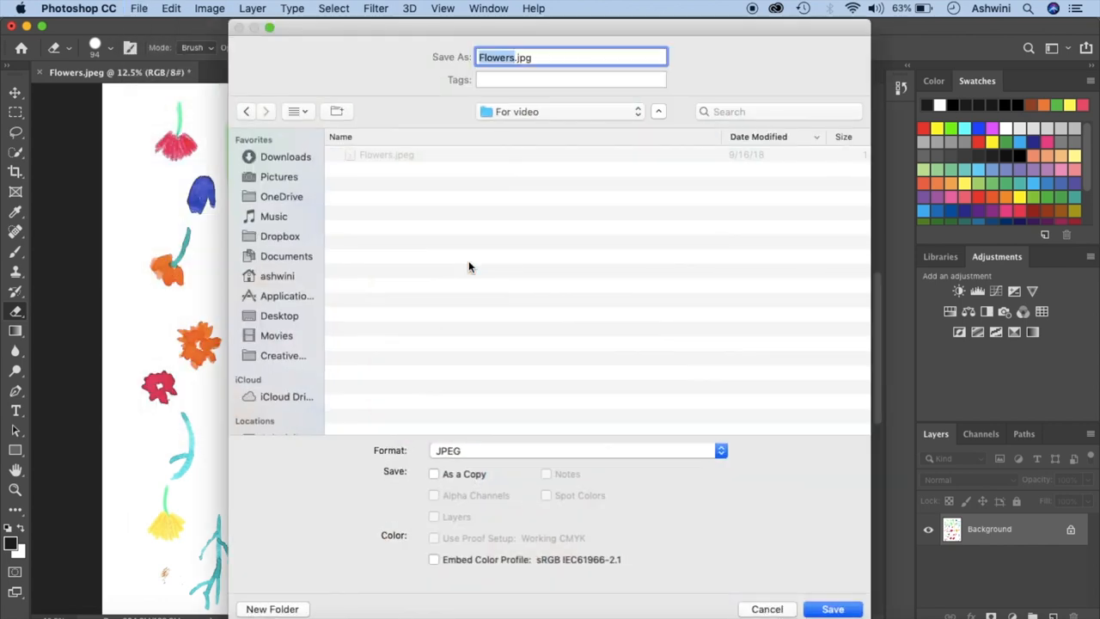
mouse_move(550, 436)
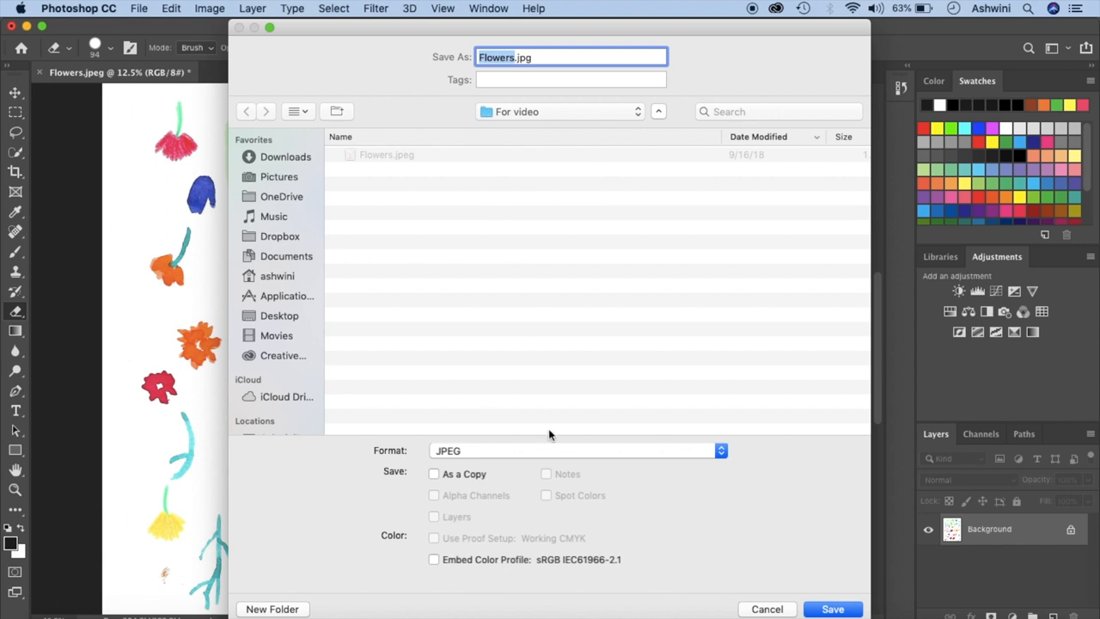
Change the Save As format from JPEG to Photoshop and save as Flowers.psd.
left_click(575, 450)
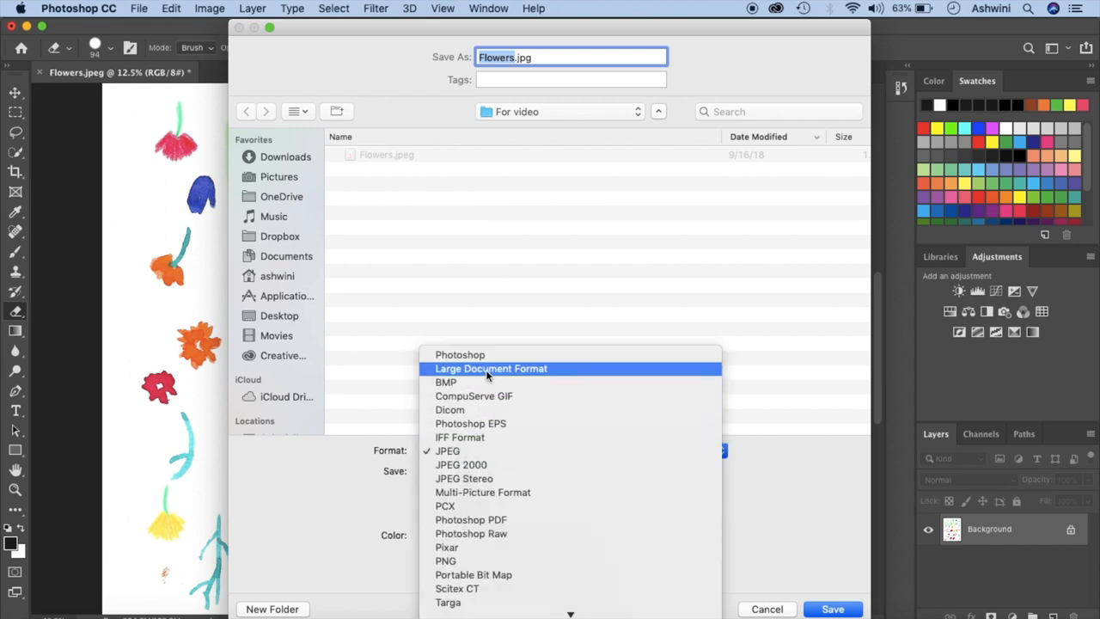
left_click(461, 354)
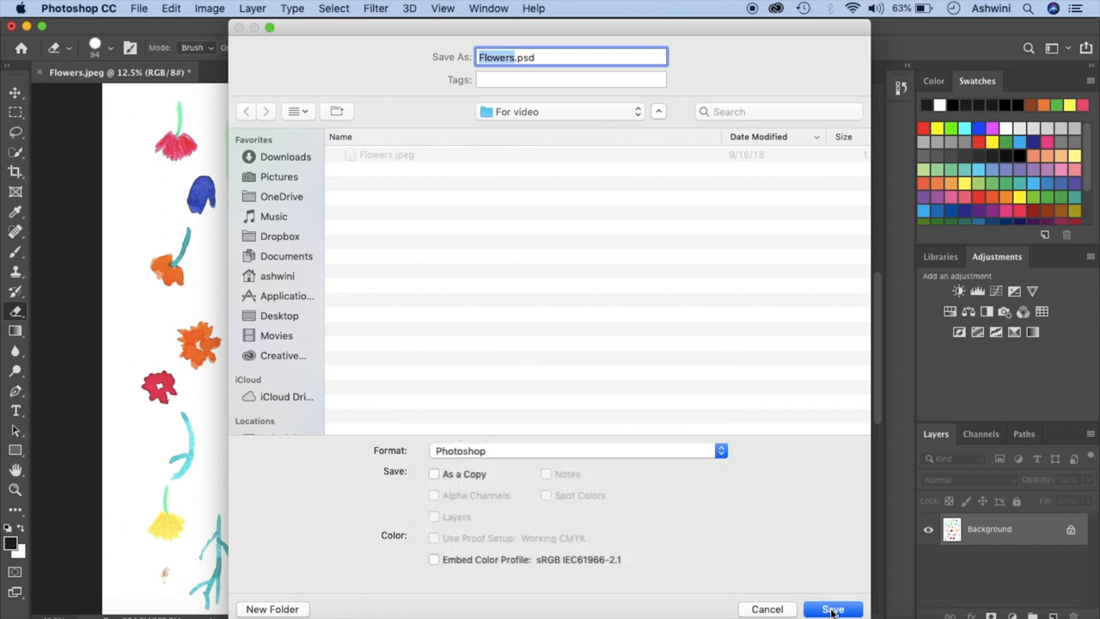
left_click(832, 608)
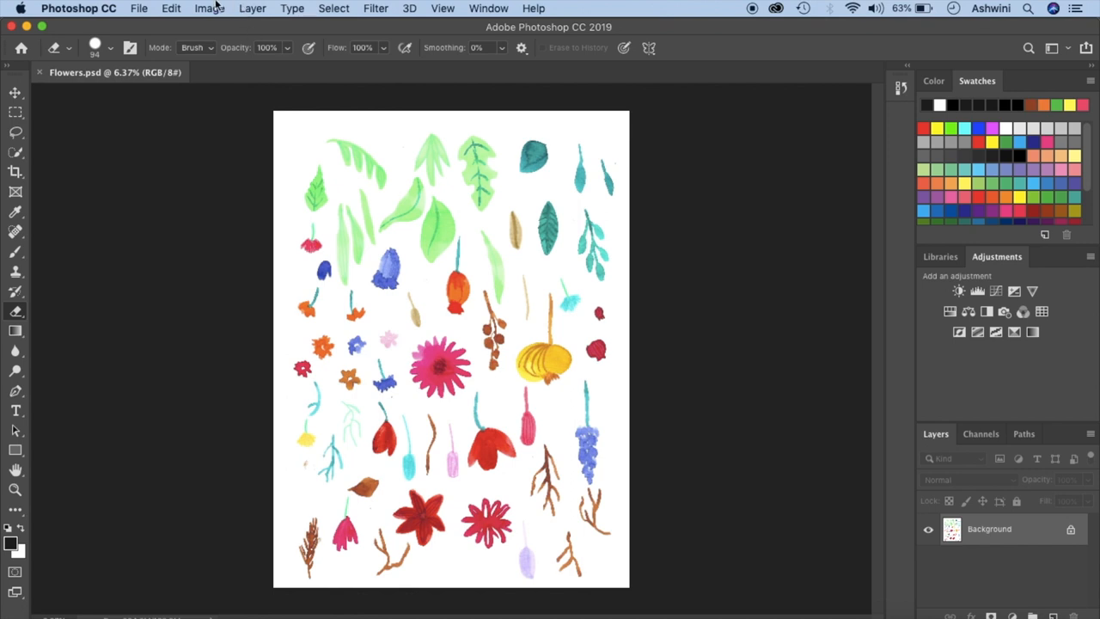
Rotate the whole image 180° so the leaves sit at the bottom.
left_click(210, 7)
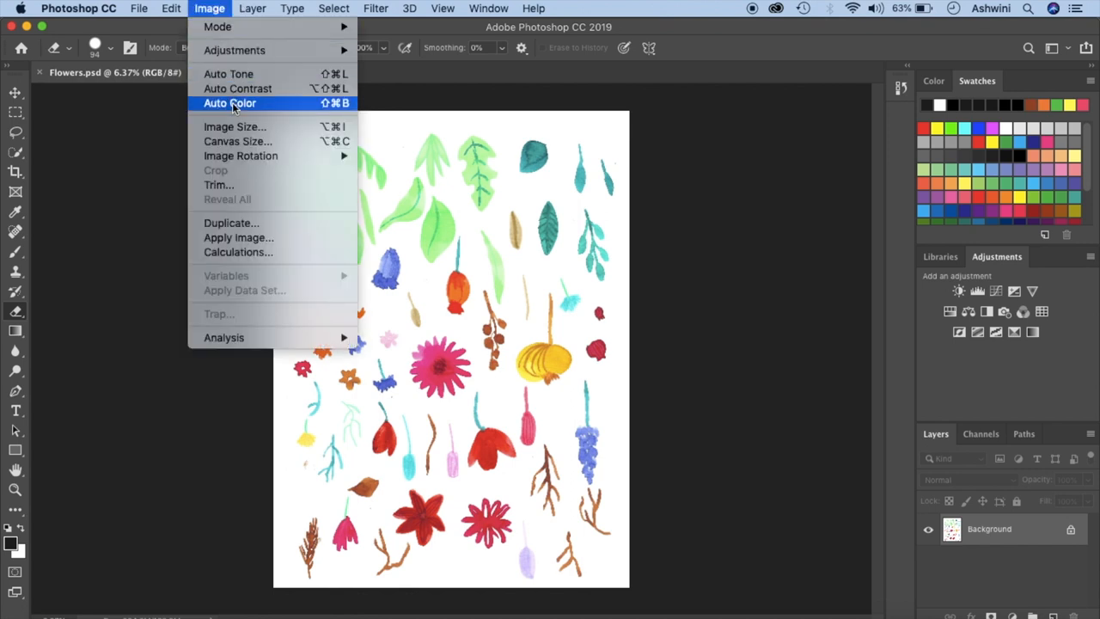
mouse_move(241, 155)
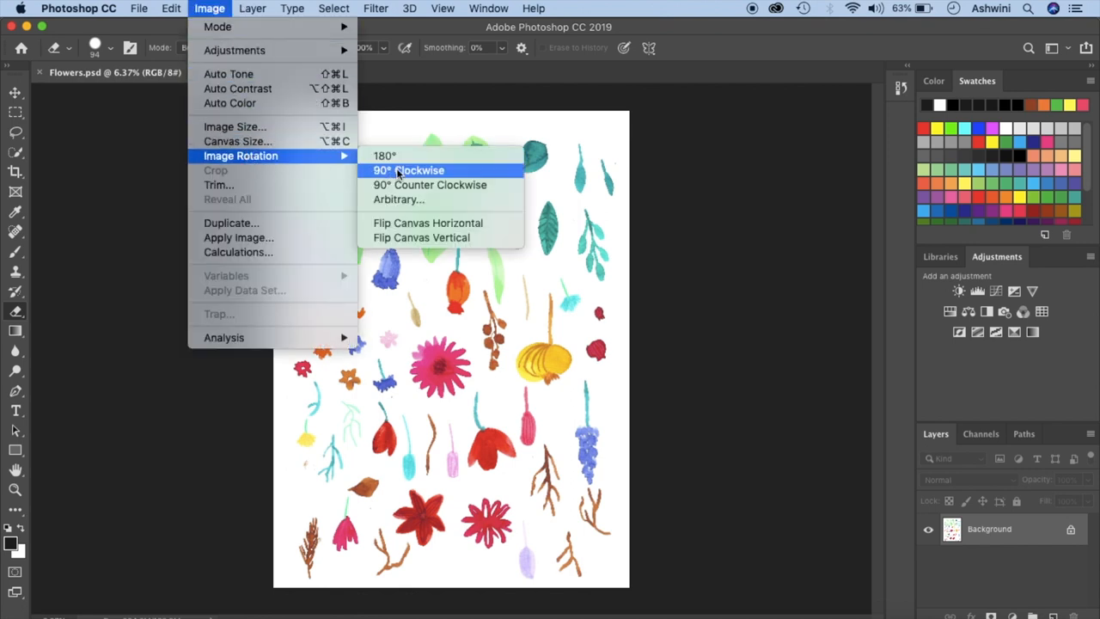
left_click(385, 155)
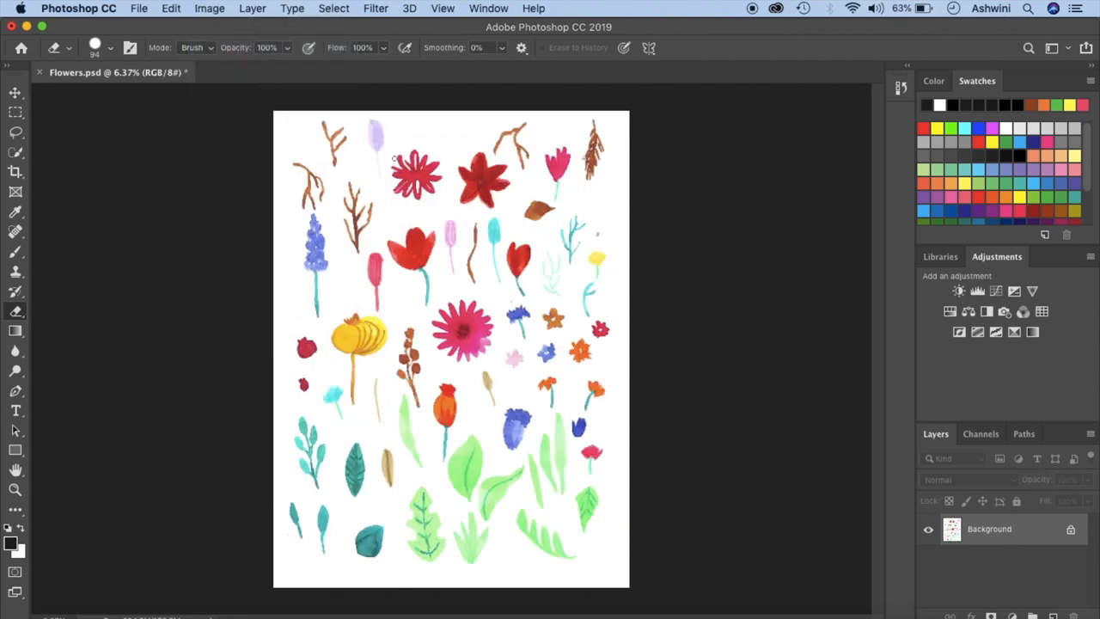
mouse_move(740, 309)
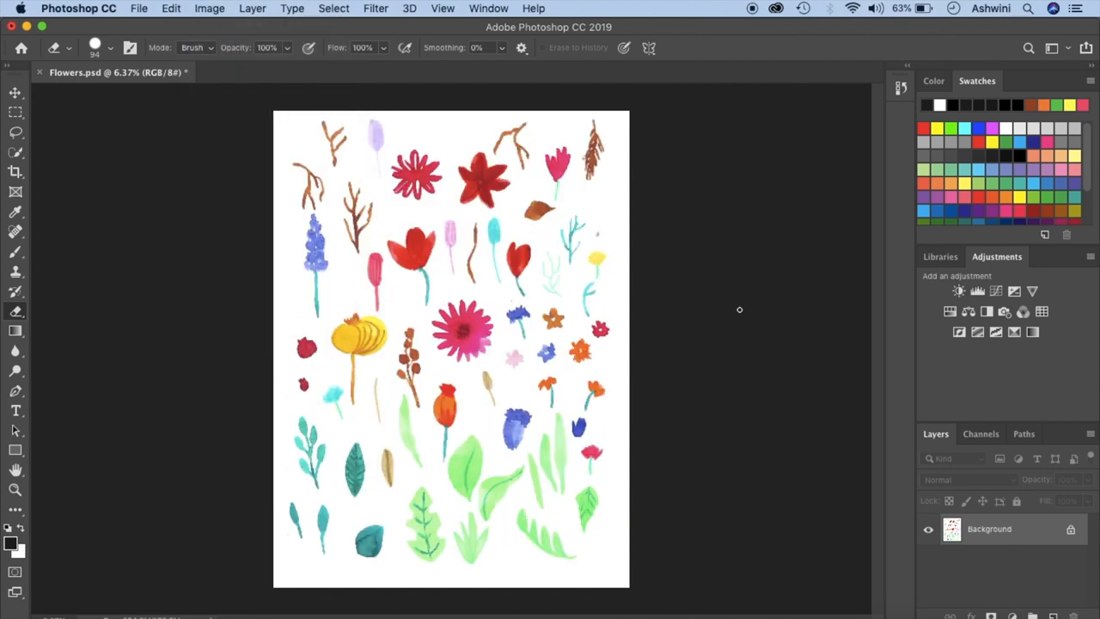
mouse_move(616, 311)
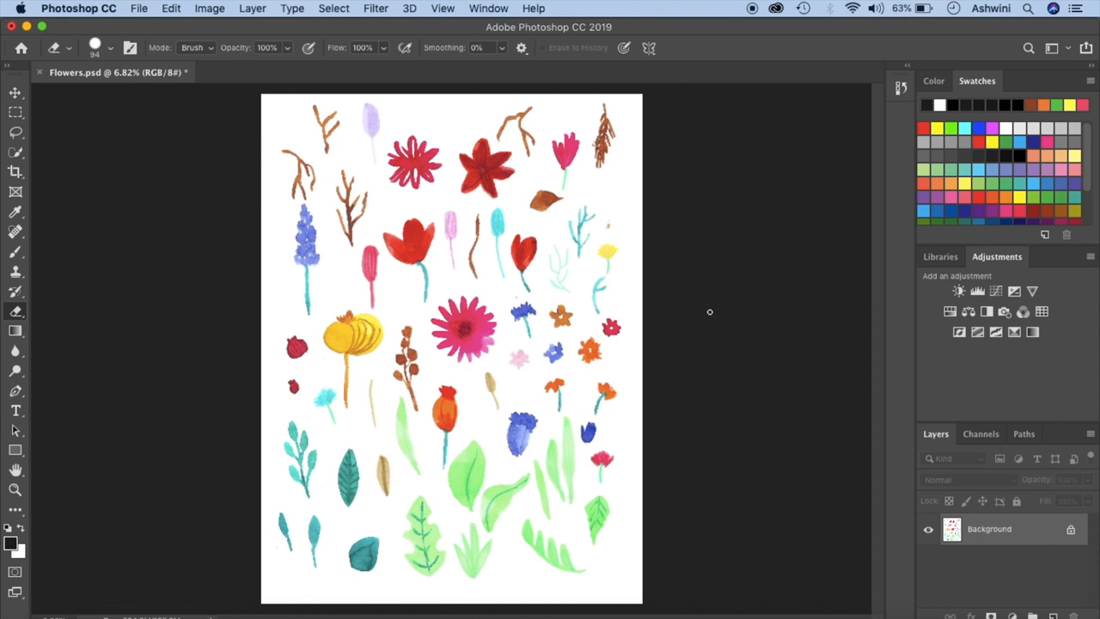
mouse_move(1011, 254)
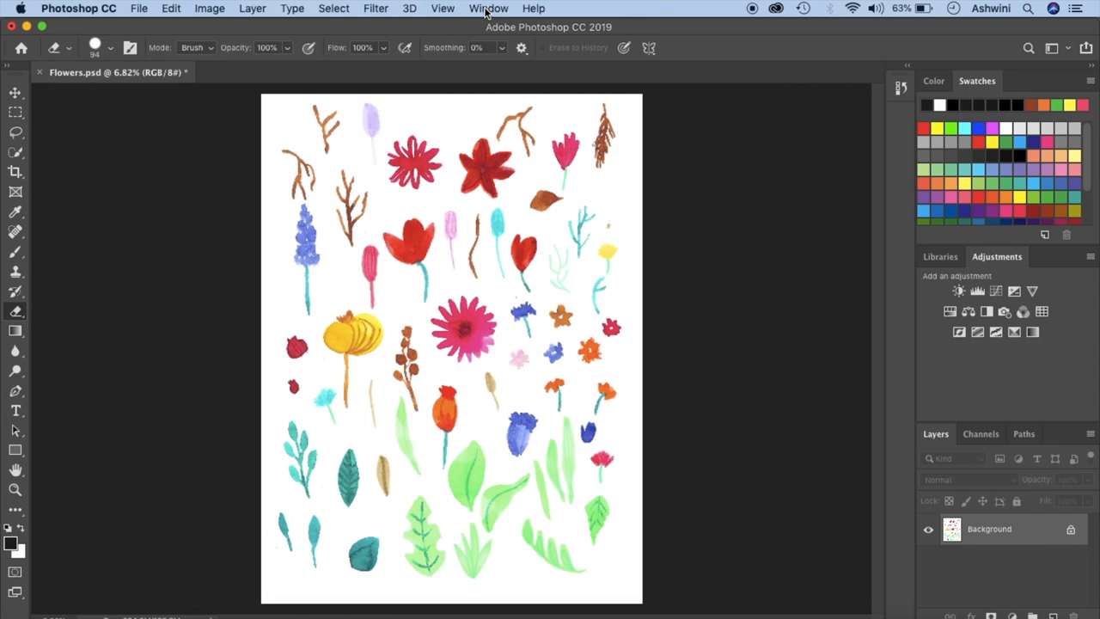
Add a Levels adjustment layer that brightens the paper to white, then dismiss its Properties.
left_click(488, 7)
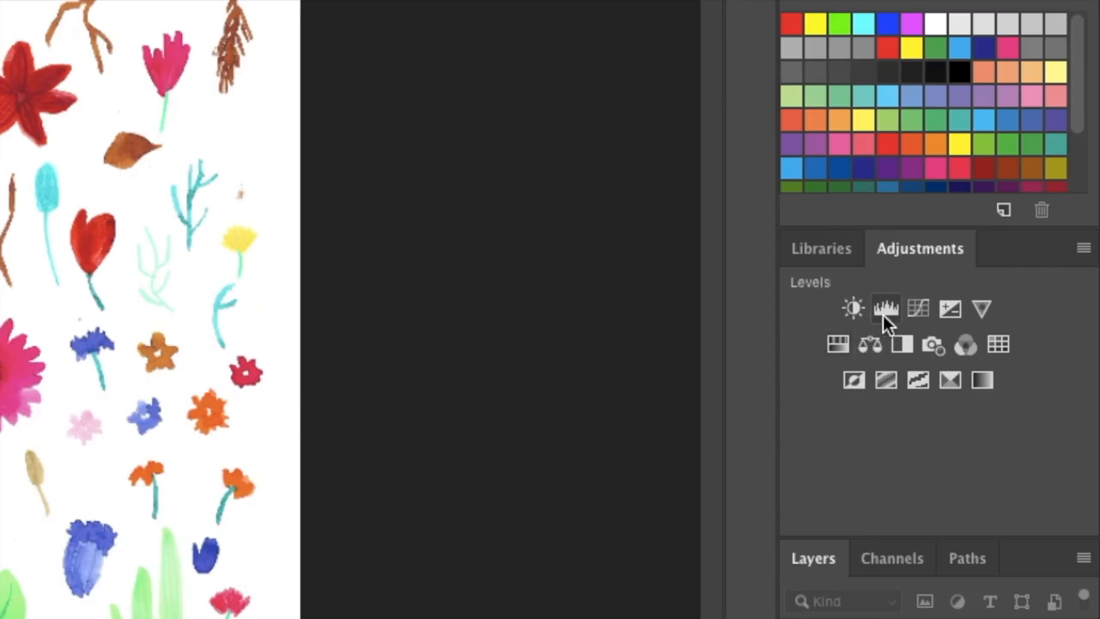
left_click(886, 308)
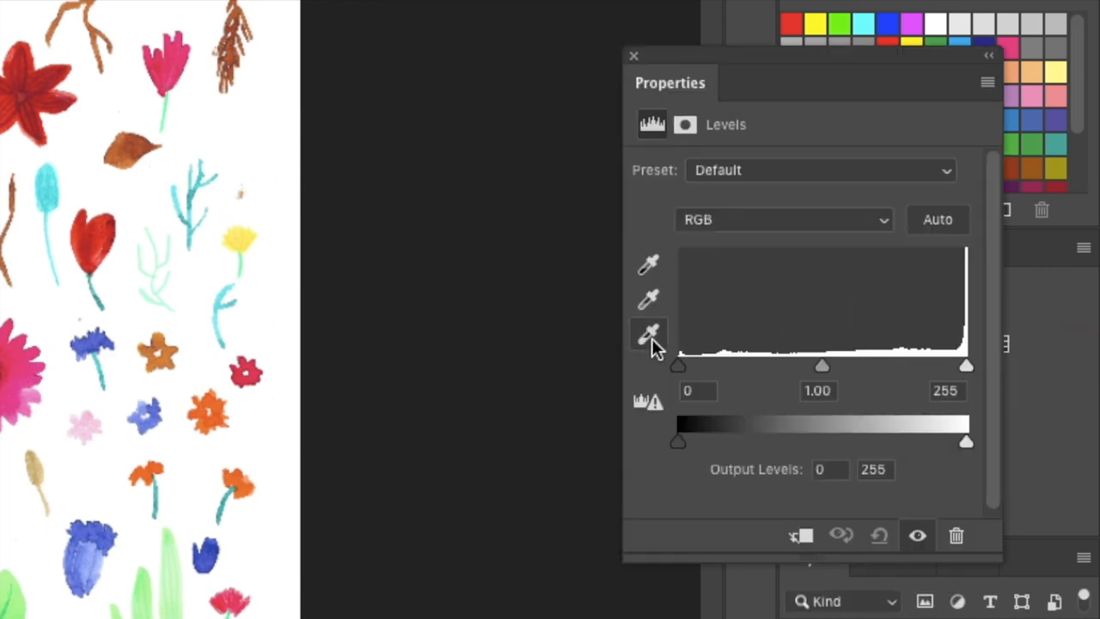
mouse_move(650, 265)
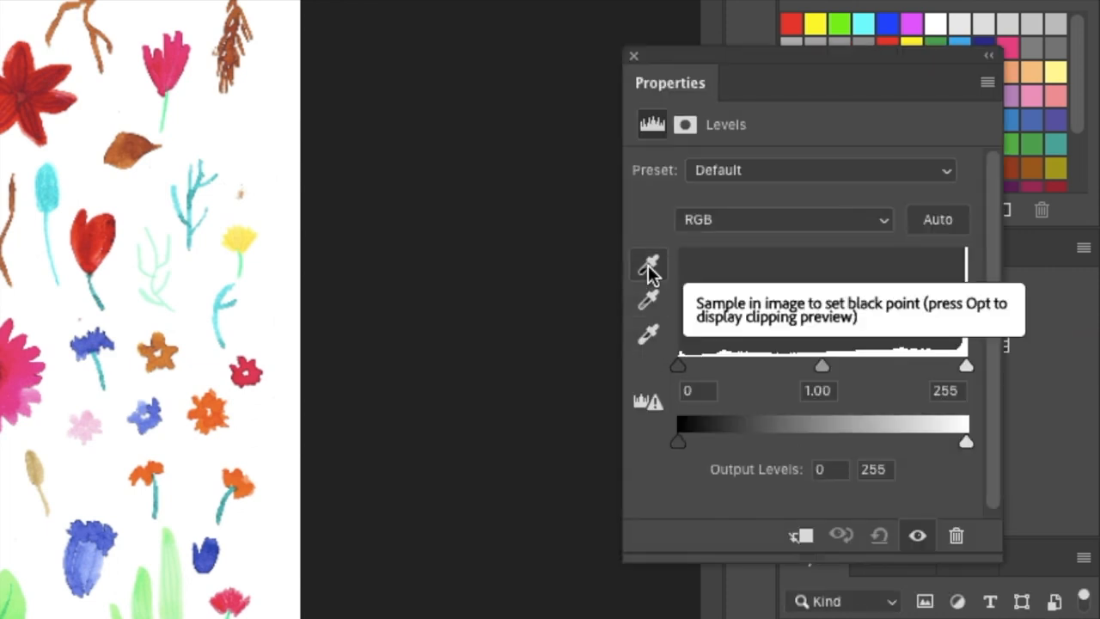
mouse_move(648, 334)
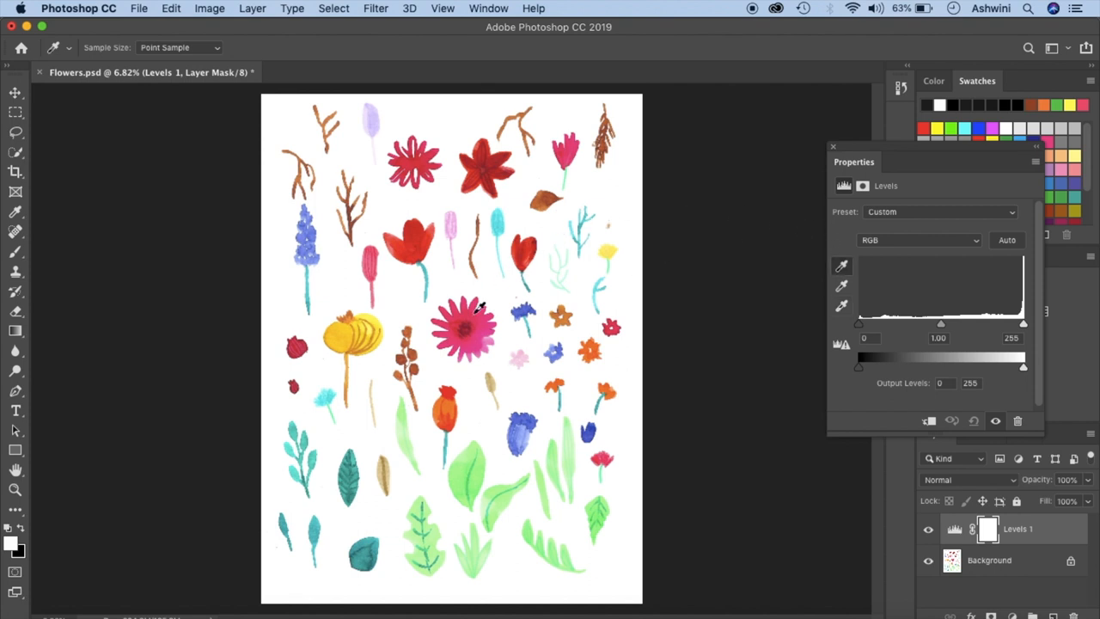
mouse_move(468, 323)
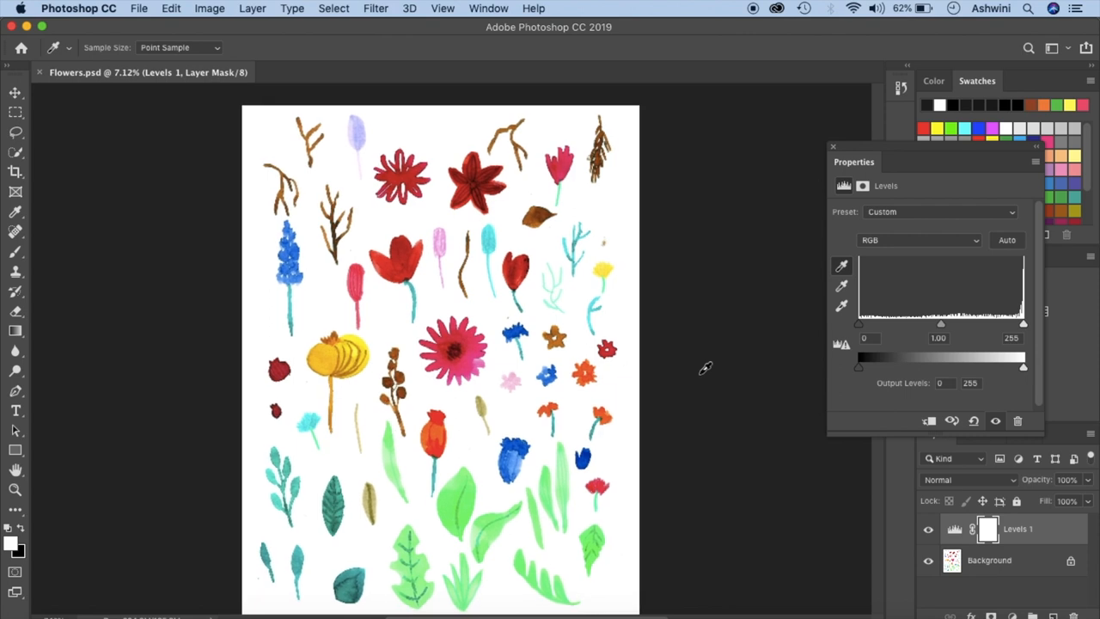
mouse_move(736, 359)
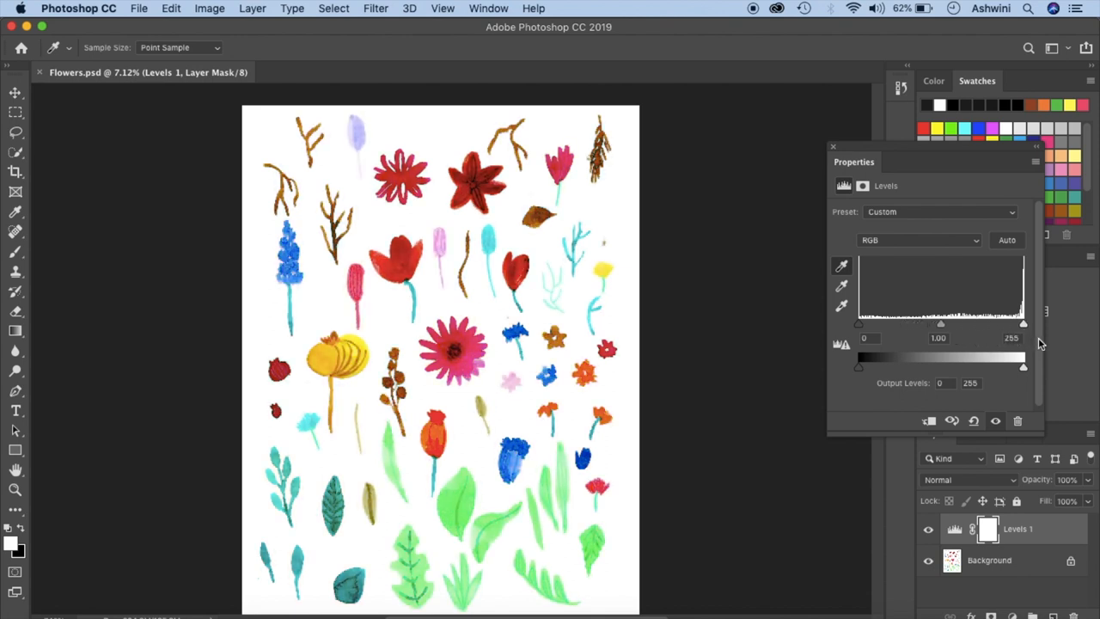
mouse_move(763, 203)
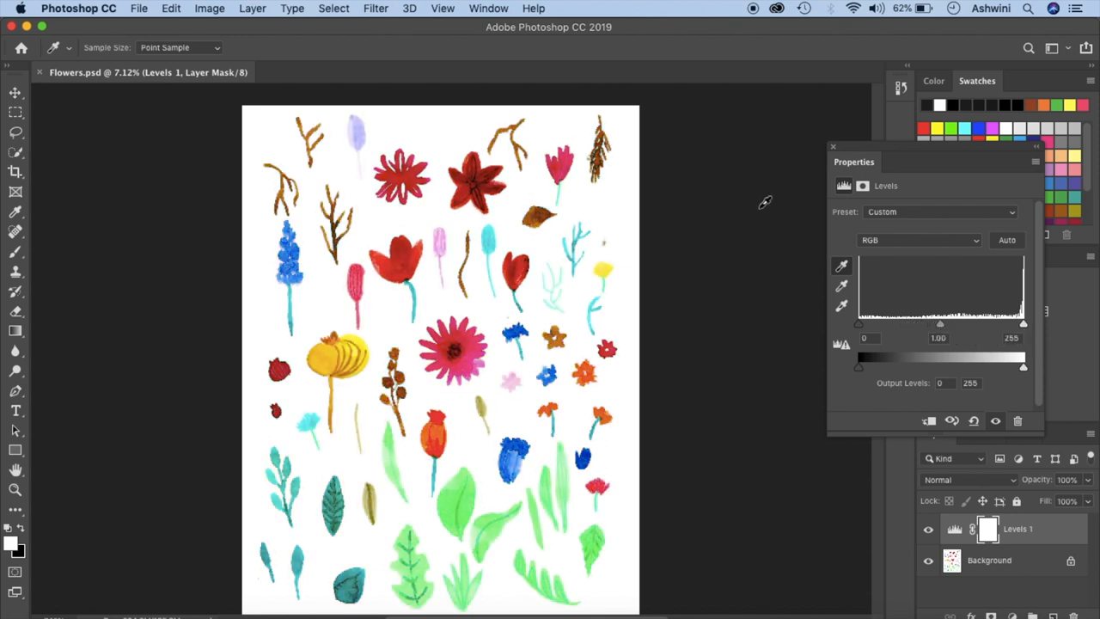
left_click(832, 146)
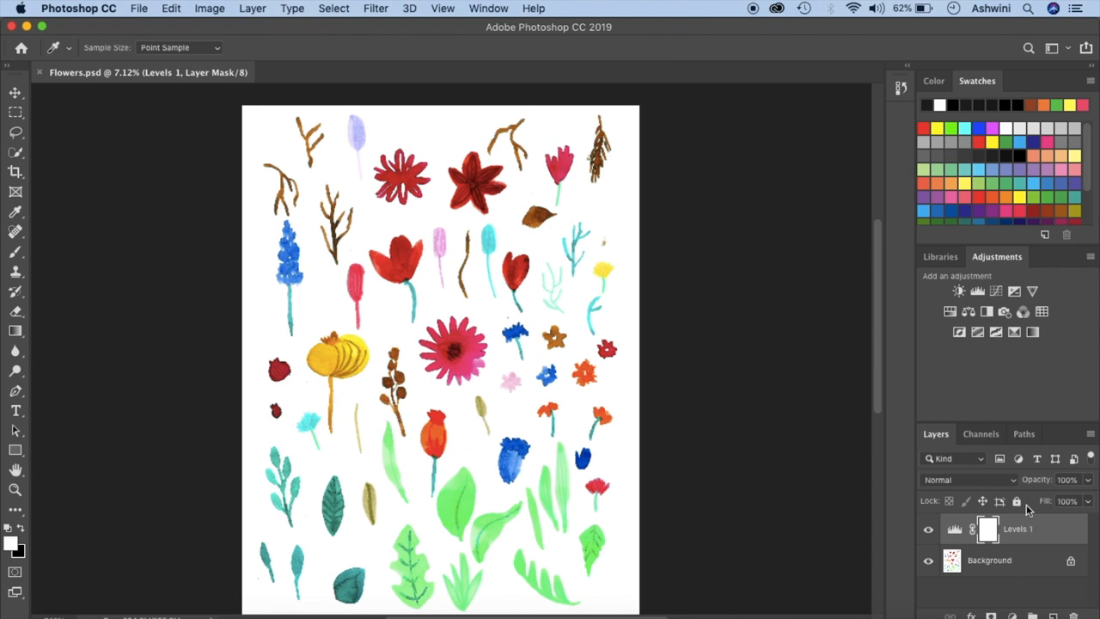
mouse_move(380, 27)
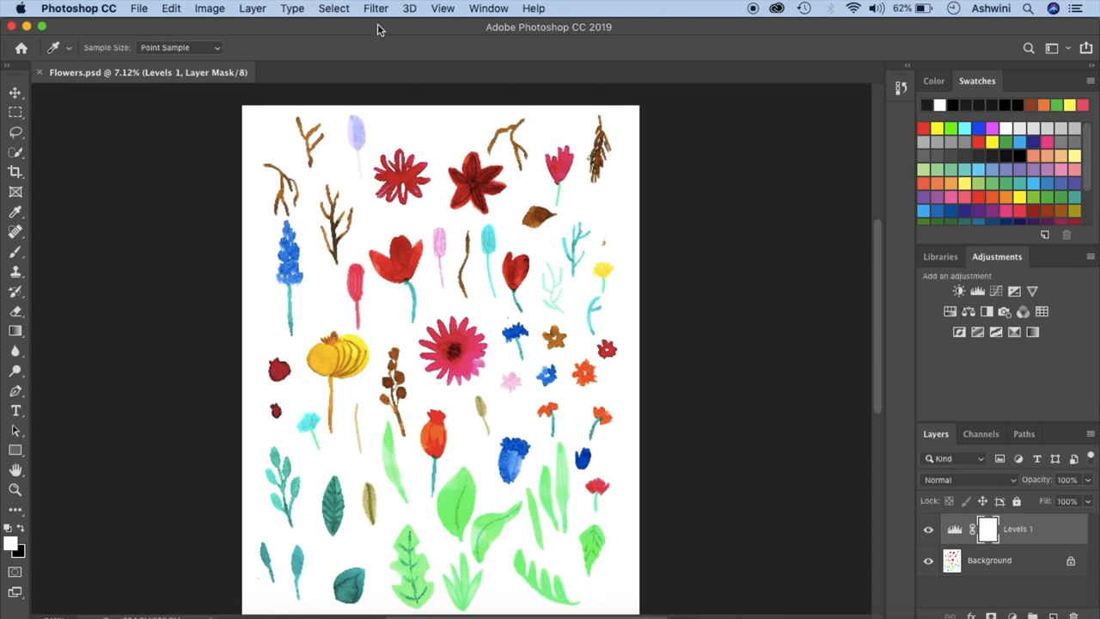
Apply Auto Contrast from the Image menu and select the Levels 1 layer.
left_click(209, 7)
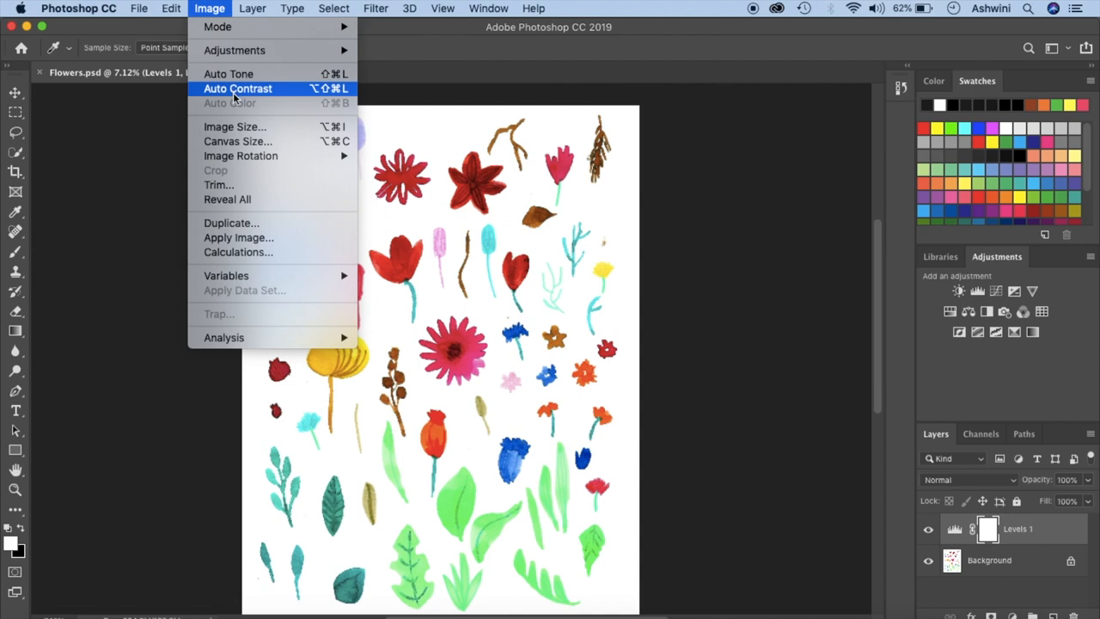
left_click(238, 89)
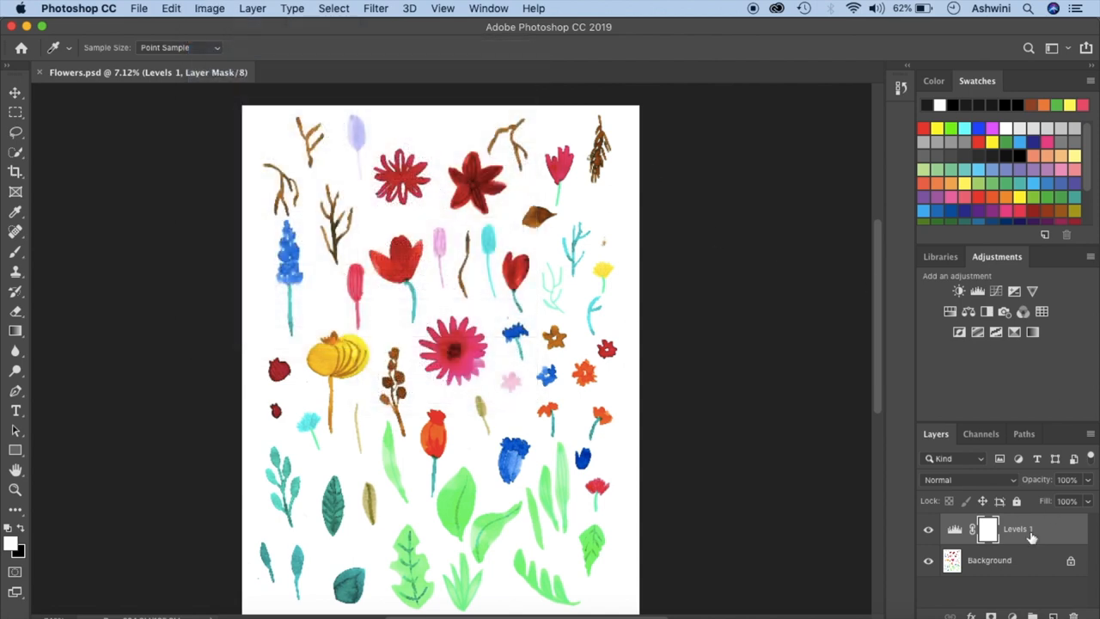
left_click(928, 529)
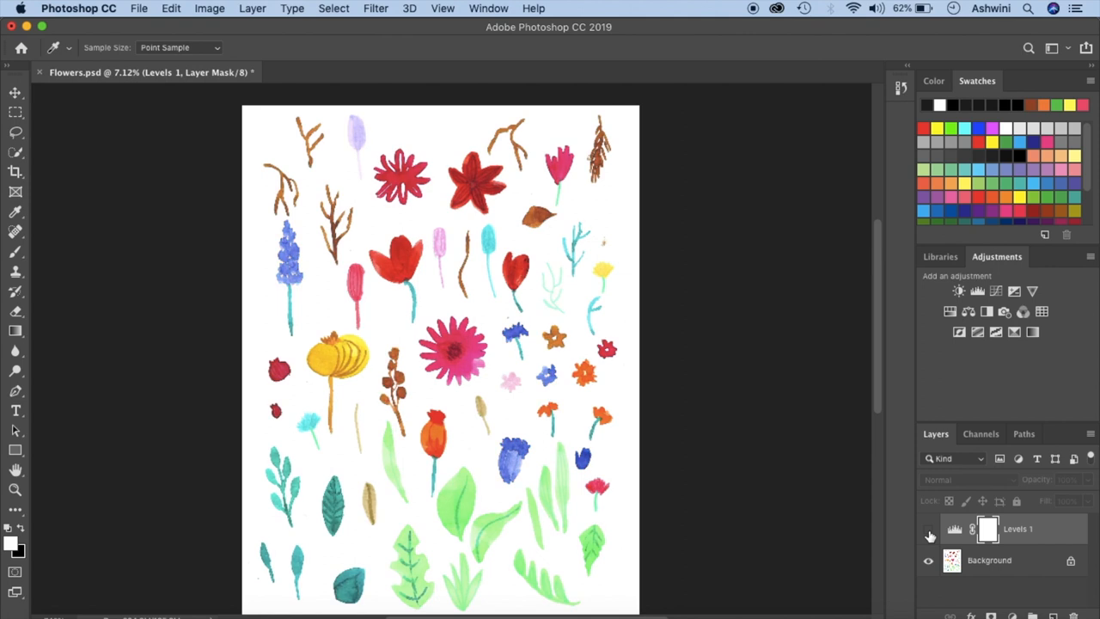
left_click(929, 533)
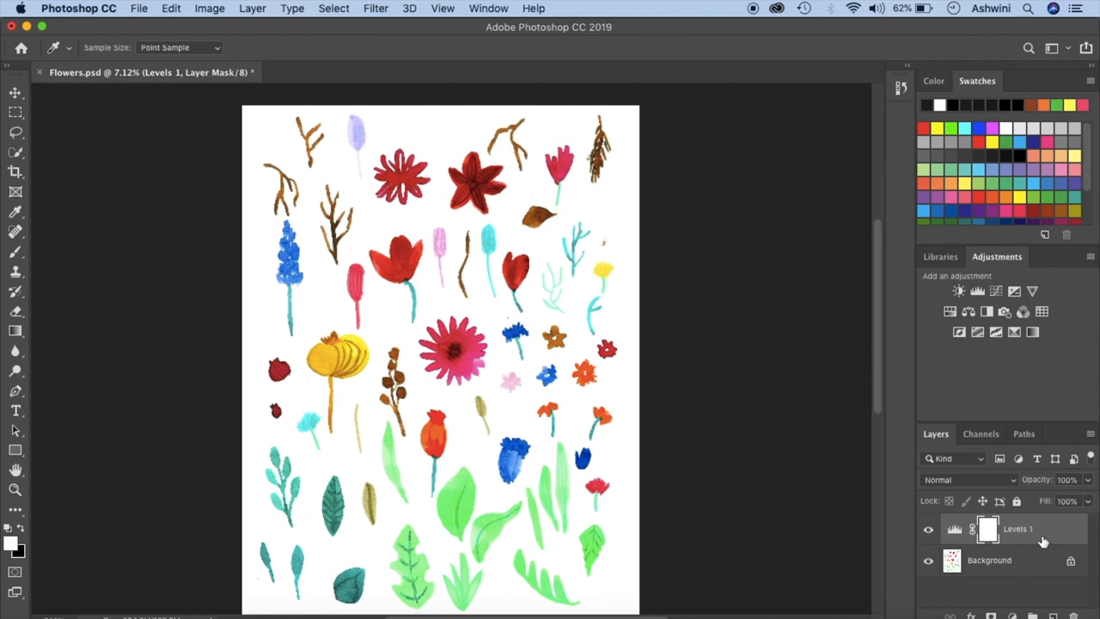
mouse_move(851, 485)
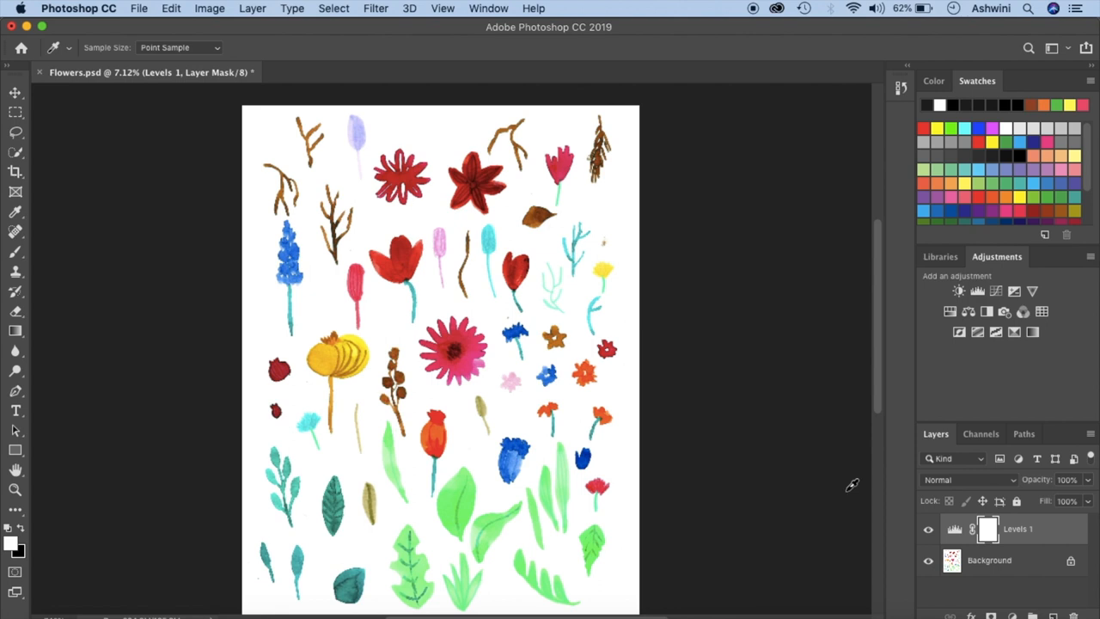
mouse_move(1031, 530)
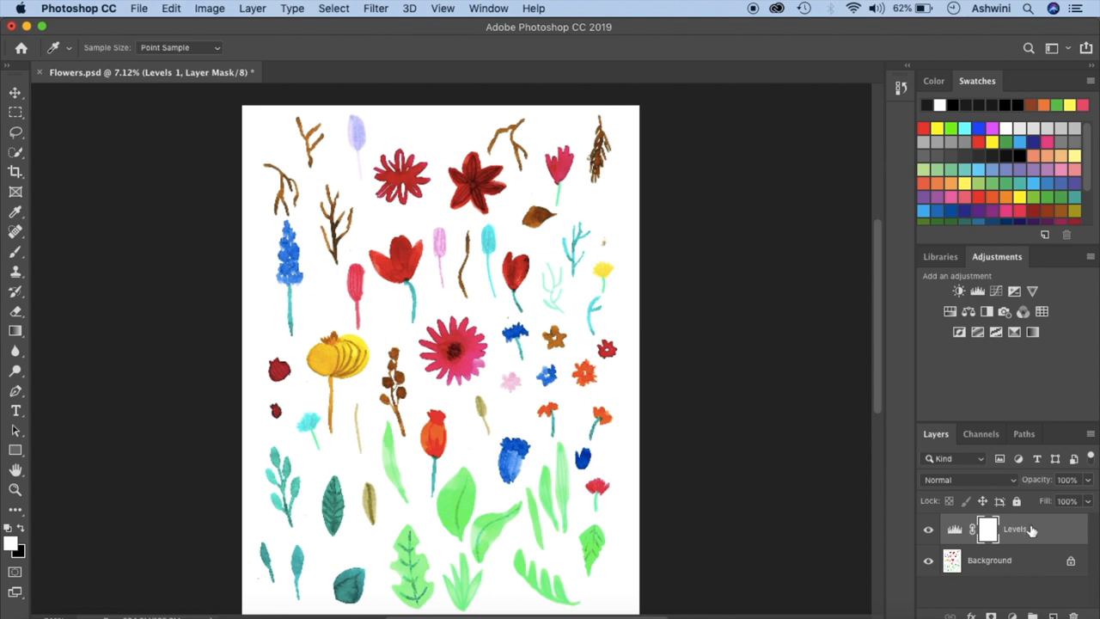
Flatten the Levels 1 layer into the background and save Flowers.psd with Command+S.
right_click(1014, 530)
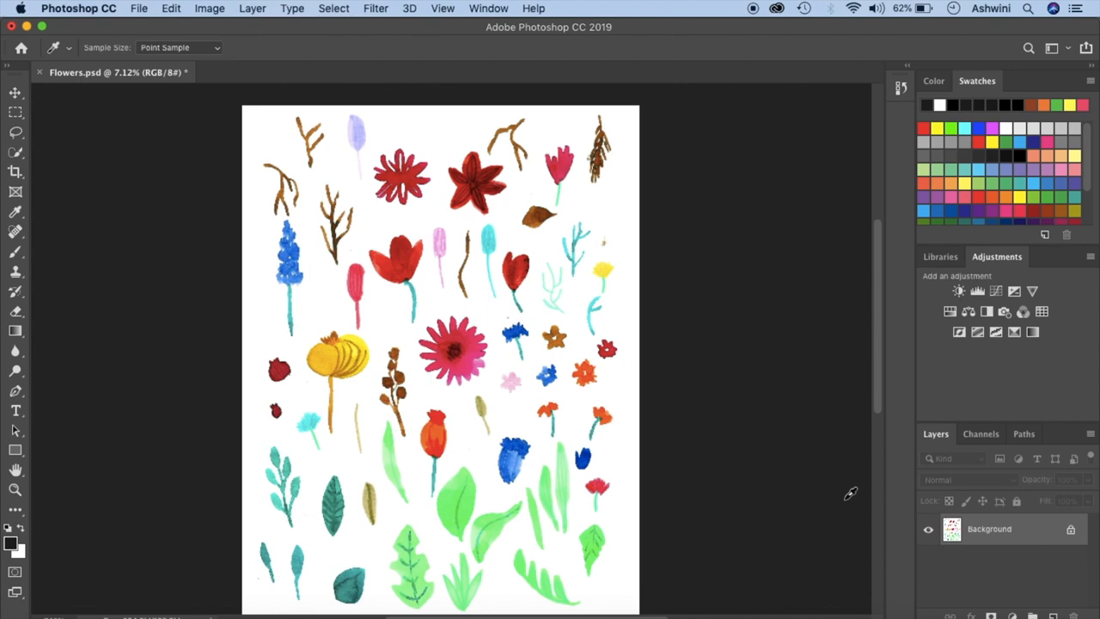
key("cmd+s")
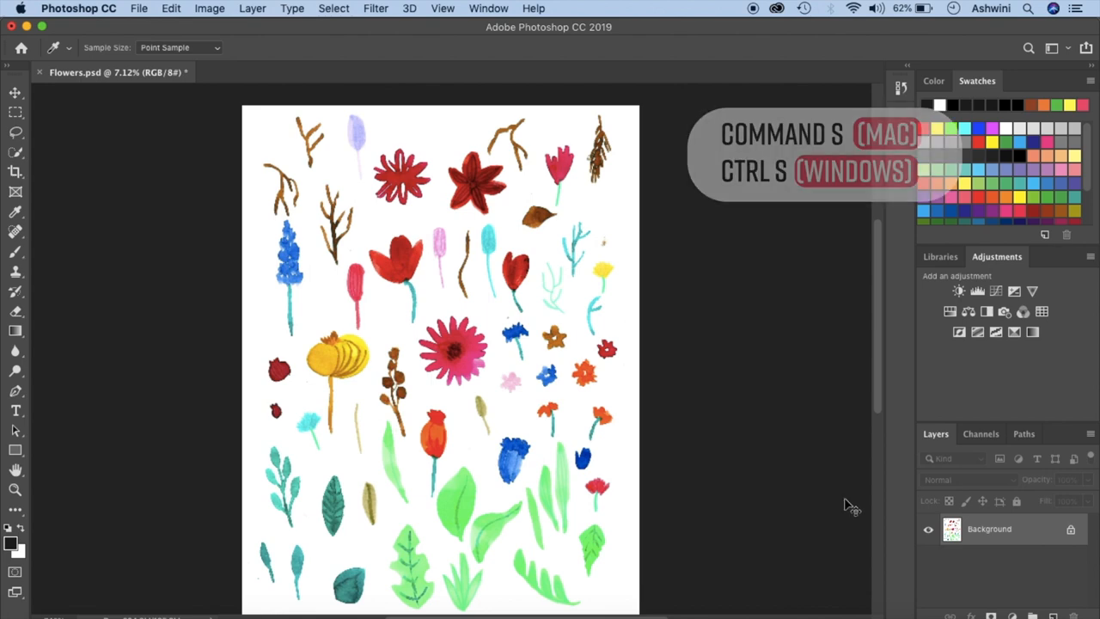
key("cmd+s")
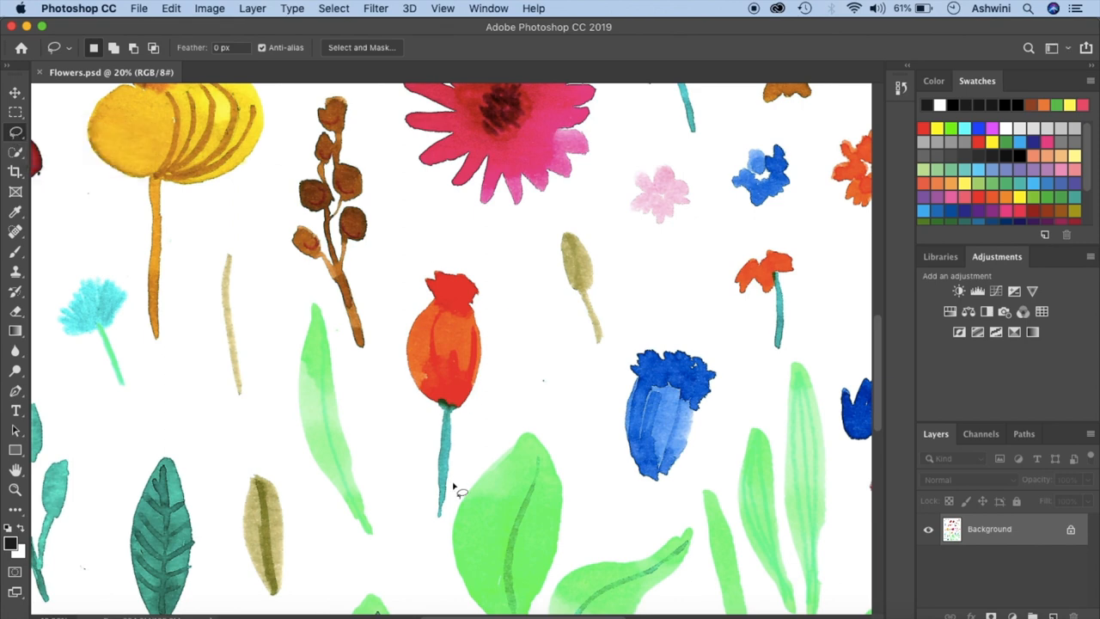
Lasso around the orange bud and its stem and copy the selection.
left_click_drag(464, 495, 473, 430)
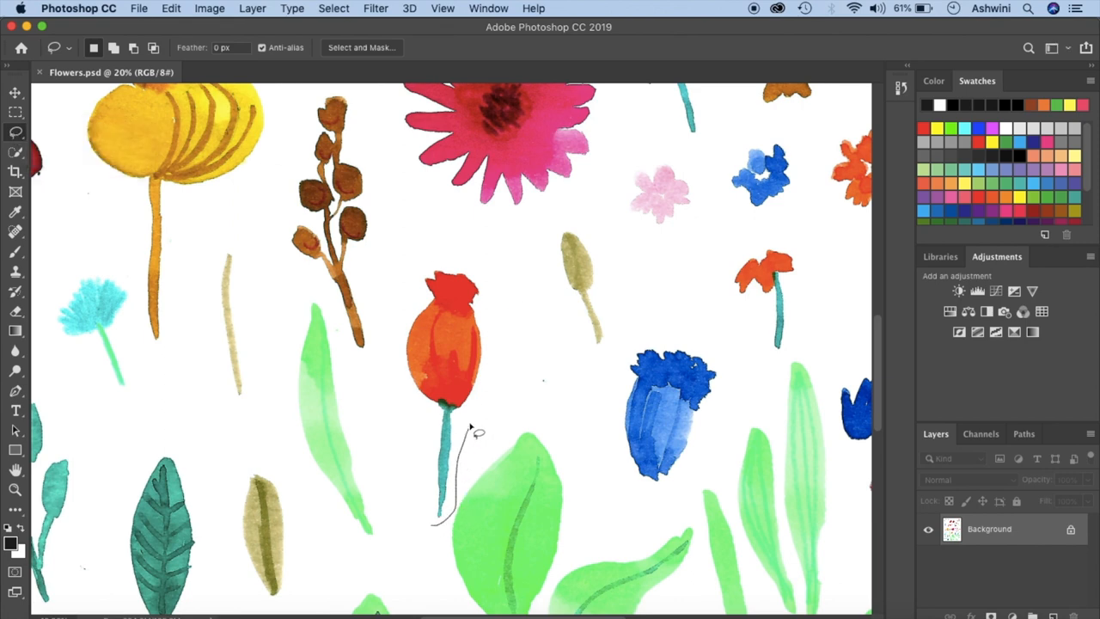
left_click_drag(478, 433, 398, 461)
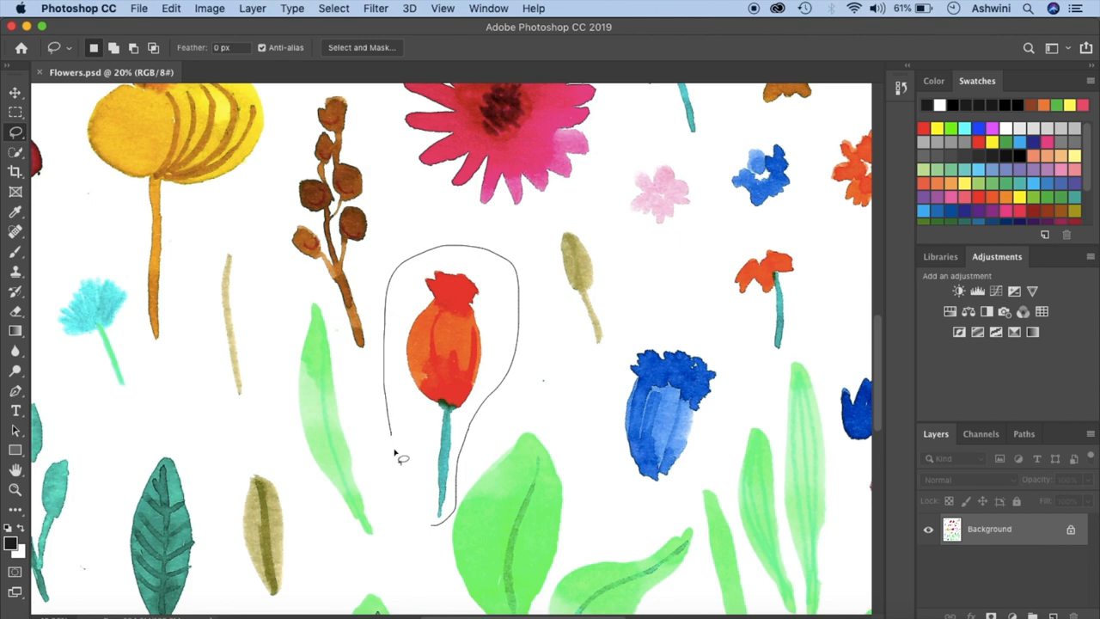
left_click_drag(399, 461, 440, 529)
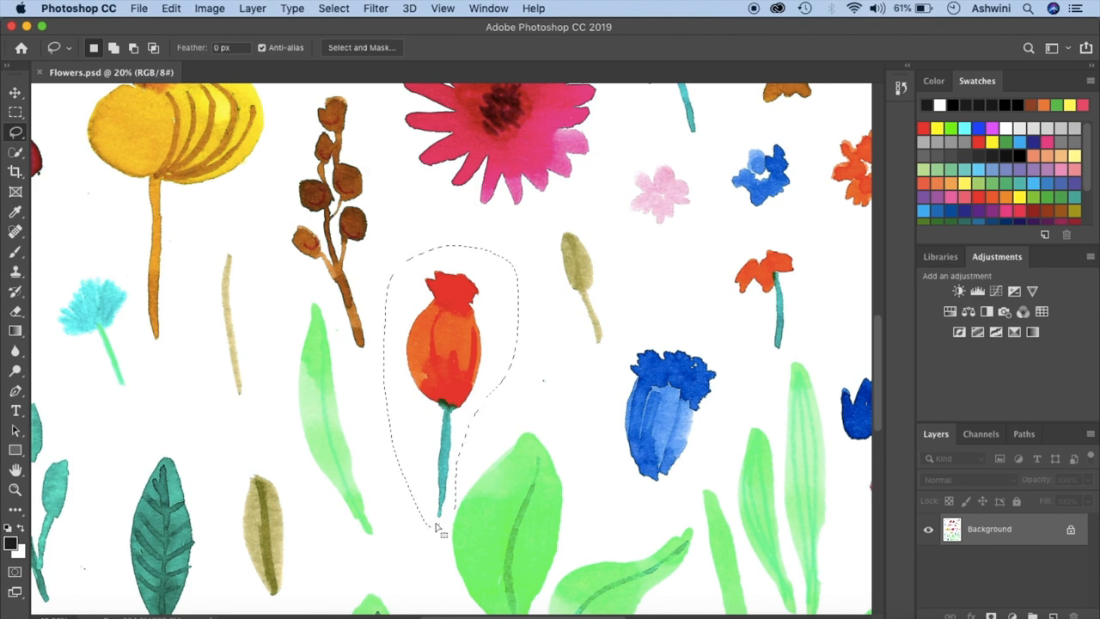
key("cmd+c")
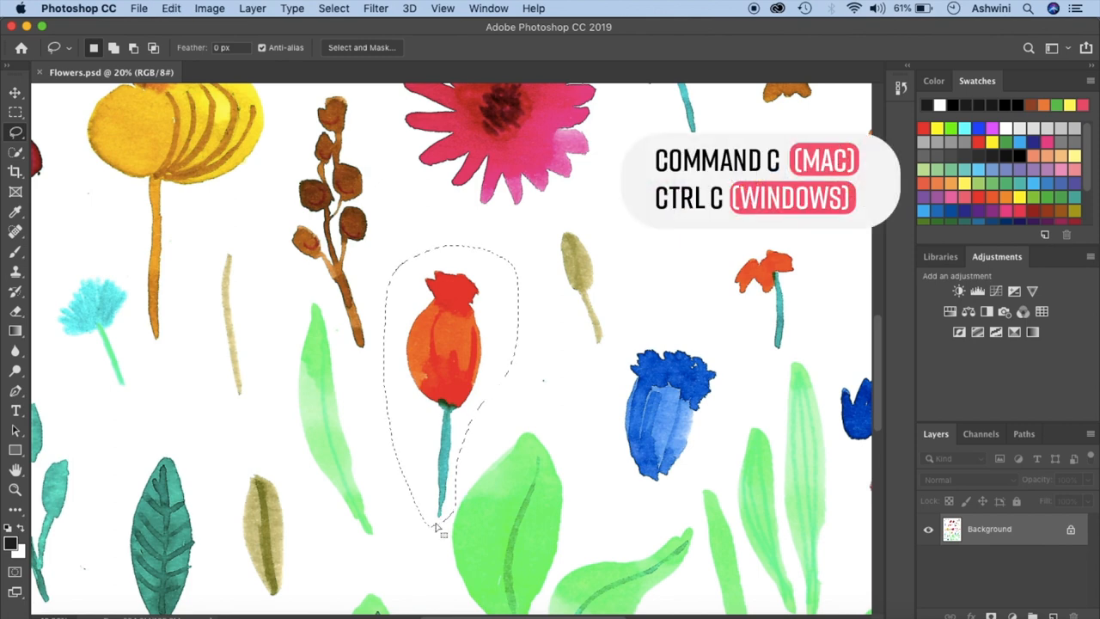
left_click(138, 7)
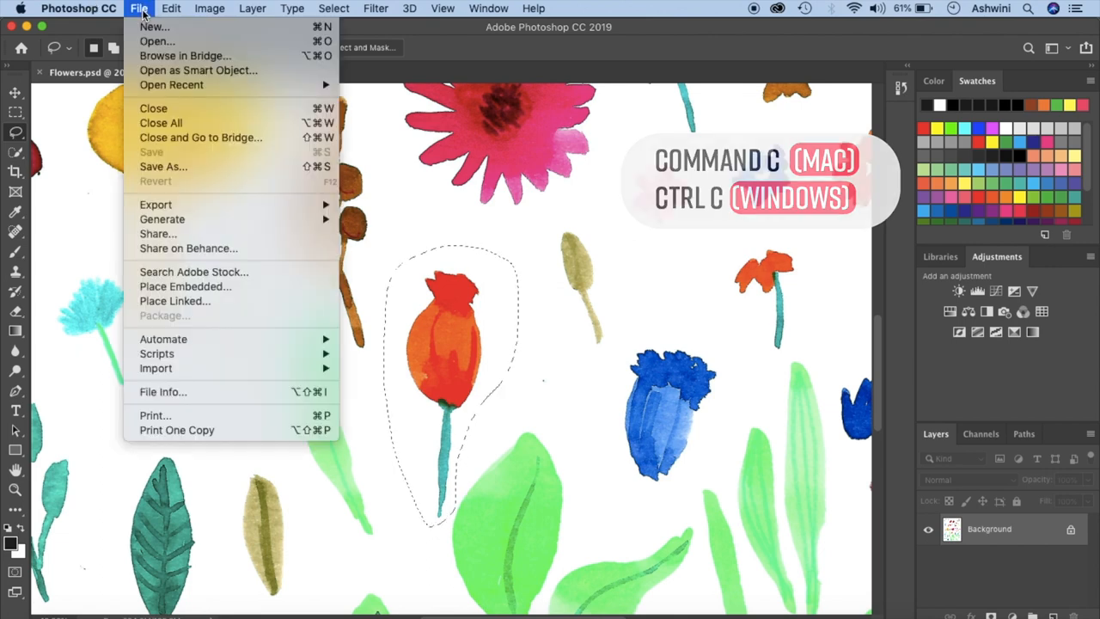
Create a Clipboard-preset document, paste the bud, and hide the white Background layer.
left_click(155, 28)
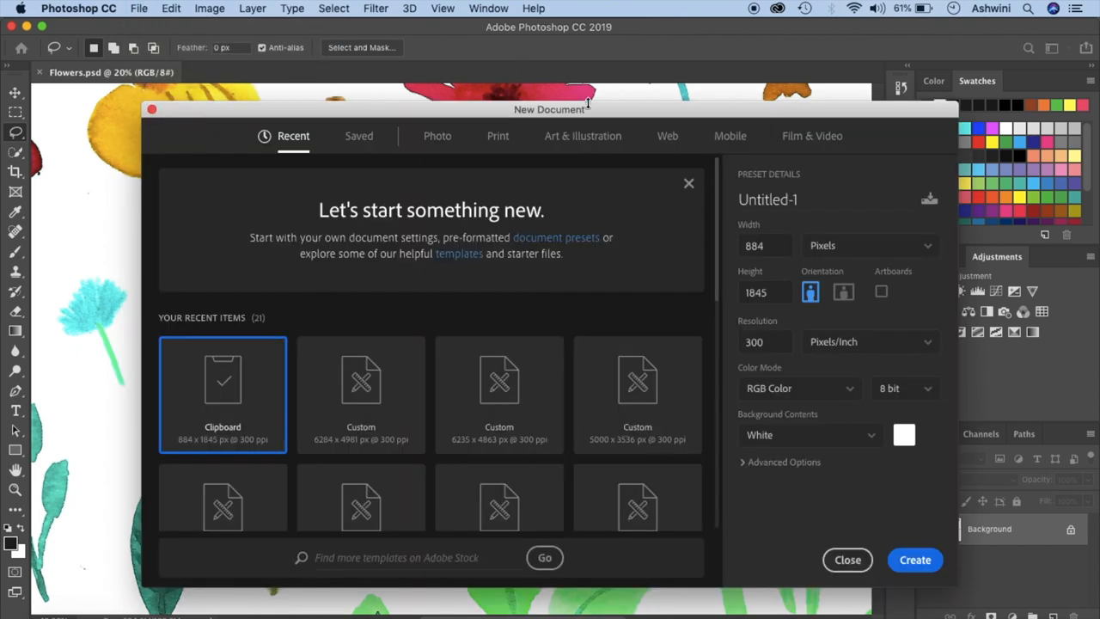
mouse_move(770, 301)
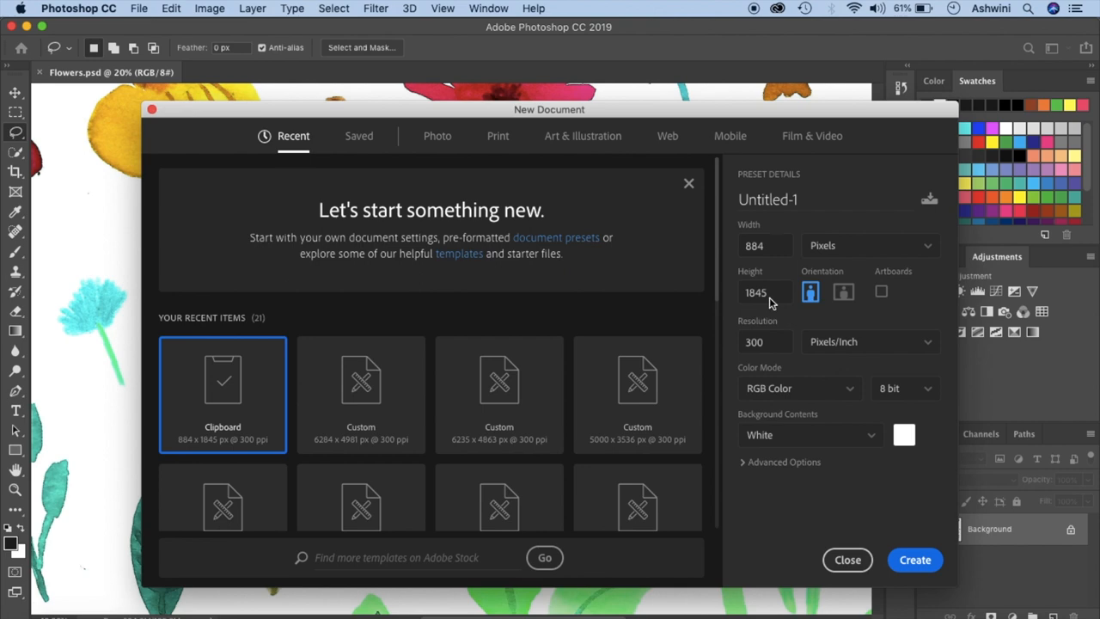
mouse_move(777, 292)
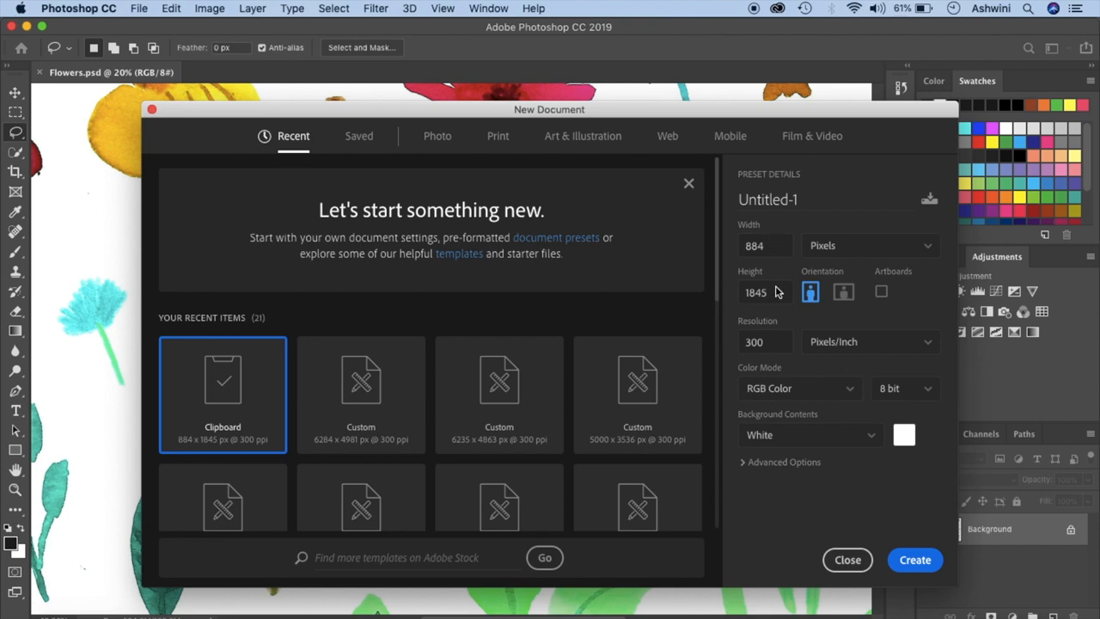
mouse_move(891, 512)
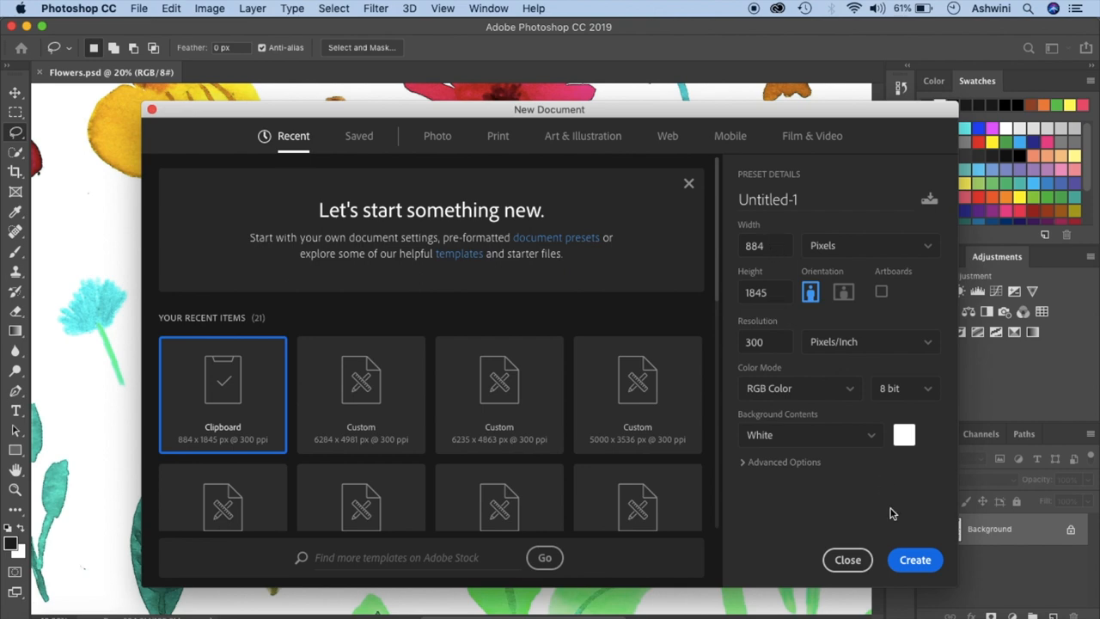
left_click(915, 560)
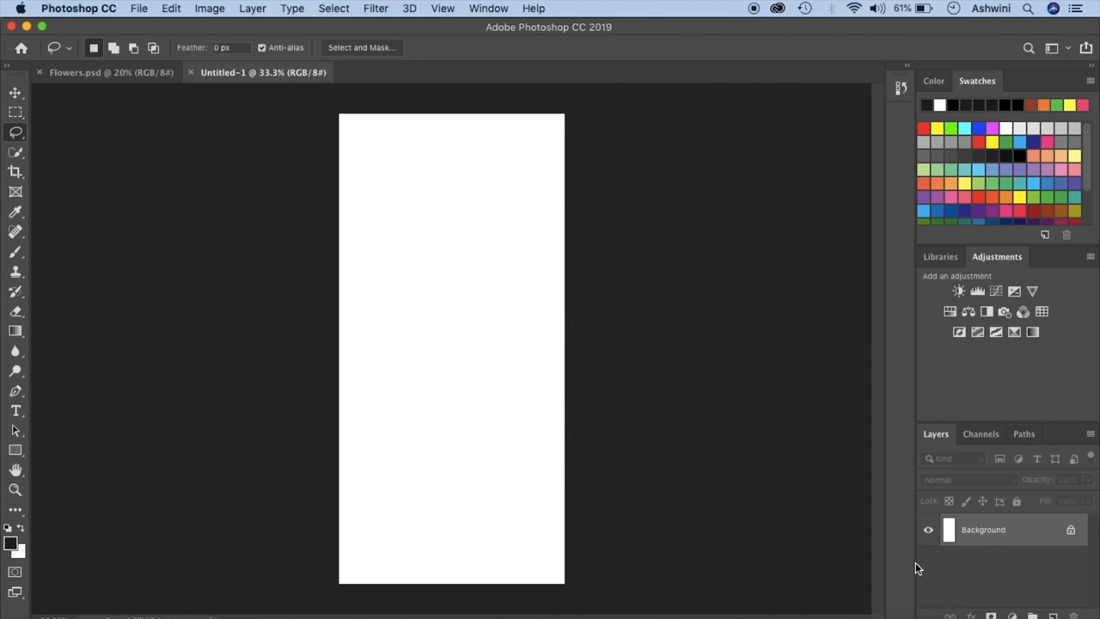
key("cmd+v")
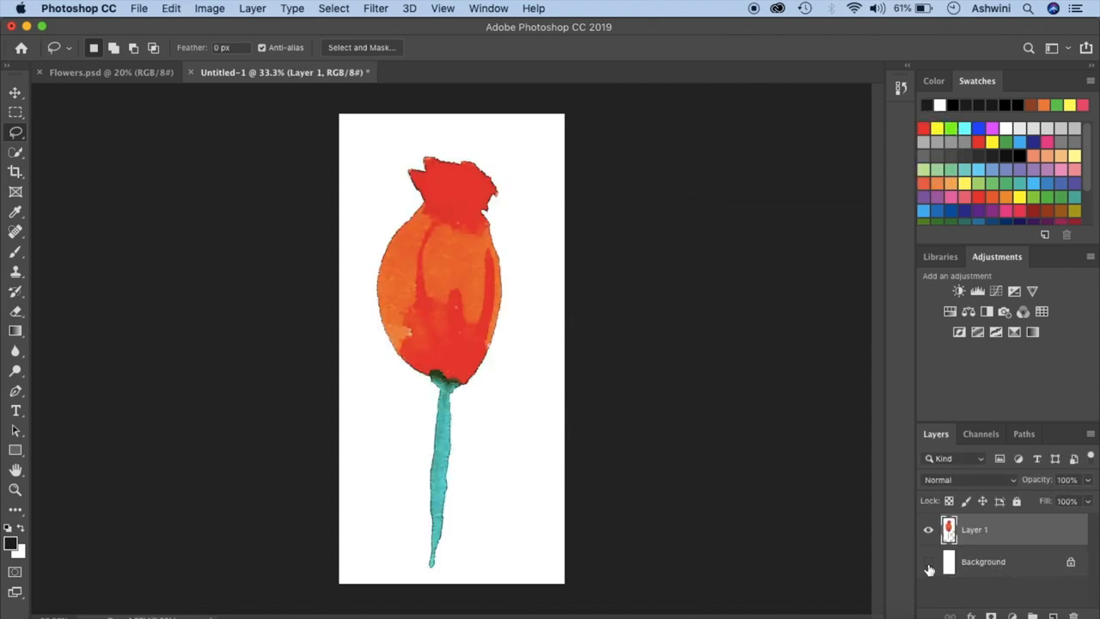
left_click(929, 560)
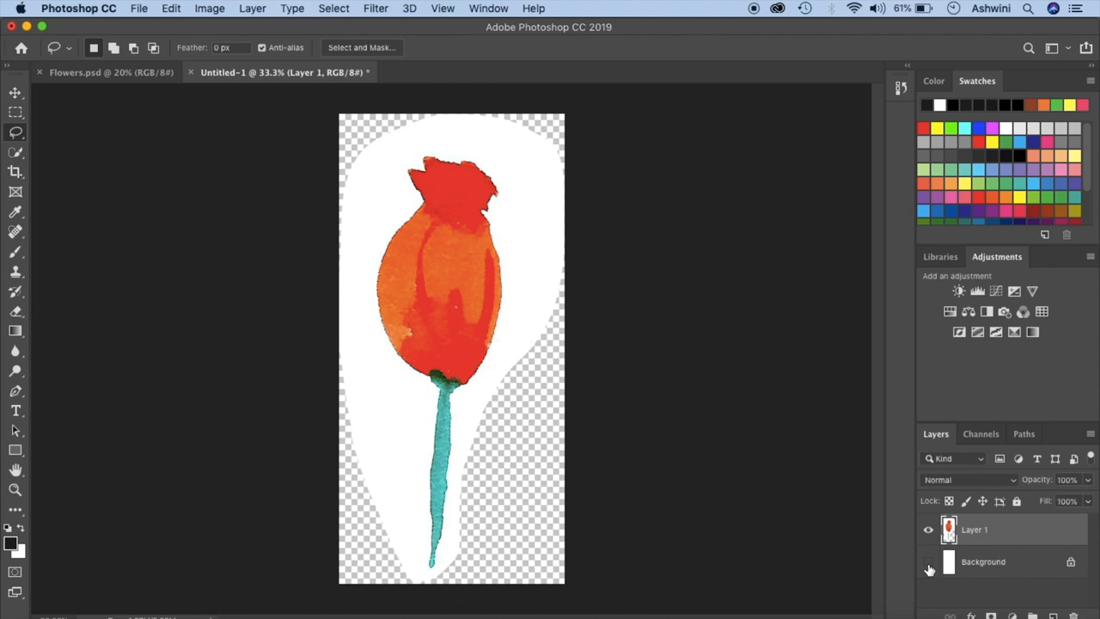
left_click(928, 561)
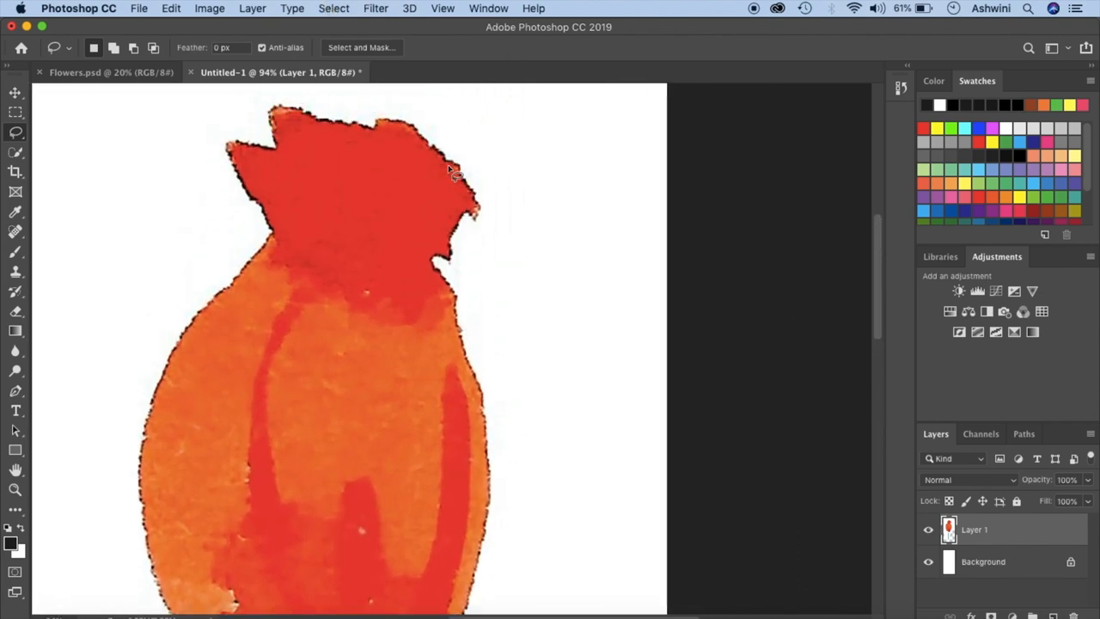
Start a Color Range selection from the Select menu and invert it to isolate the bud and stem.
left_click(333, 7)
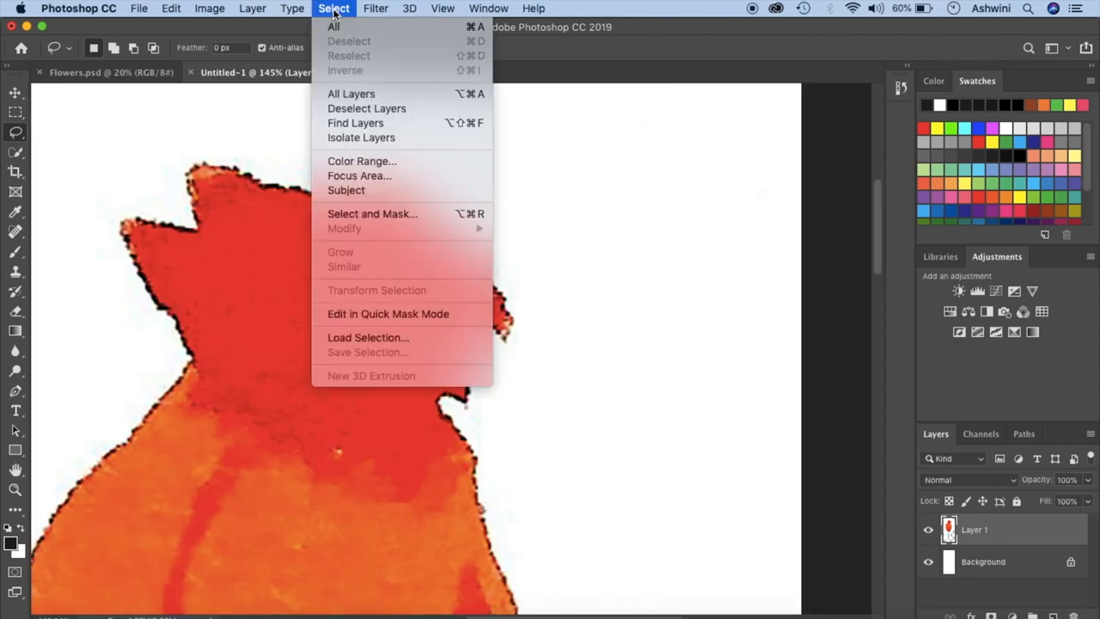
left_click(361, 161)
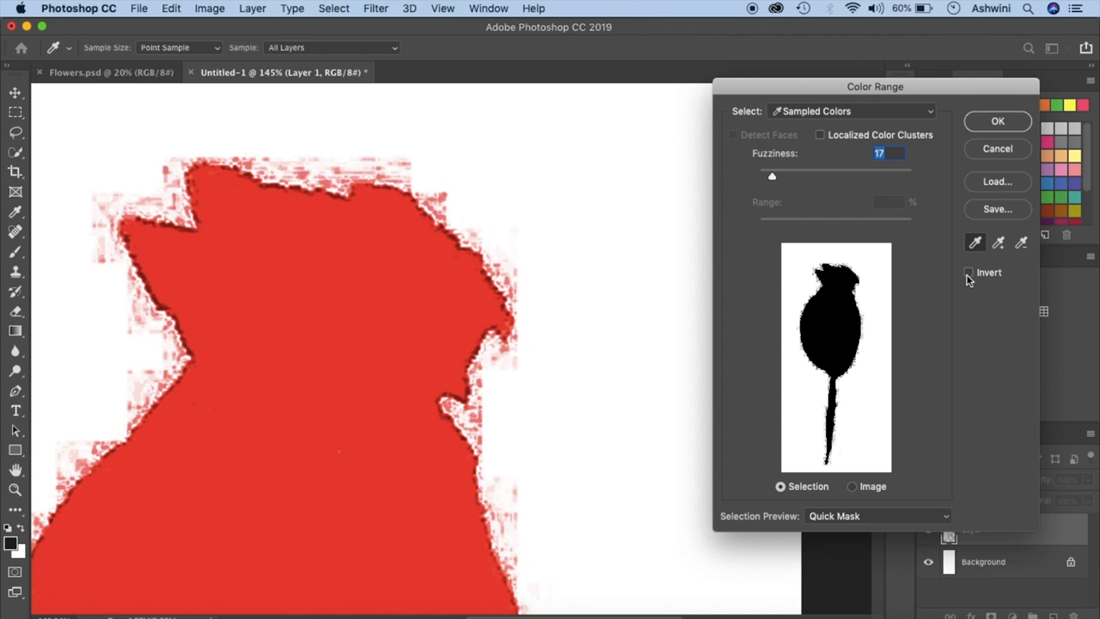
left_click(970, 272)
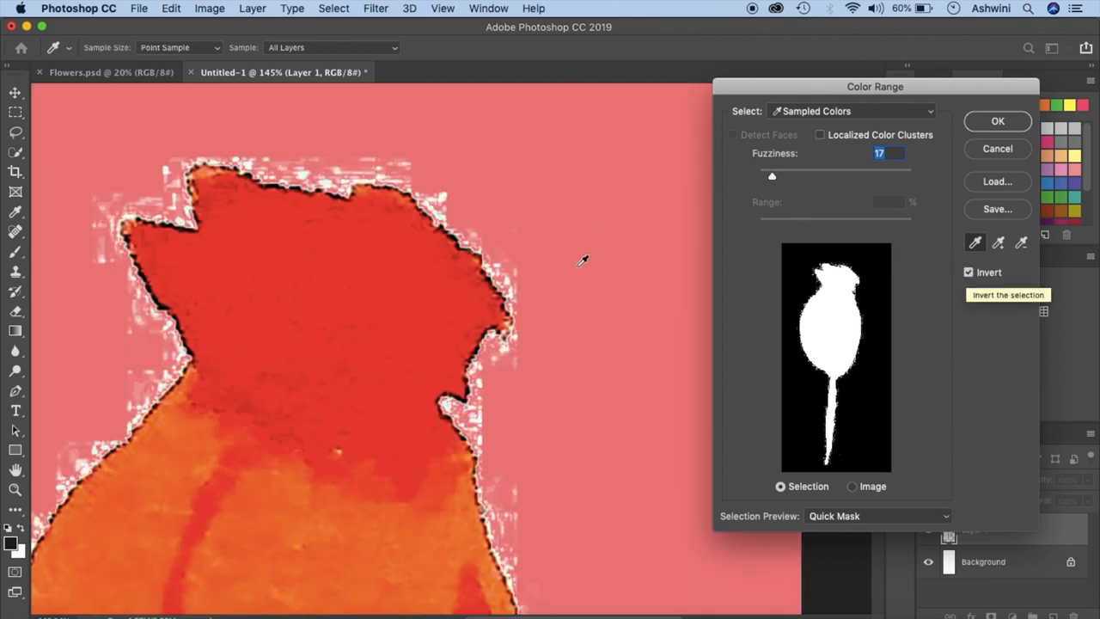
mouse_move(368, 330)
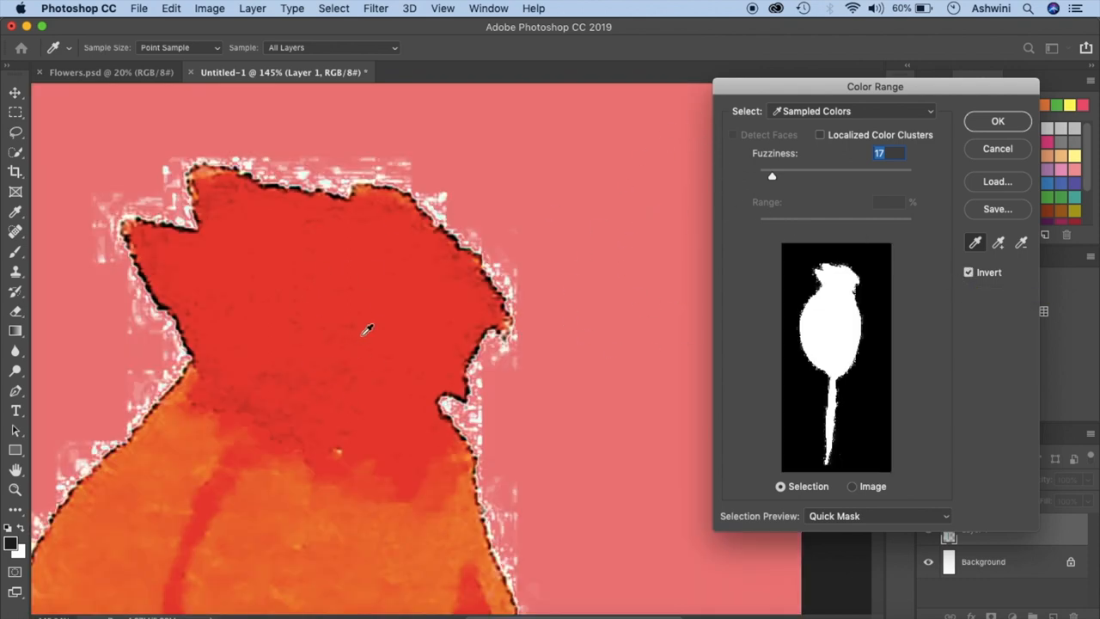
mouse_move(577, 238)
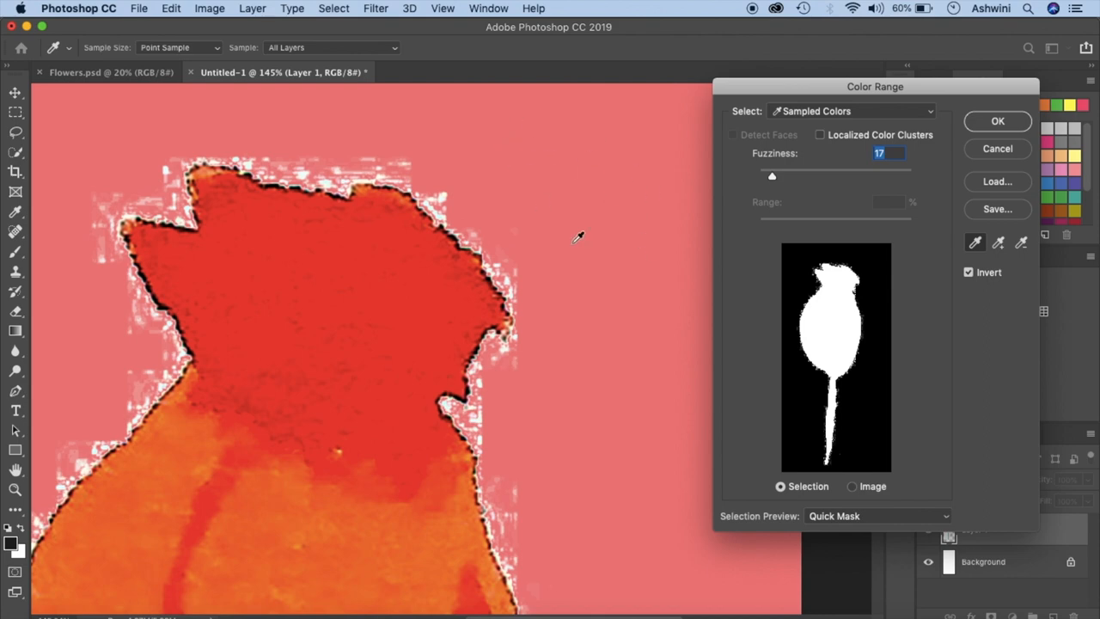
mouse_move(498, 217)
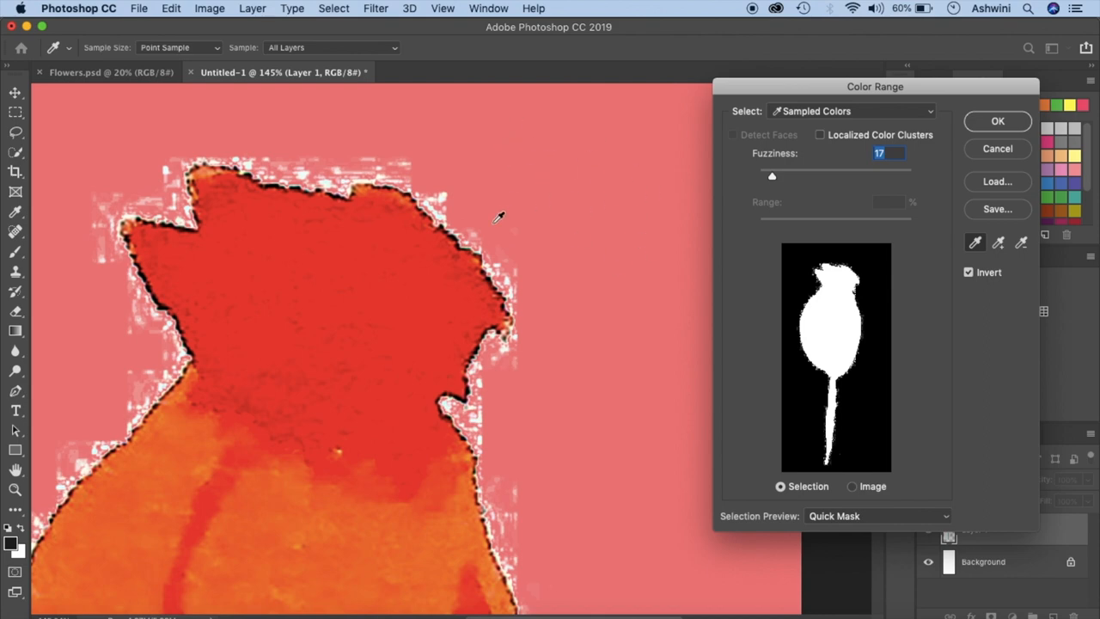
Cycle the Selection Preview through black matte, white matte and grayscale, settling on Quick Mask.
left_click(877, 516)
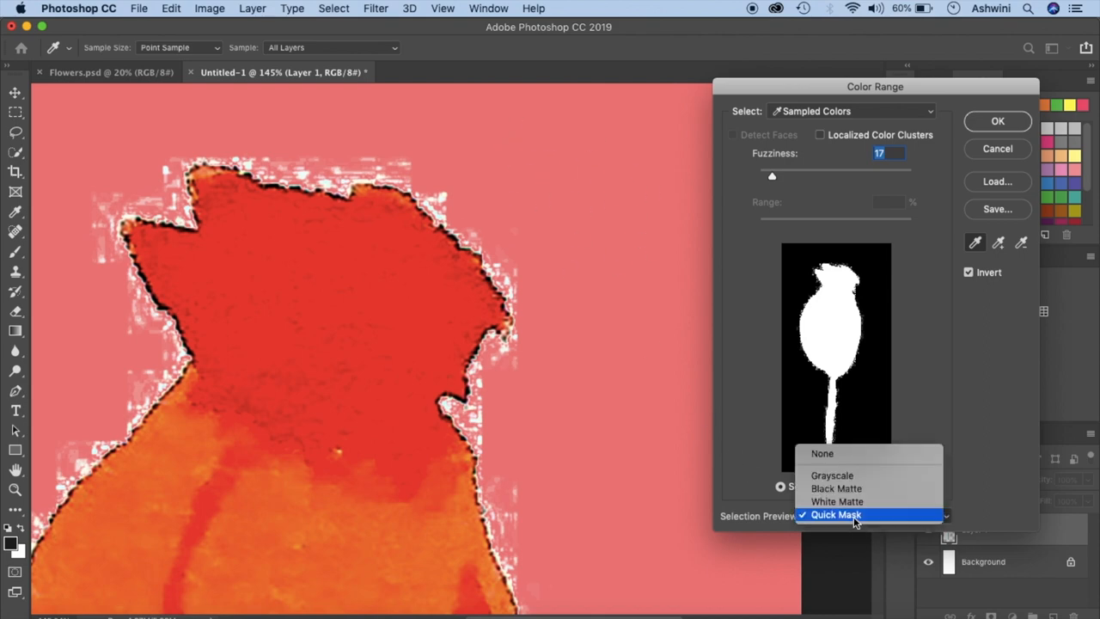
left_click(836, 488)
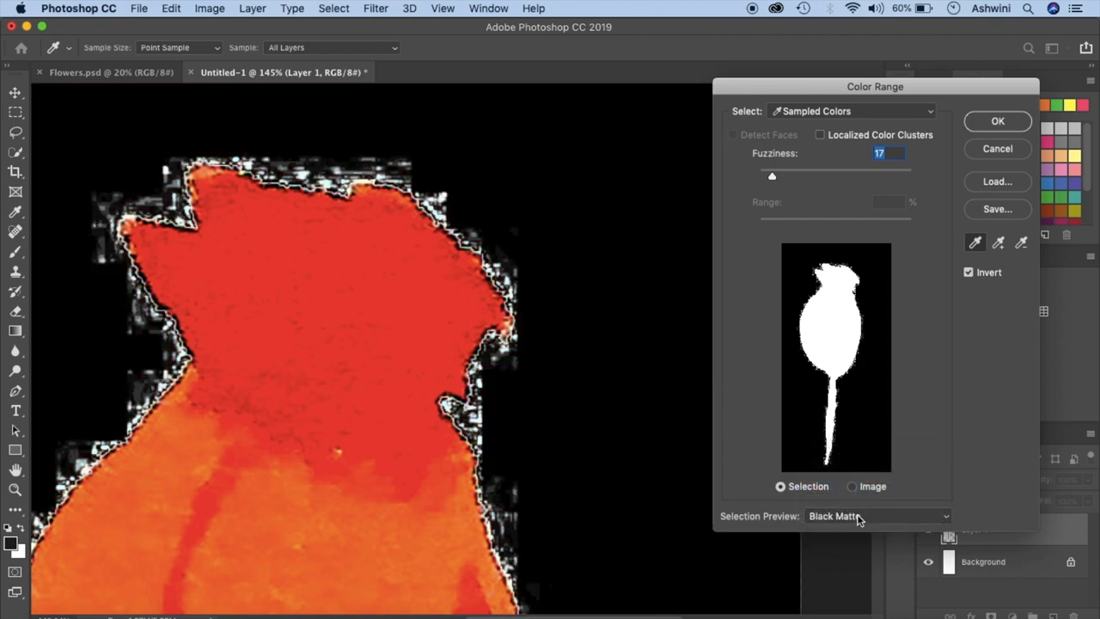
left_click(876, 516)
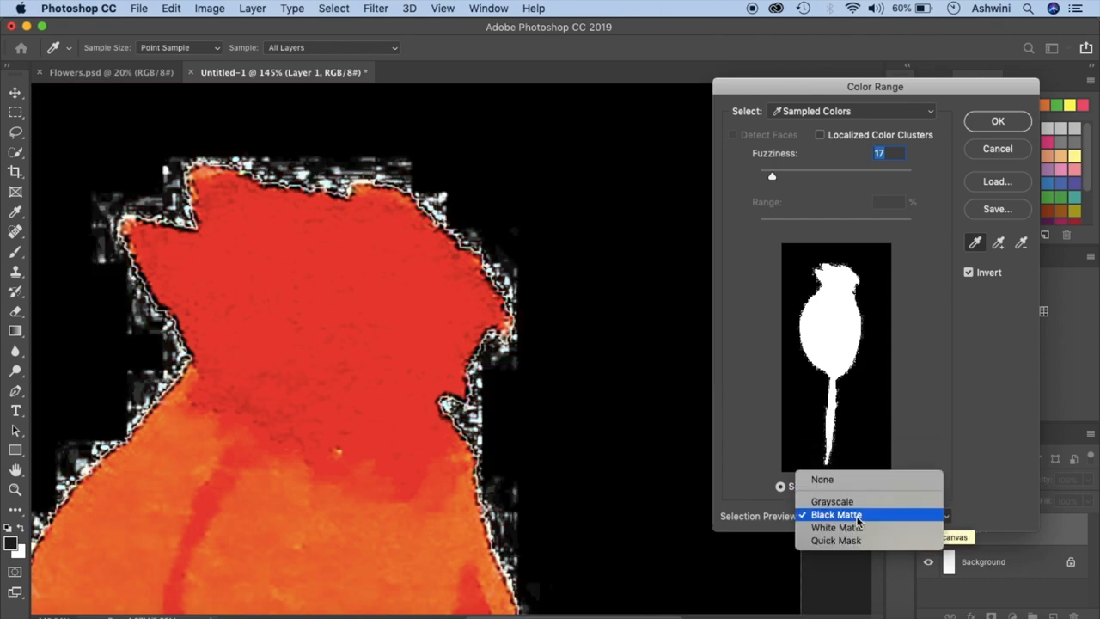
left_click(835, 526)
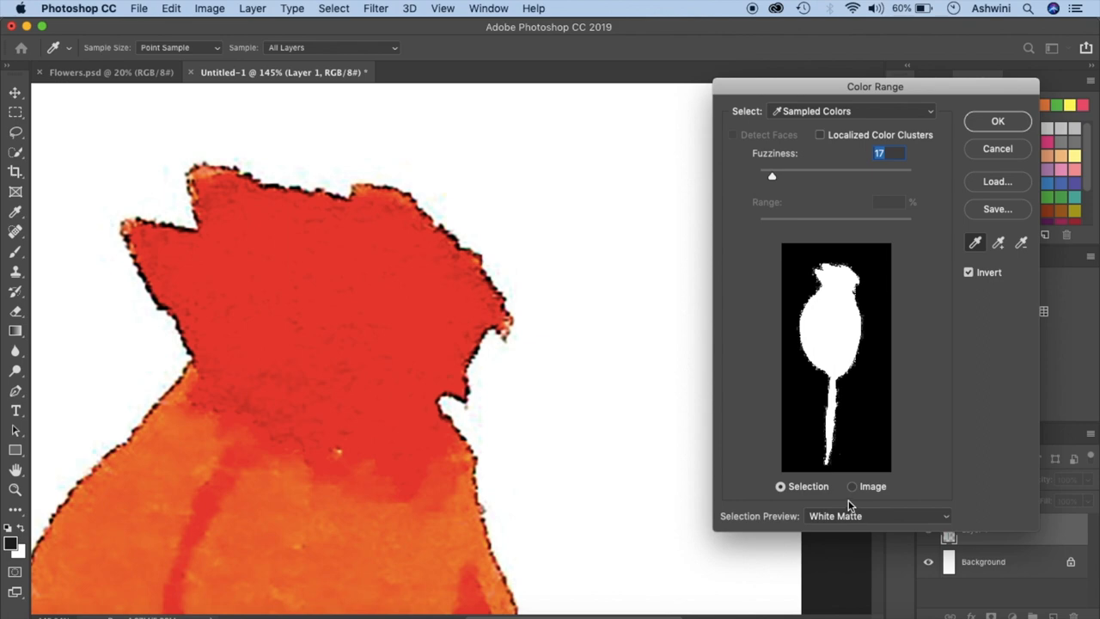
left_click(876, 515)
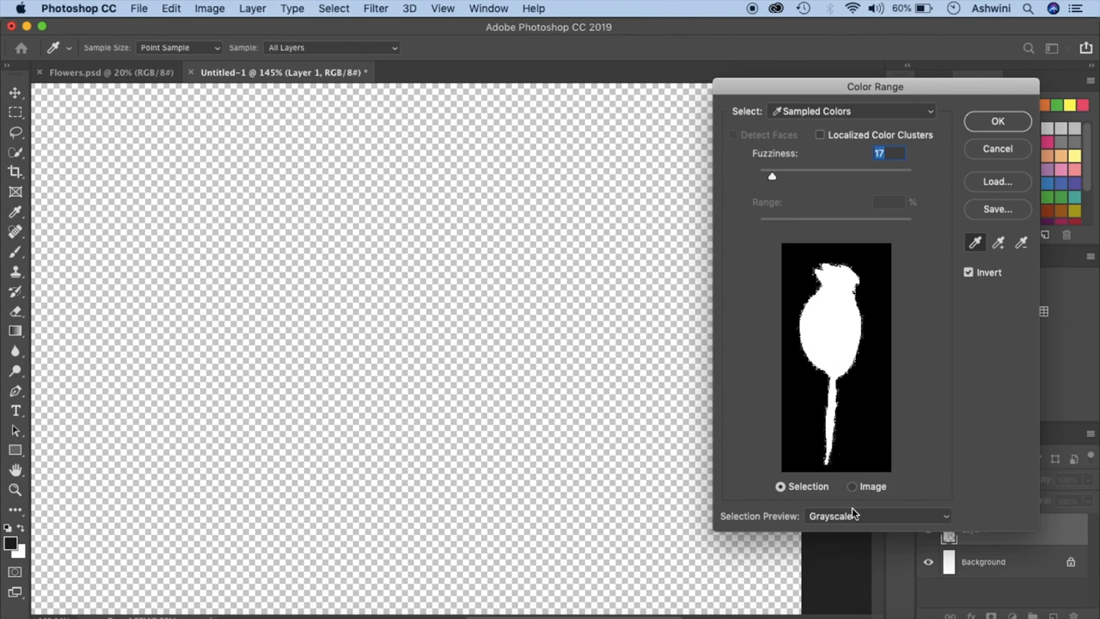
left_click(877, 515)
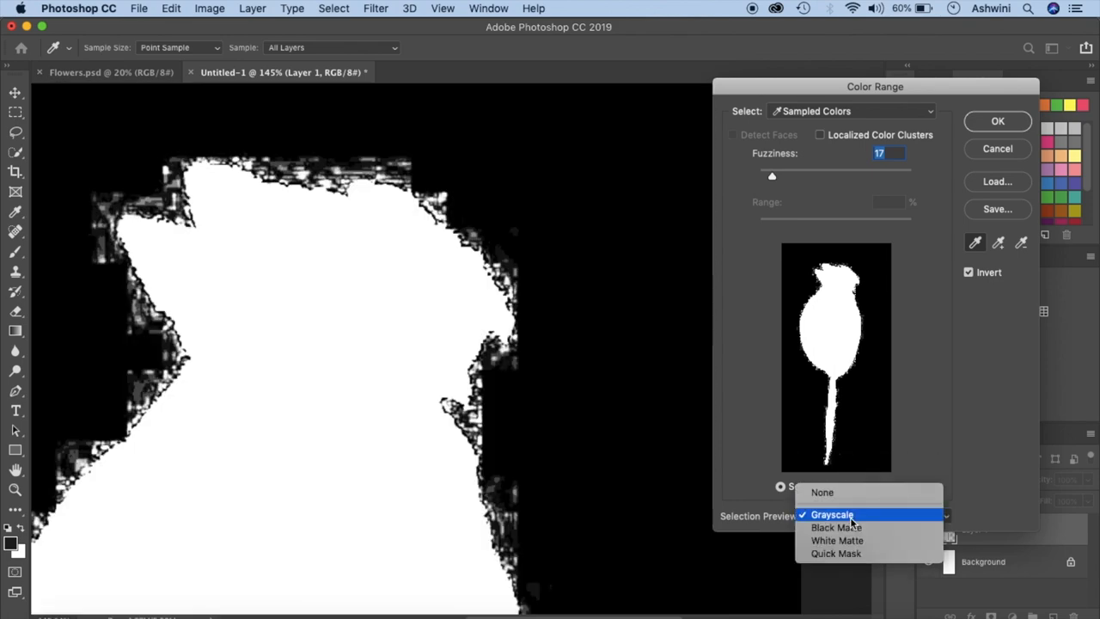
left_click(836, 526)
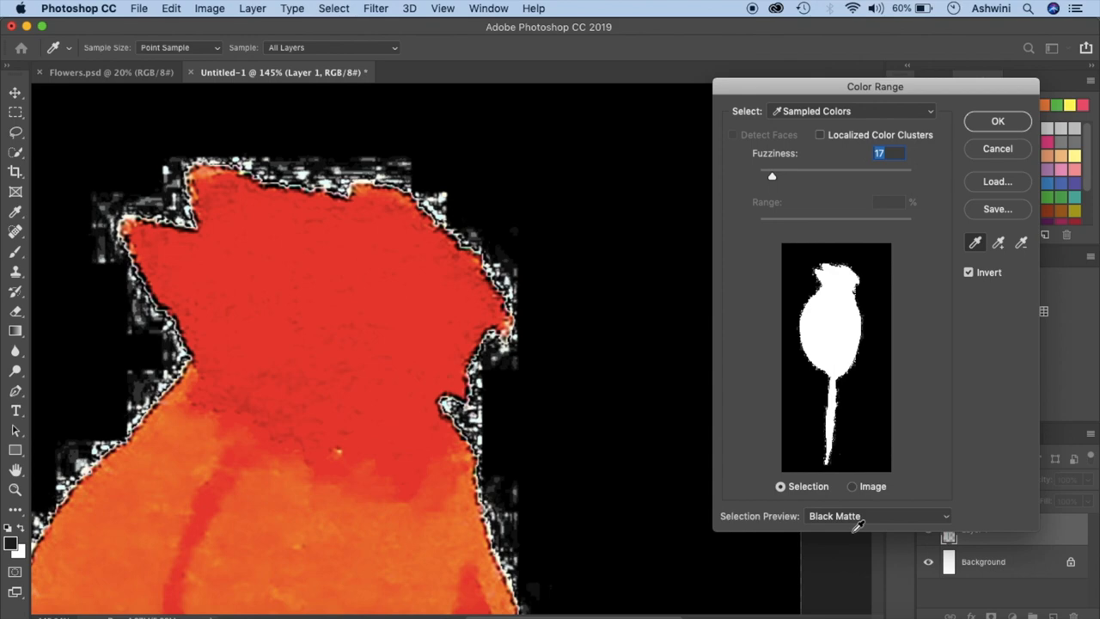
left_click(877, 516)
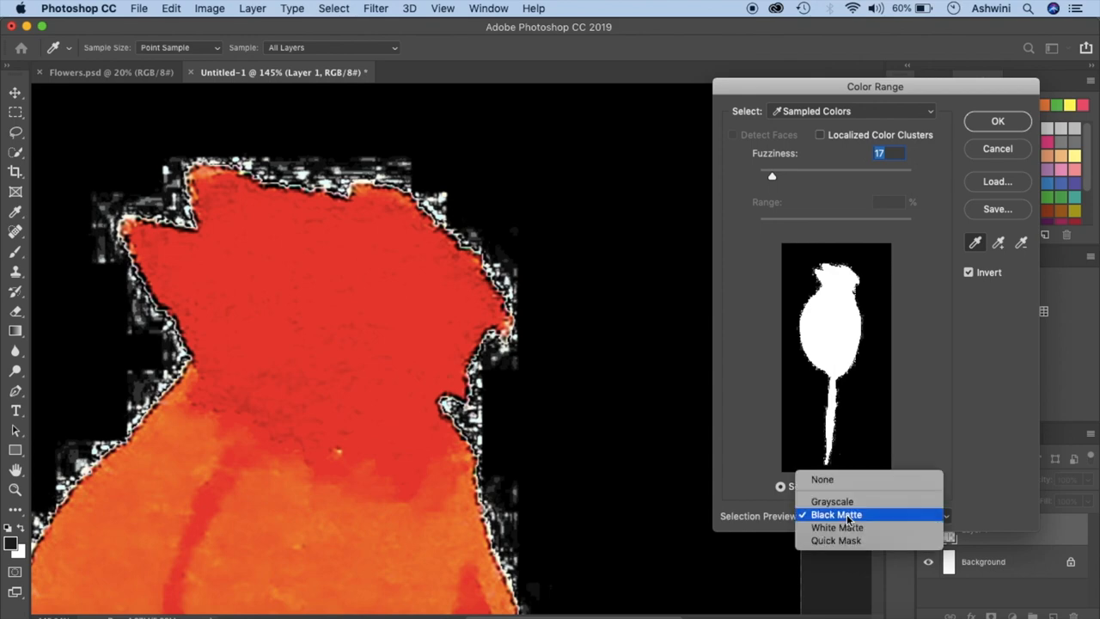
left_click(836, 540)
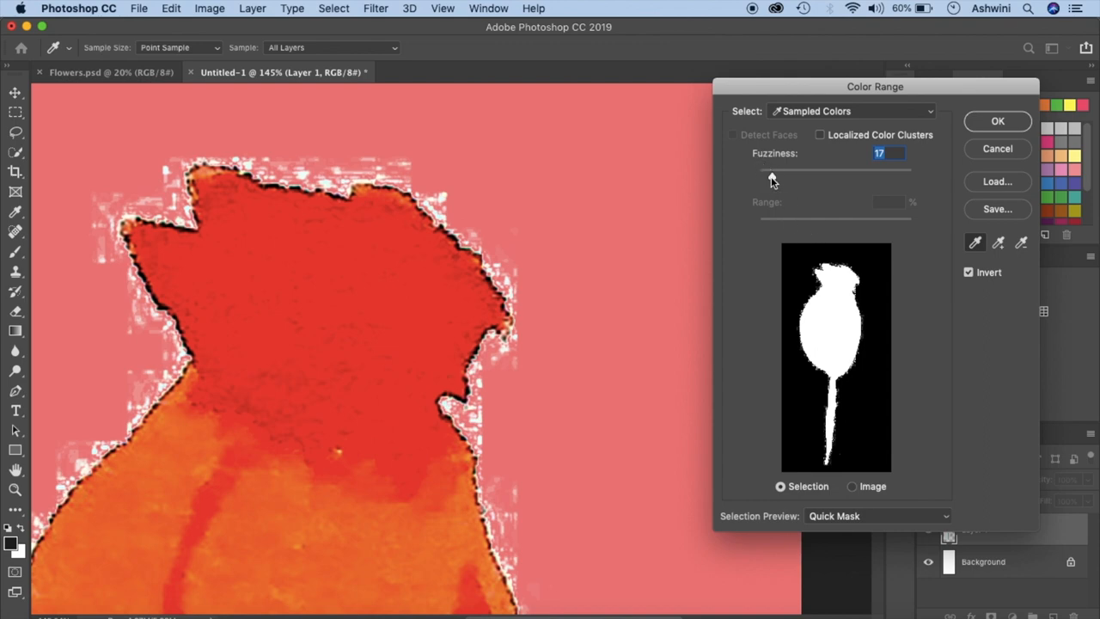
Raise the Color Range fuzziness to 152 and confirm the selection with OK.
left_click_drag(772, 170, 782, 170)
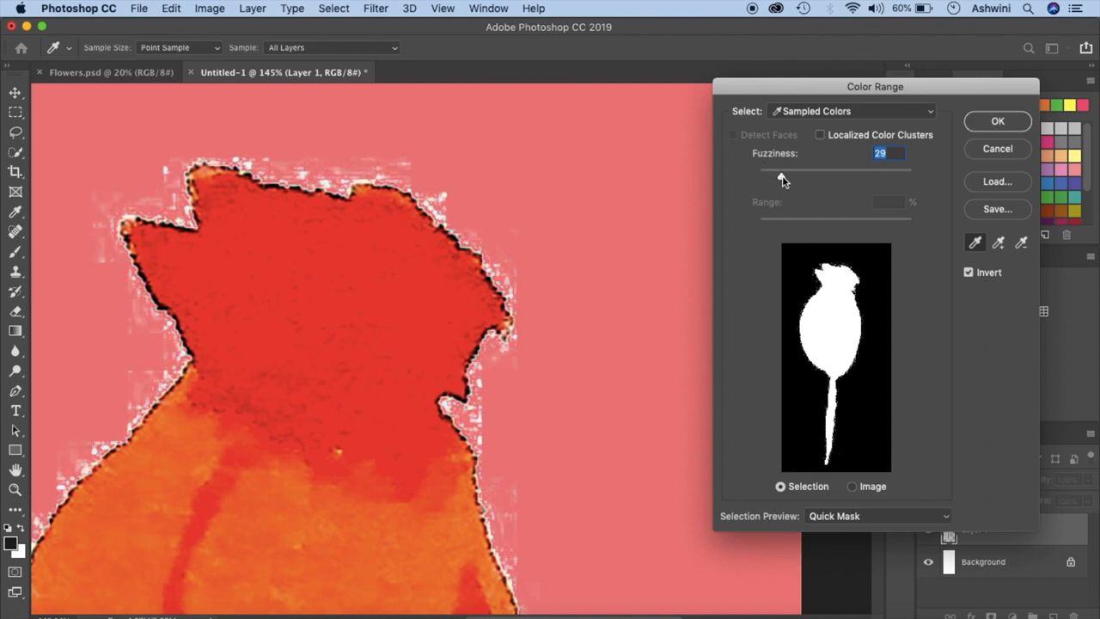
left_click_drag(760, 175, 819, 175)
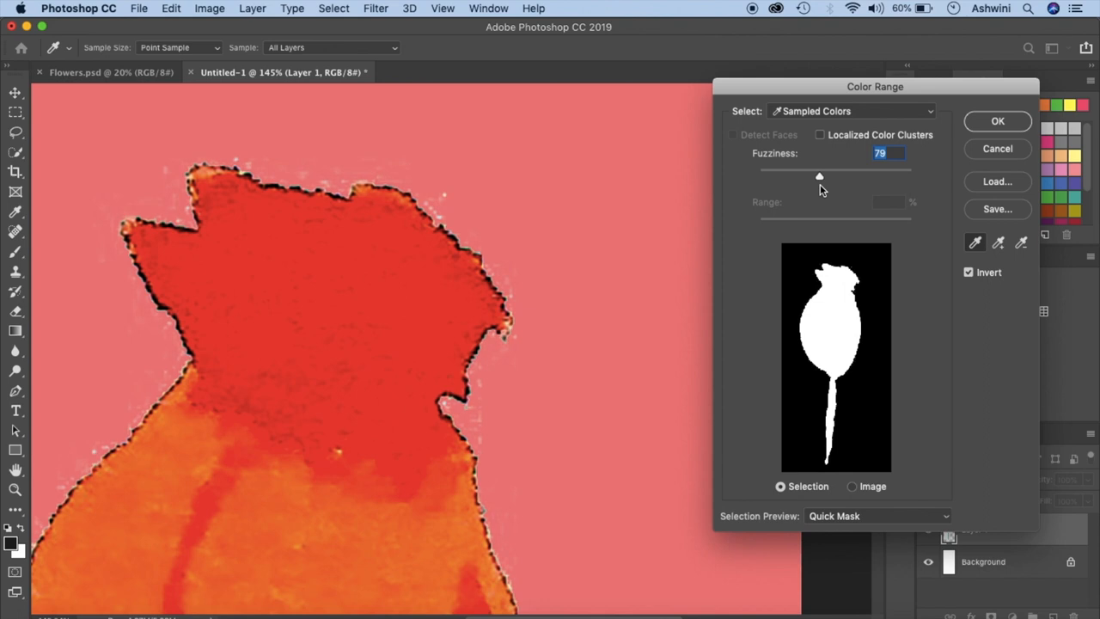
left_click_drag(818, 176, 866, 175)
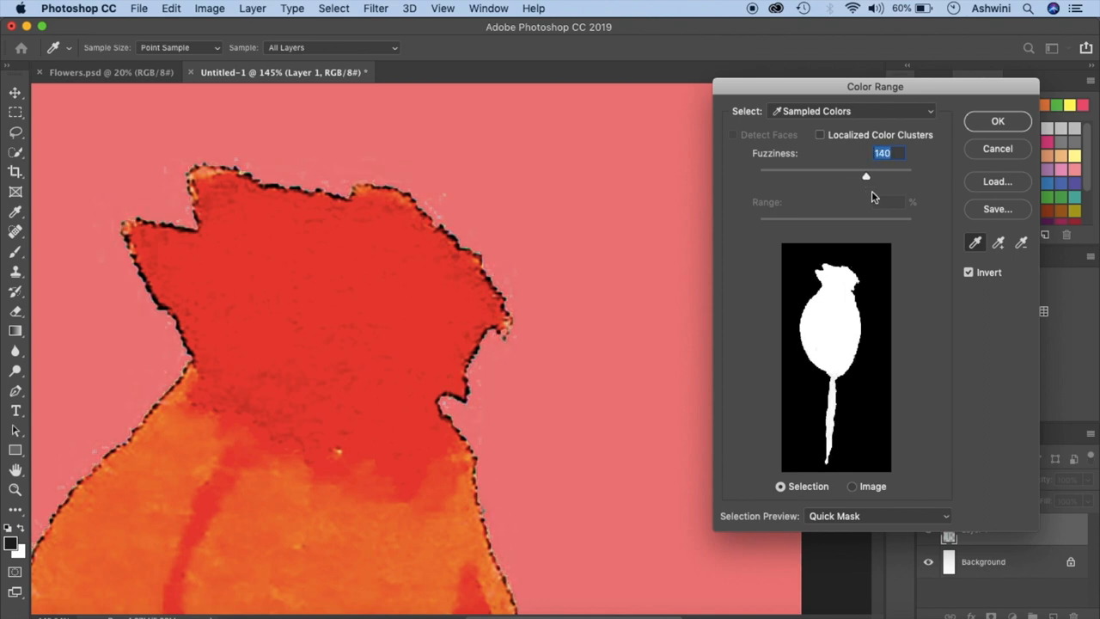
left_click_drag(866, 175, 883, 175)
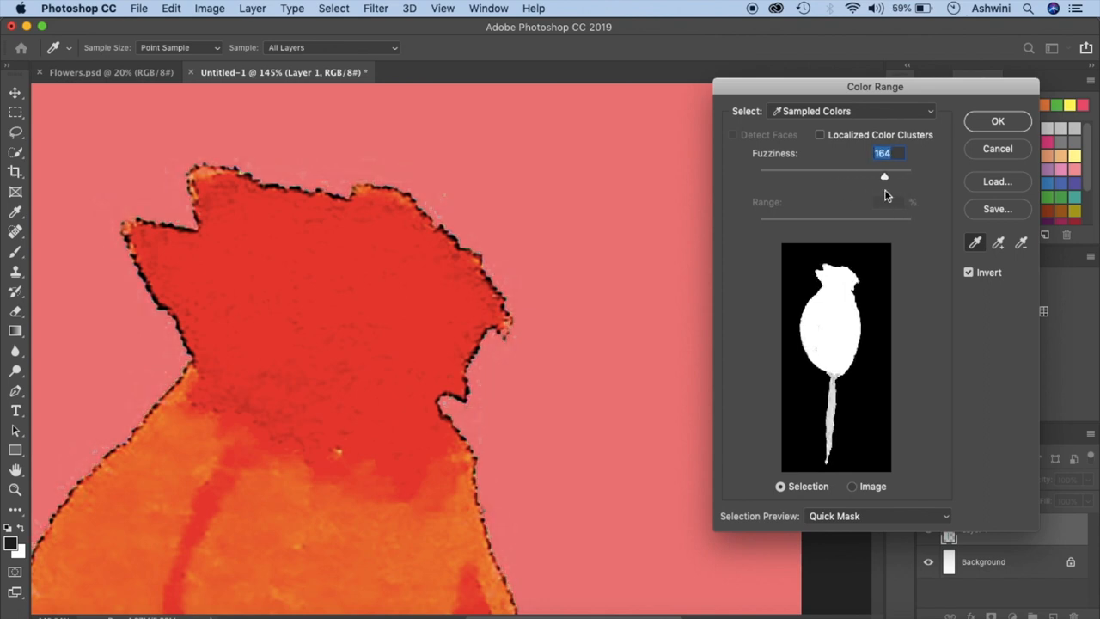
left_click_drag(884, 176, 862, 175)
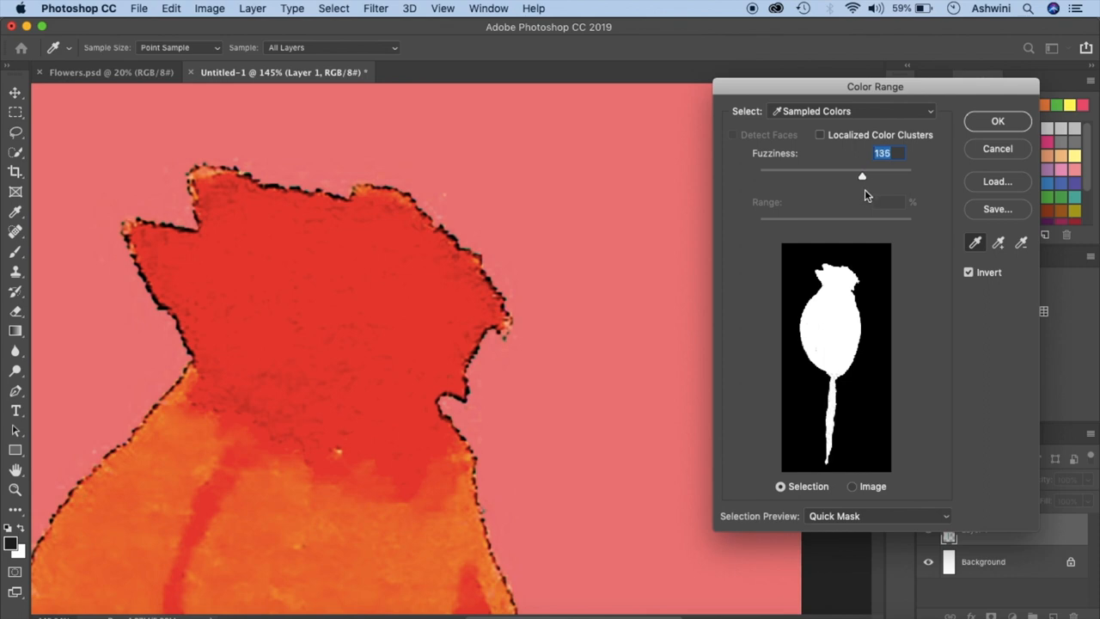
left_click_drag(863, 176, 875, 176)
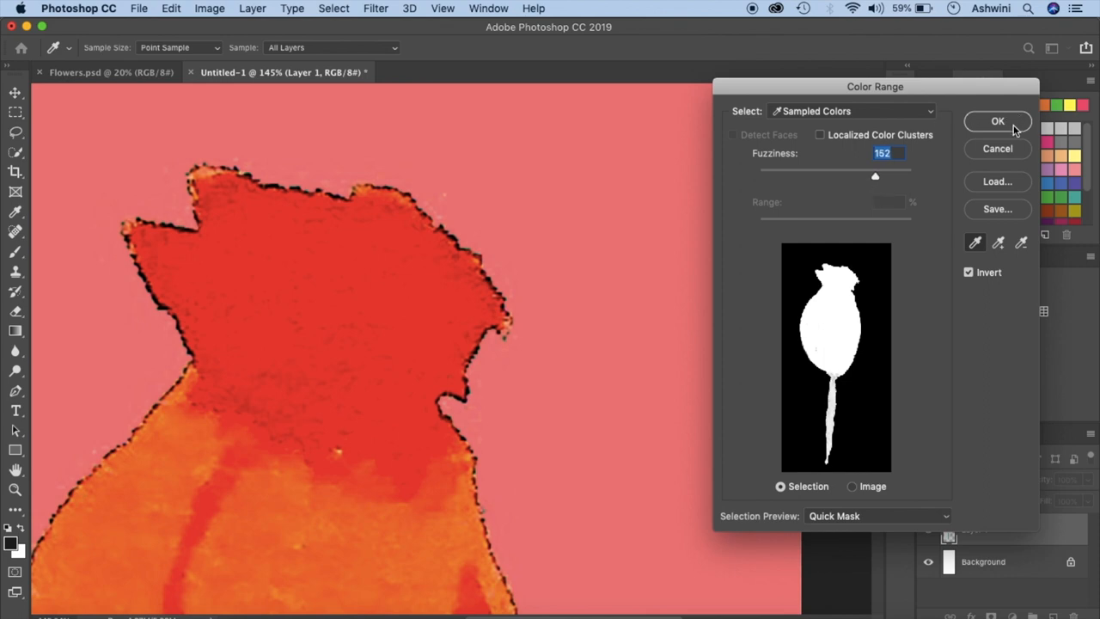
left_click(997, 120)
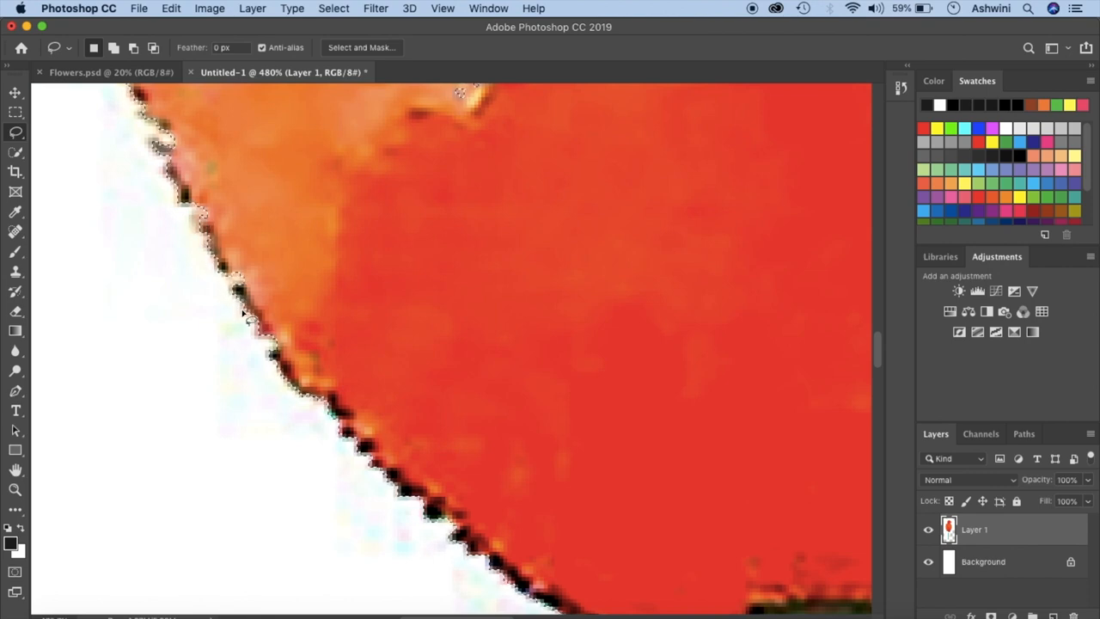
Bring up the Select menu commands while zoomed on the bud's edge.
left_click(334, 6)
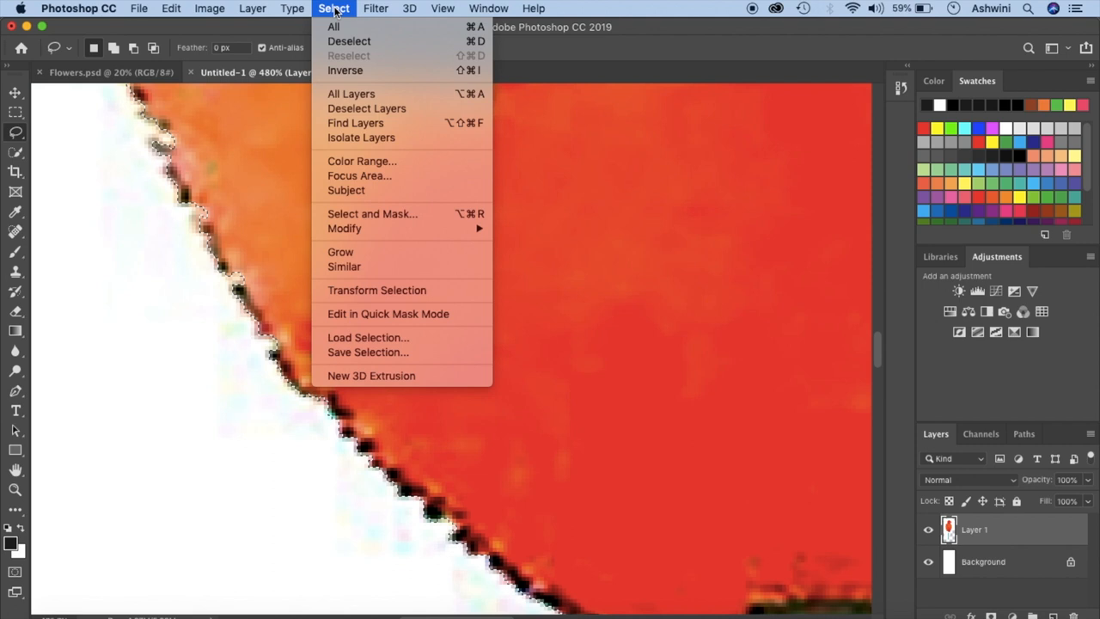
mouse_move(343, 227)
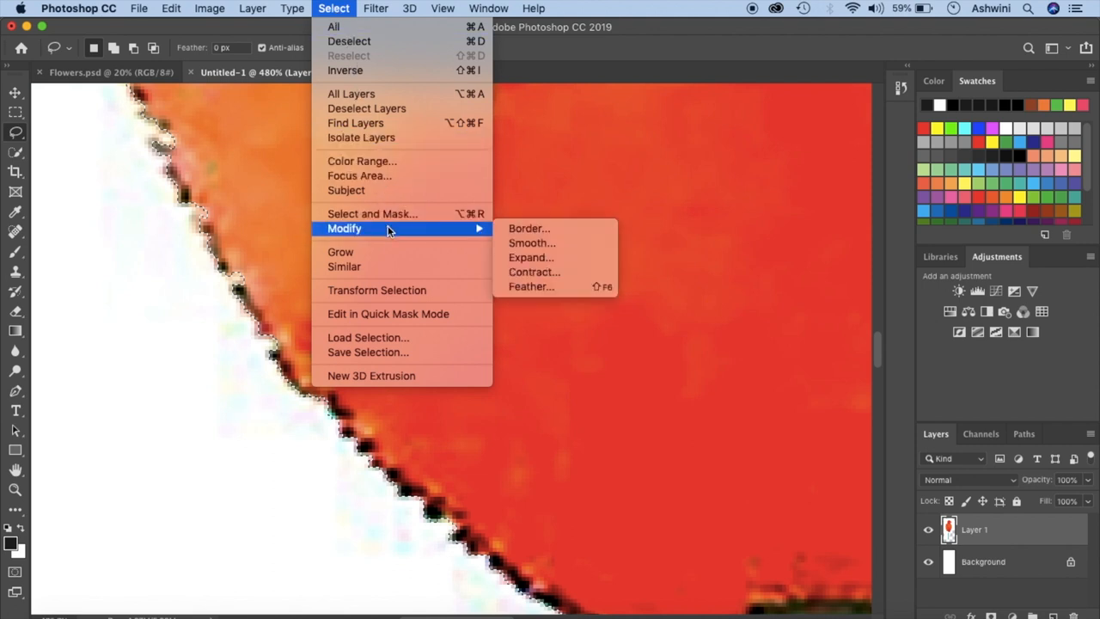
Expand the bud selection by 1 pixel via Select > Modify > Expand.
left_click(530, 258)
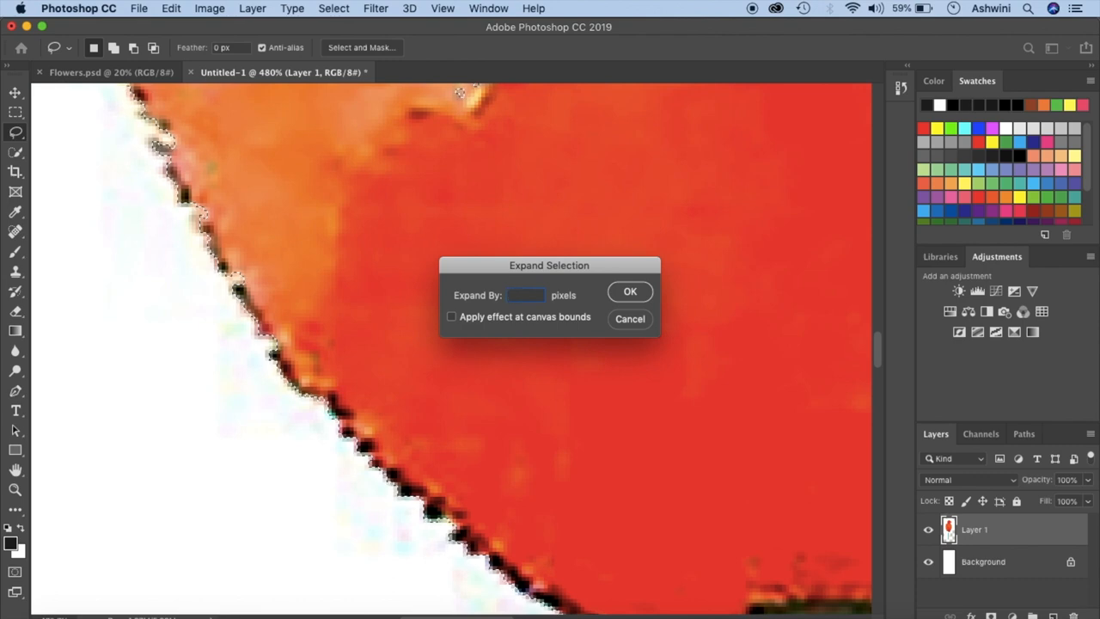
type("1")
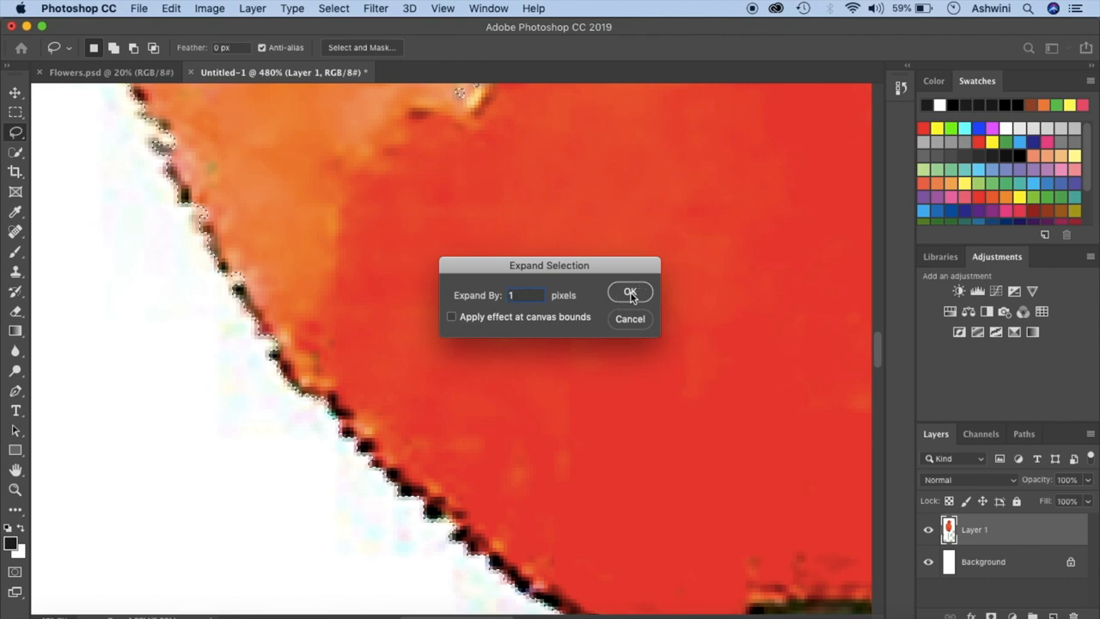
mouse_move(640, 296)
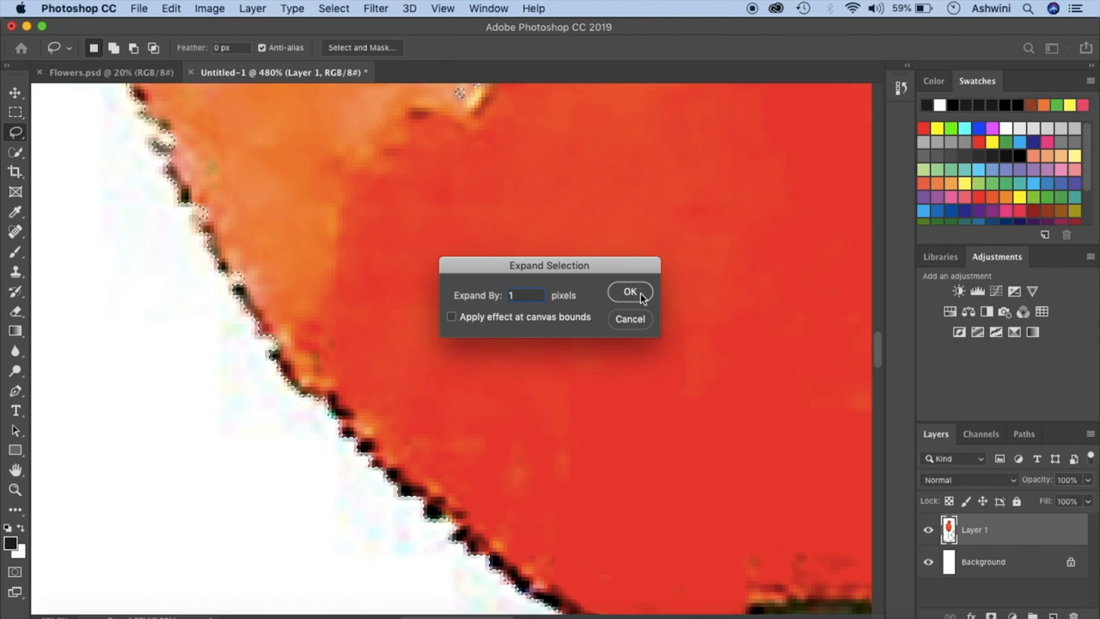
left_click(629, 292)
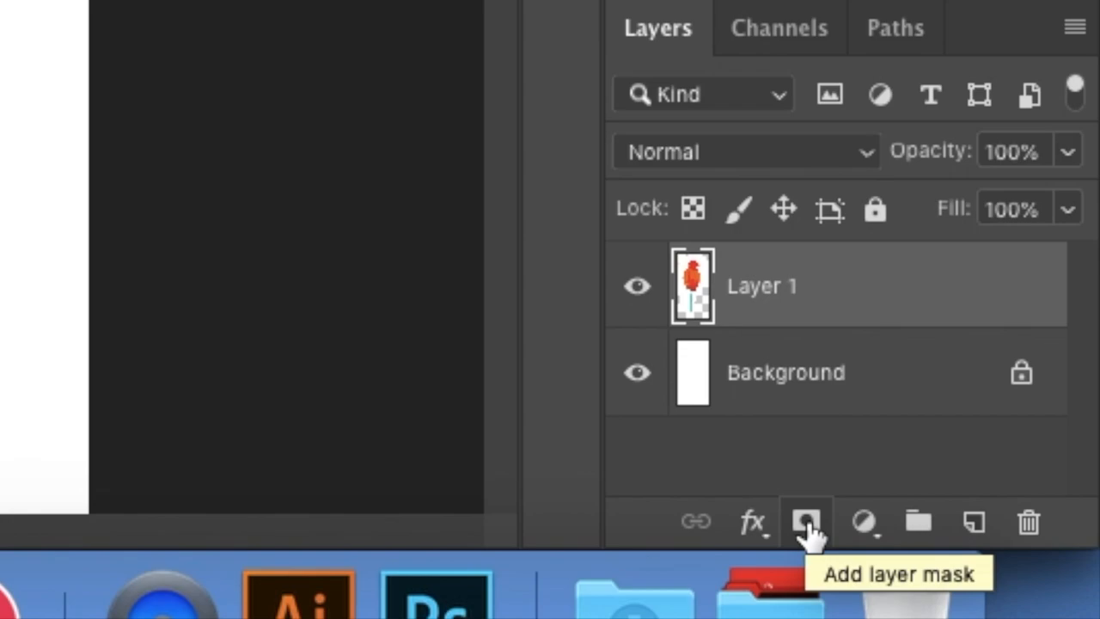
Add a layer mask from the selection on Layer 1 and hide the white Background layer.
left_click(805, 523)
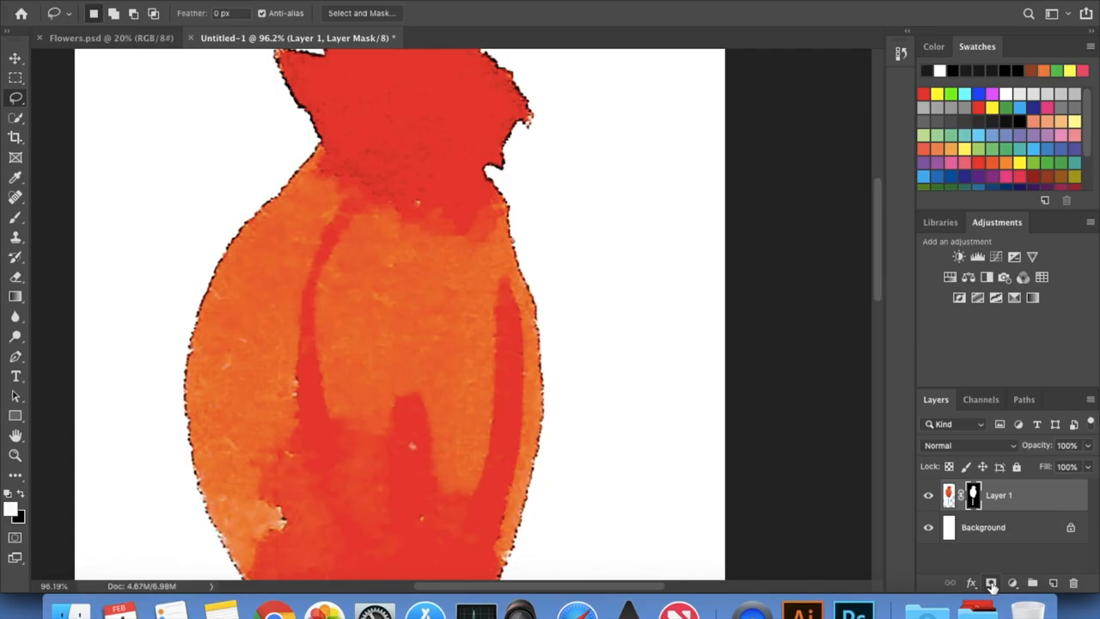
left_click(928, 526)
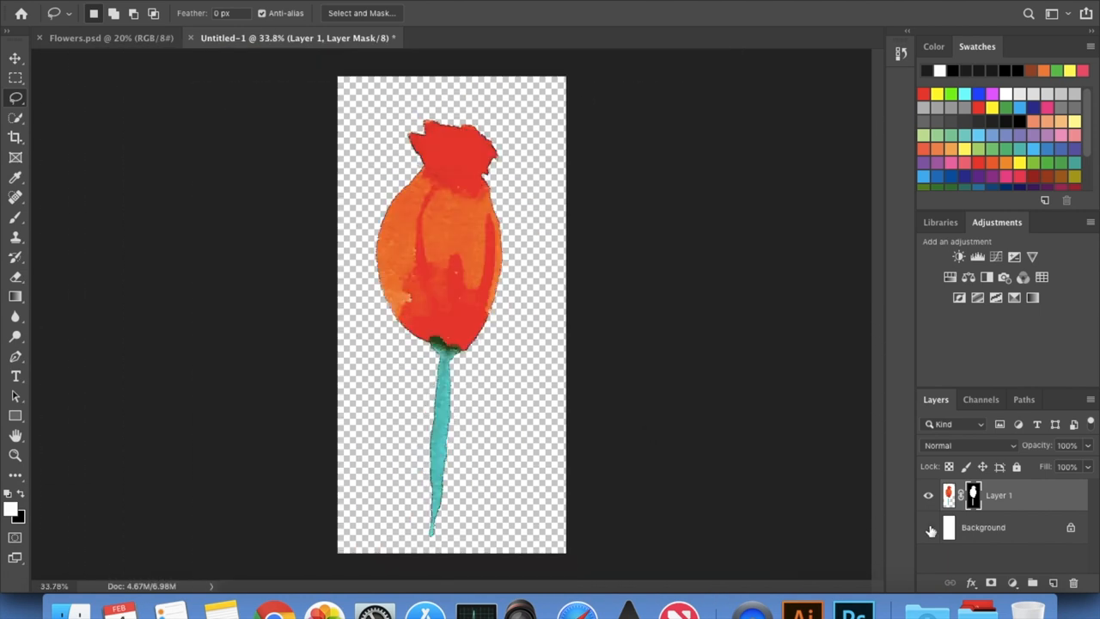
mouse_move(928, 530)
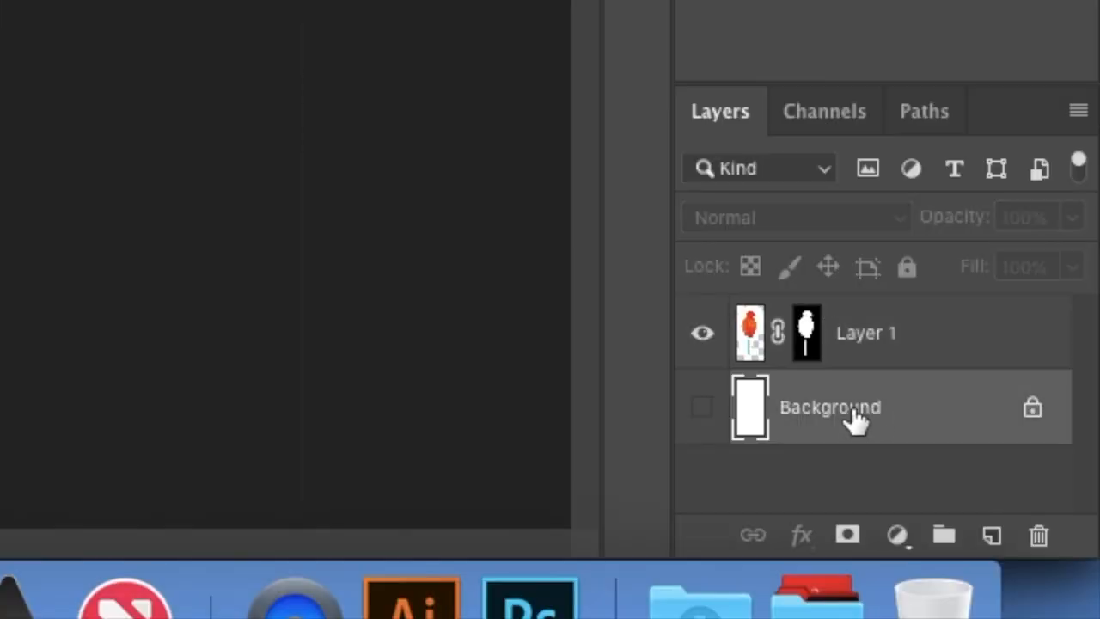
mouse_move(787, 421)
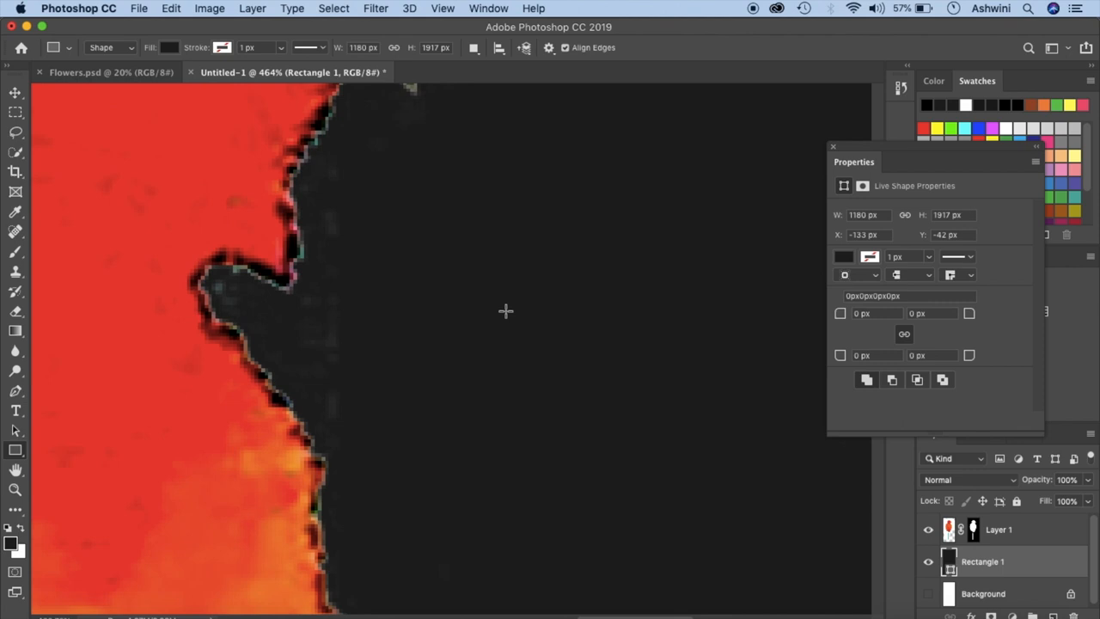
mouse_move(347, 309)
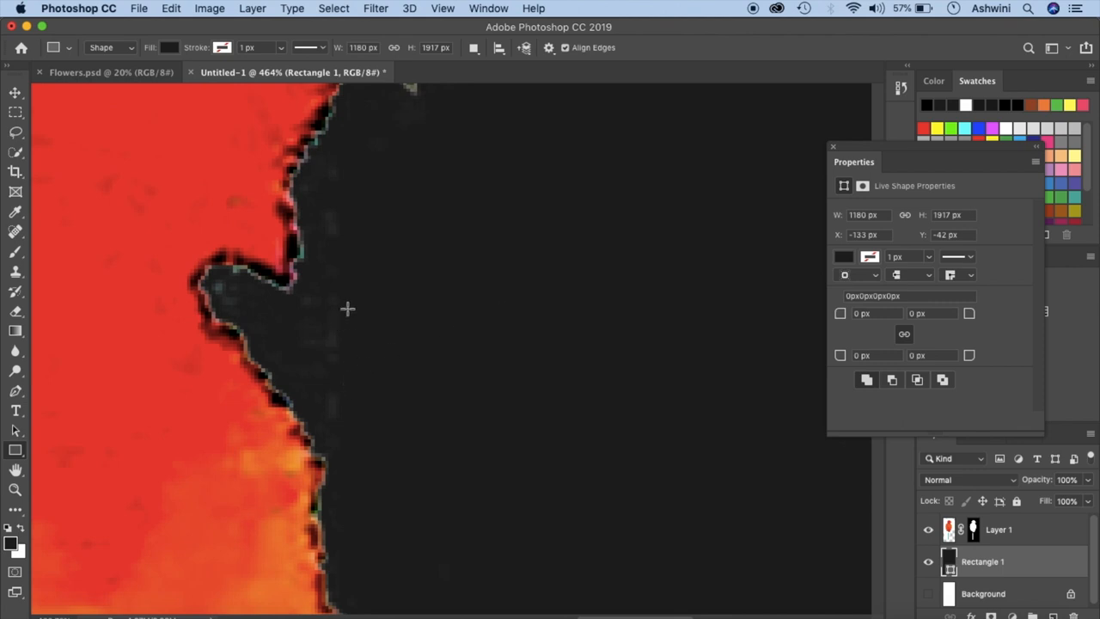
Return to the bud's Layer 1 above the dark Rectangle 1 backing layer.
left_click(999, 530)
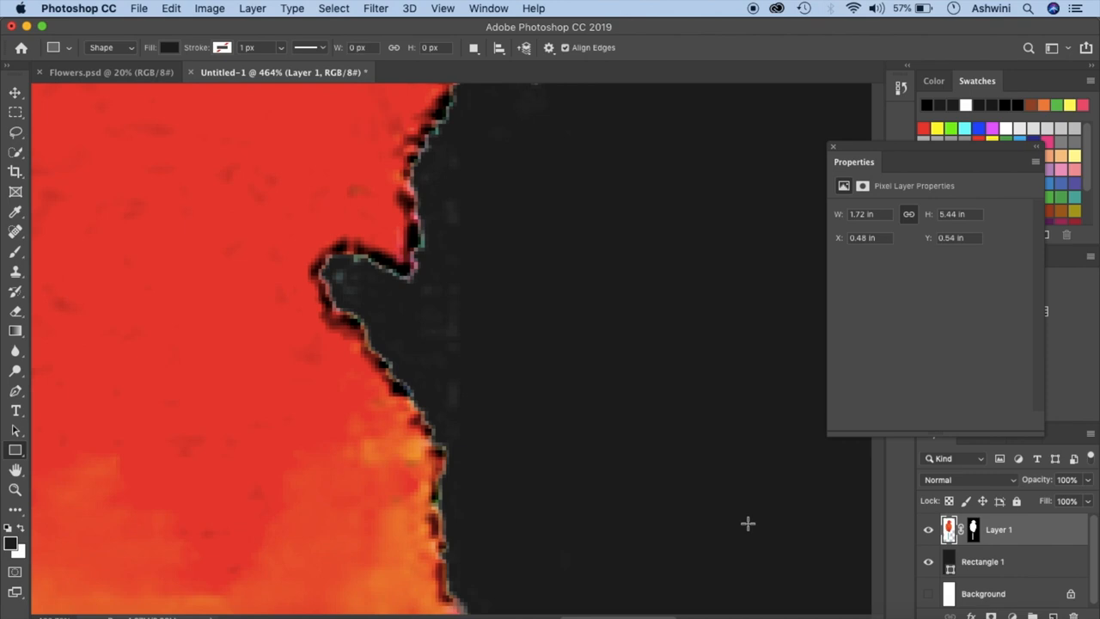
mouse_move(141, 306)
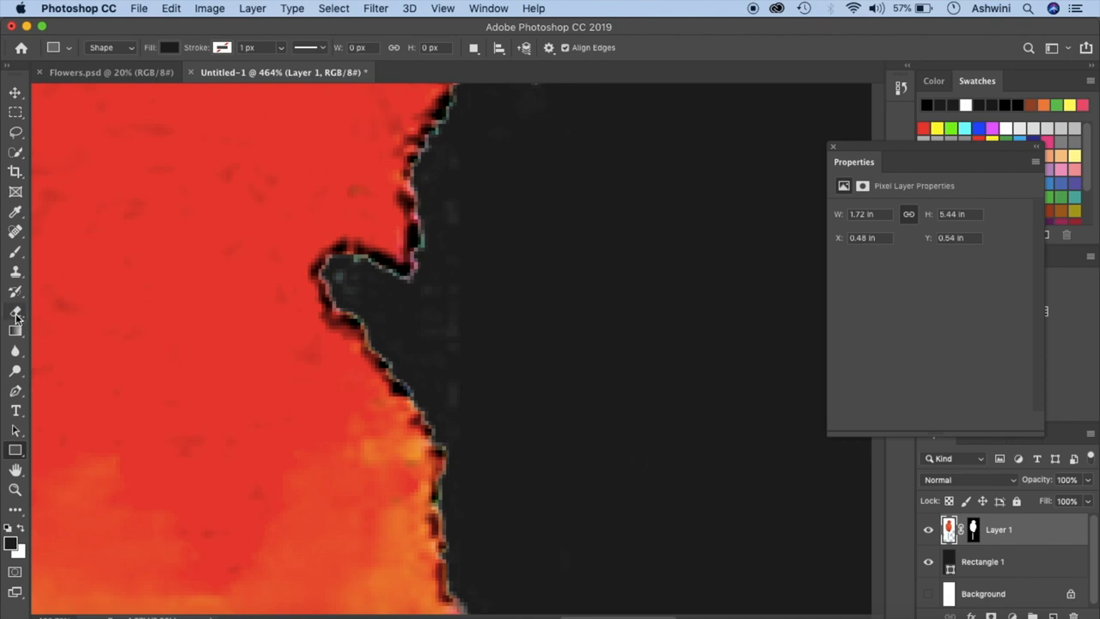
Choose the plain Eraser Tool with an 11 px Soft Round tip for cleaning the bud's fringe.
left_click(16, 313)
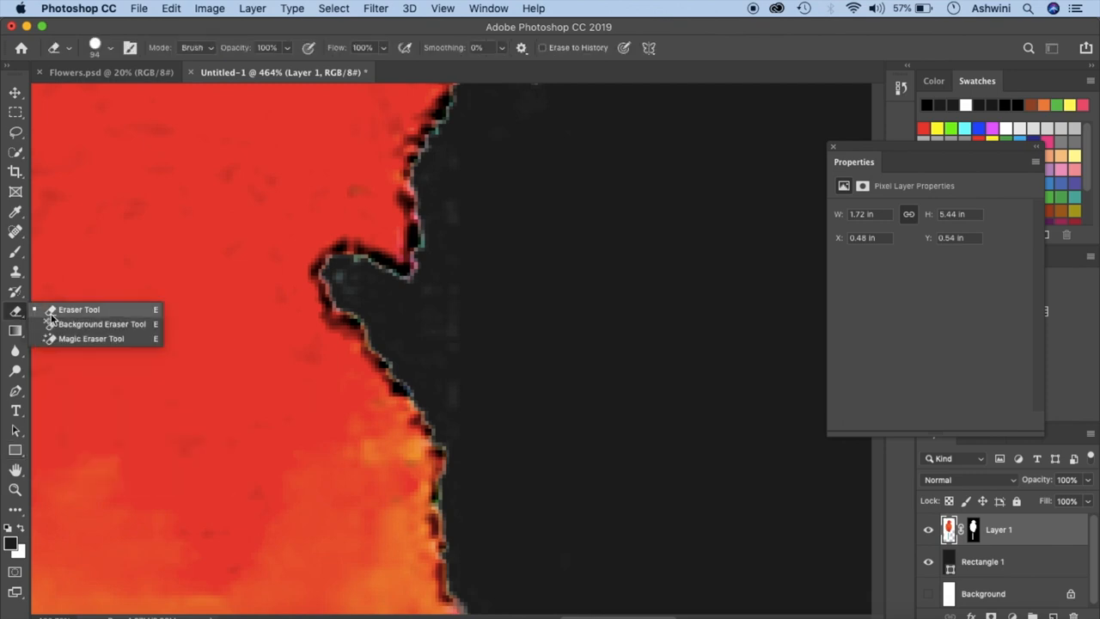
left_click(79, 309)
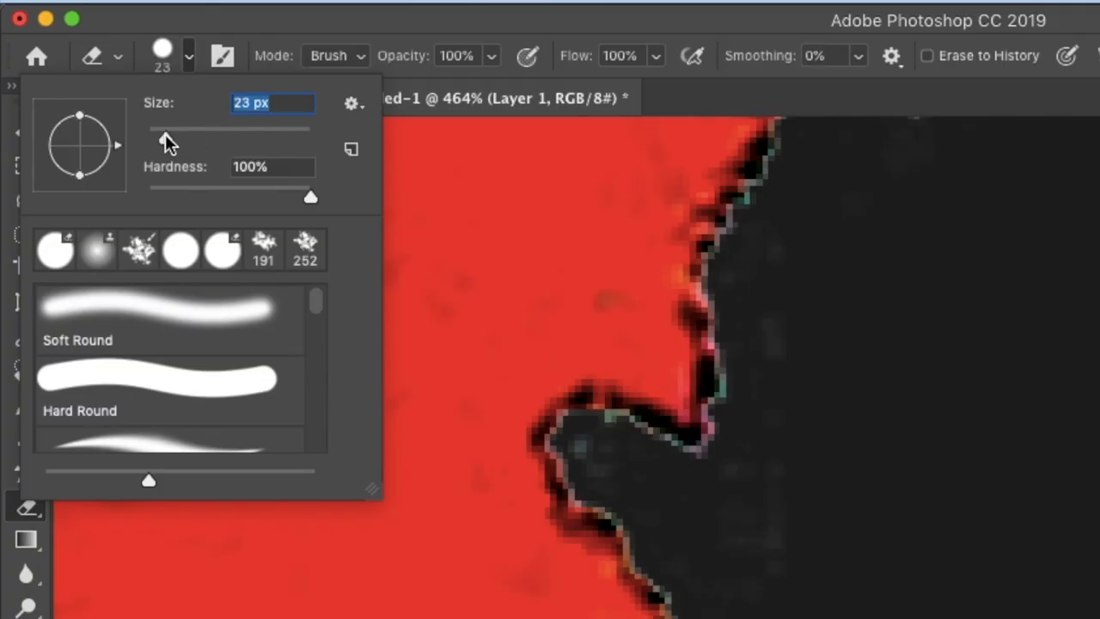
left_click_drag(175, 138, 162, 138)
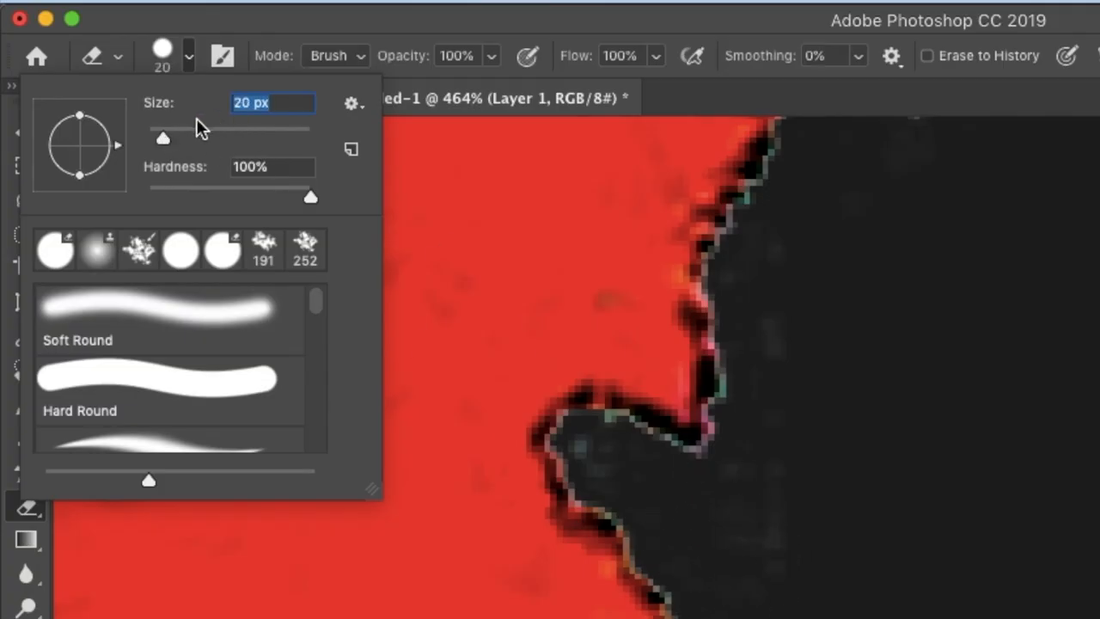
left_click_drag(164, 137, 157, 138)
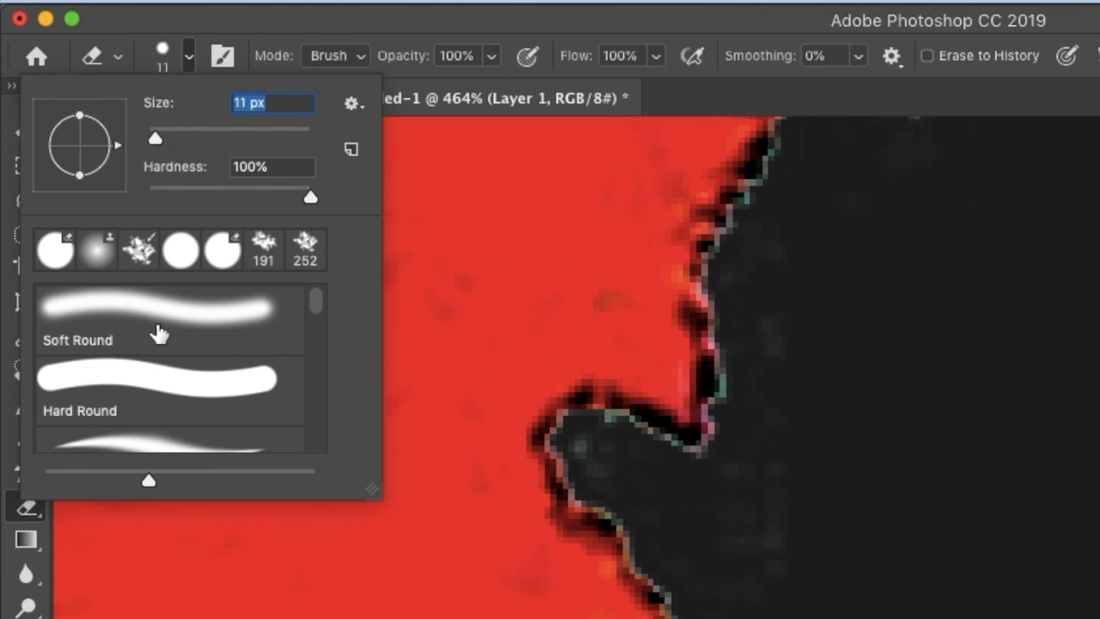
left_click(158, 378)
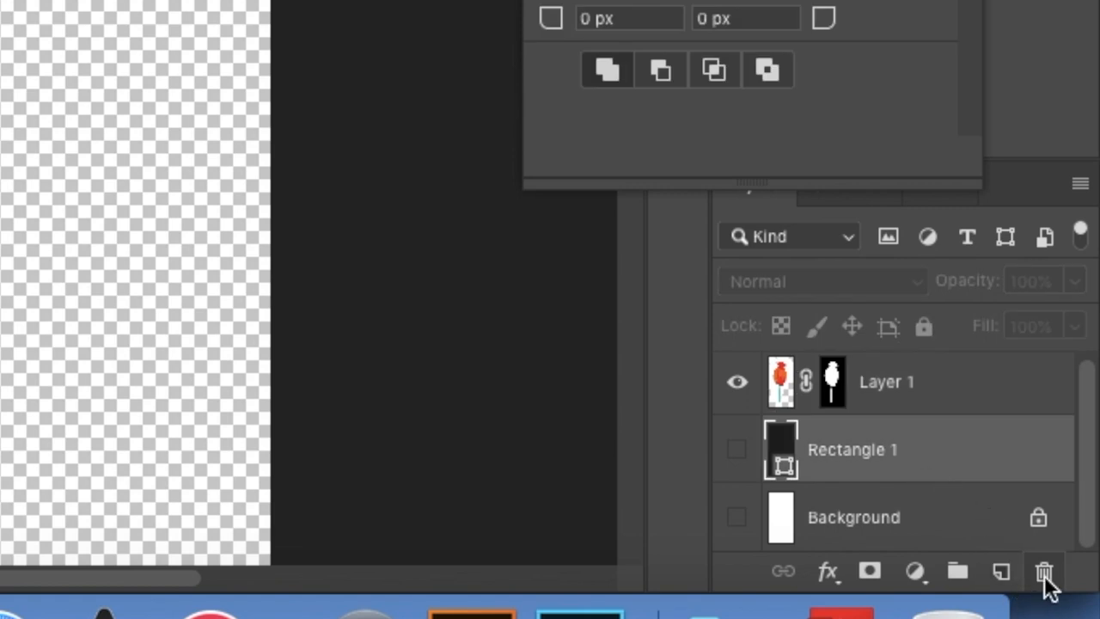
Delete the Rectangle 1 layer and bring up Layer 1's mask options to apply the mask.
left_click(1046, 571)
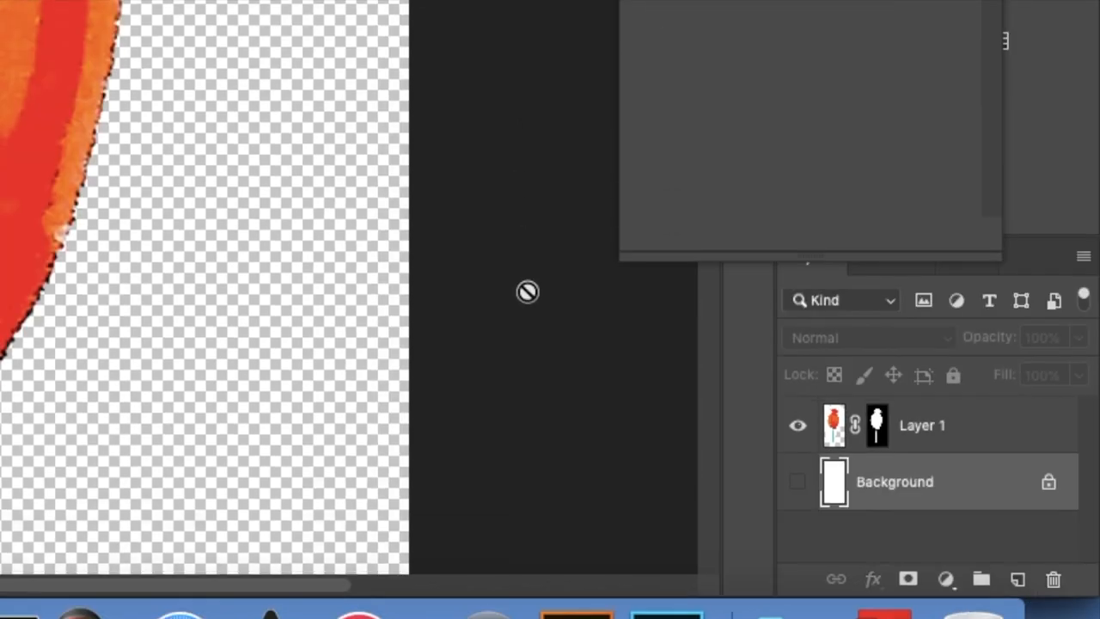
left_click(877, 424)
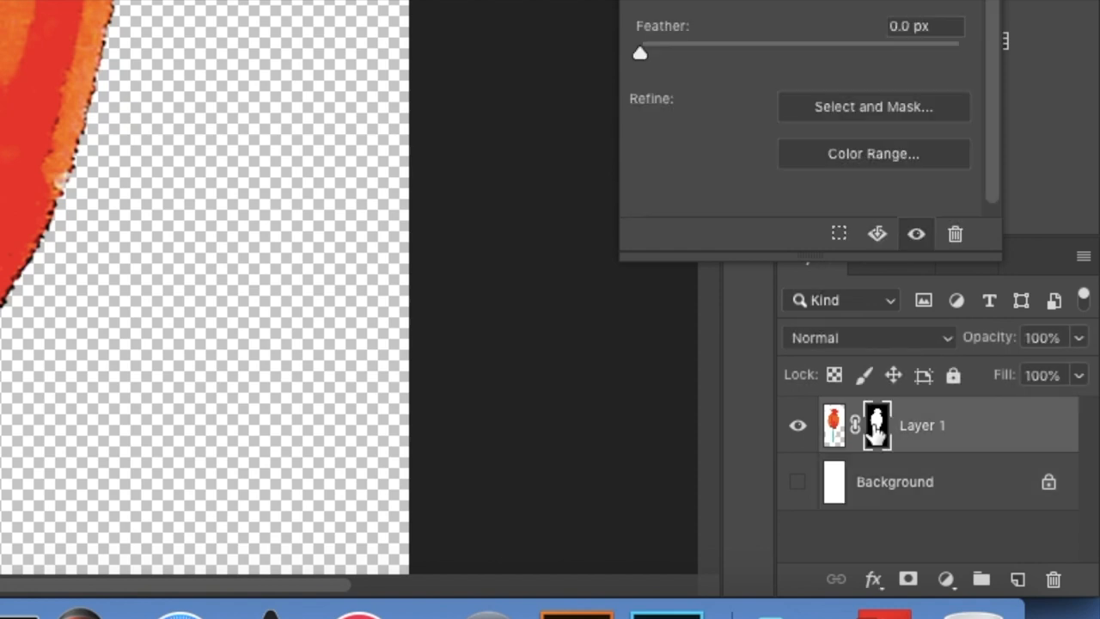
right_click(877, 426)
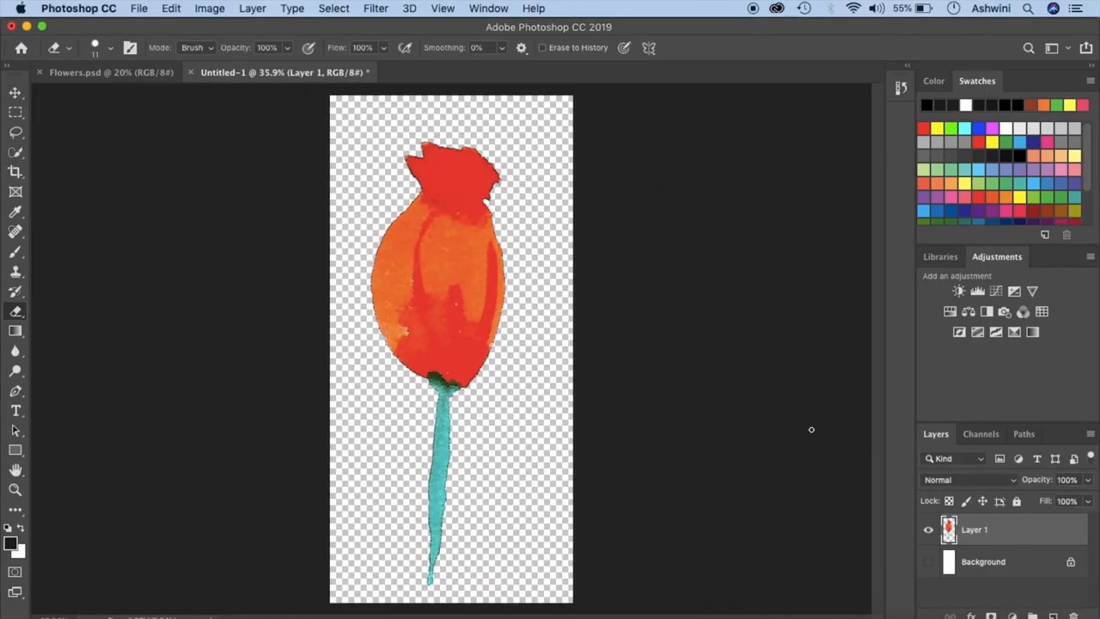
mouse_move(811, 430)
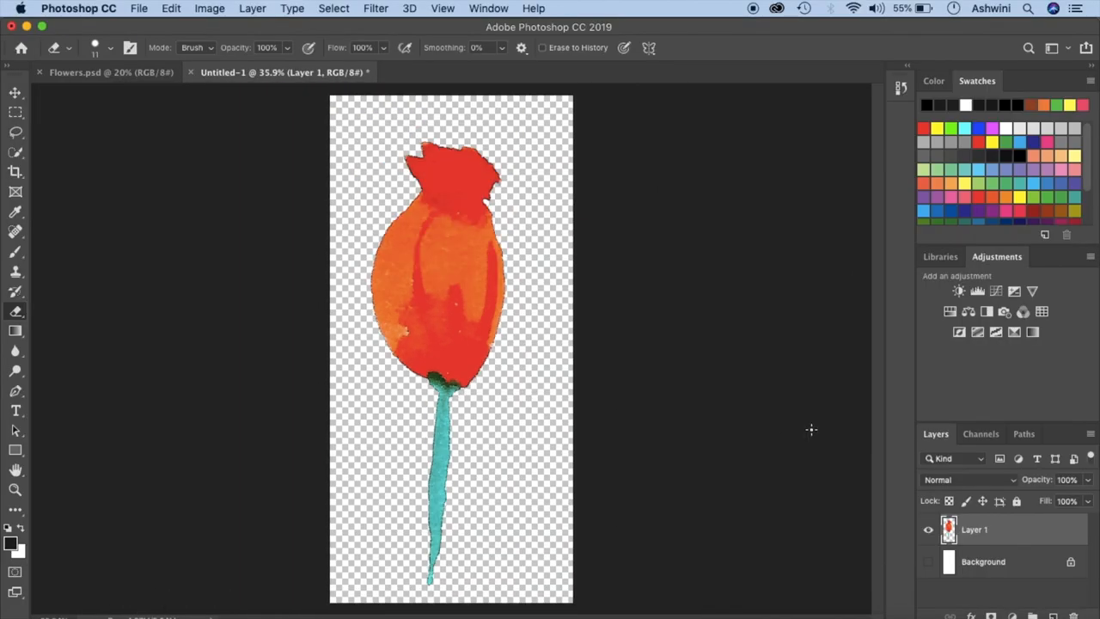
Export the isolated bud as a transparent PNG, flower1.png, into the For video folder.
left_click(137, 7)
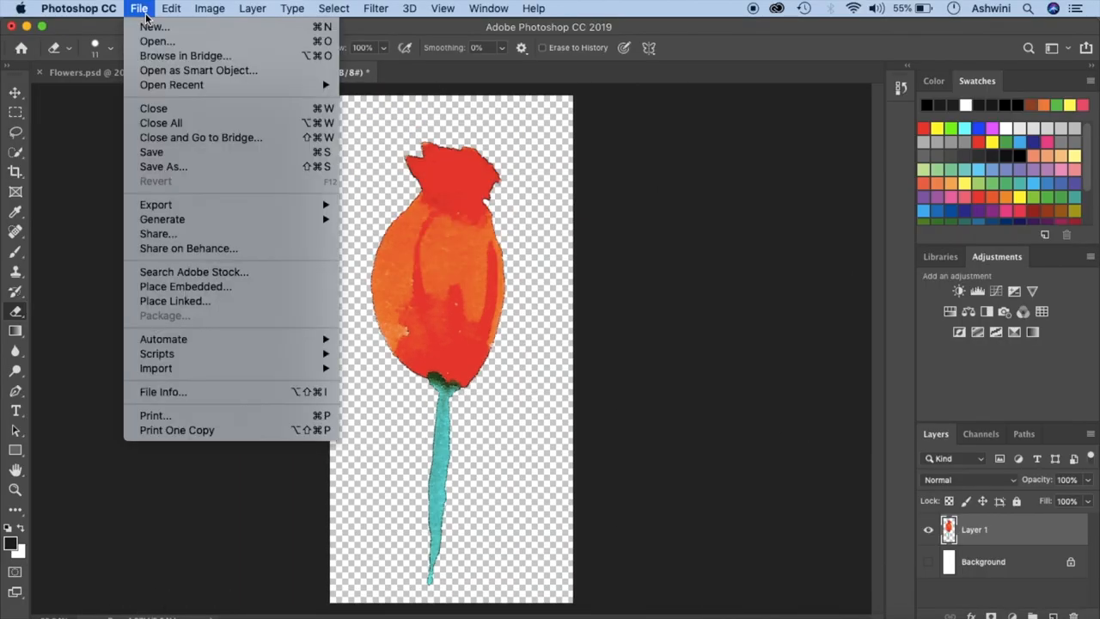
mouse_move(155, 205)
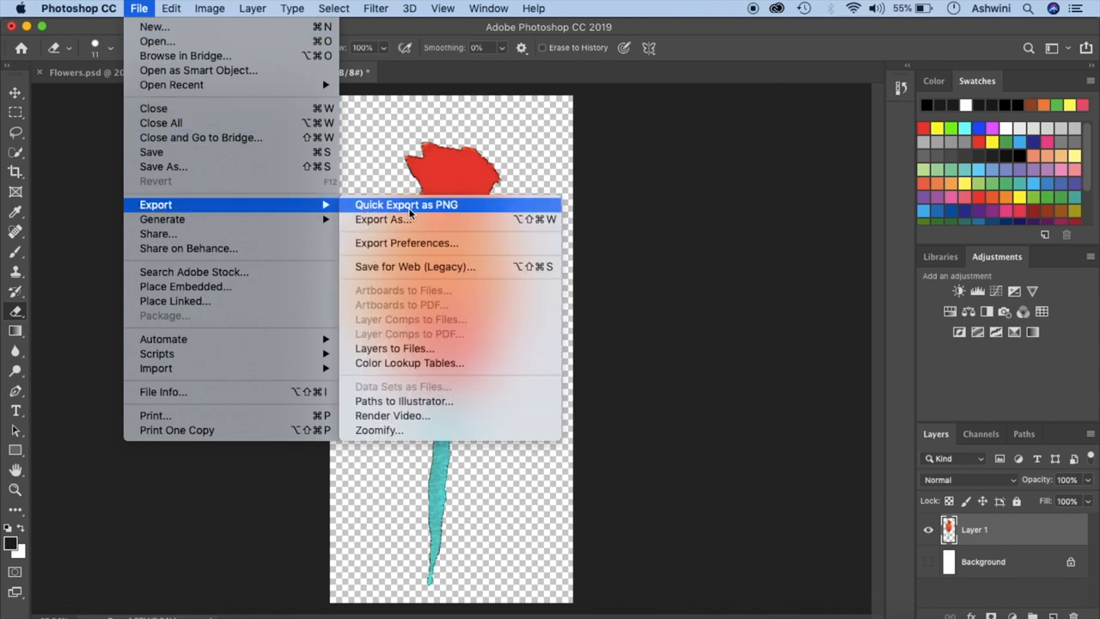
mouse_move(409, 220)
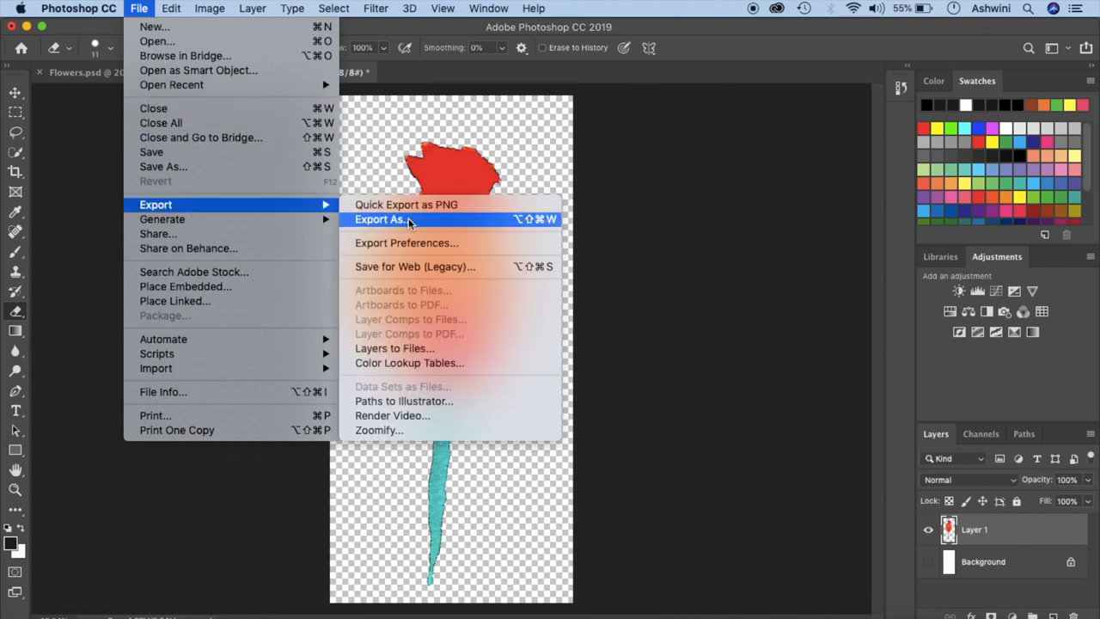
left_click(381, 220)
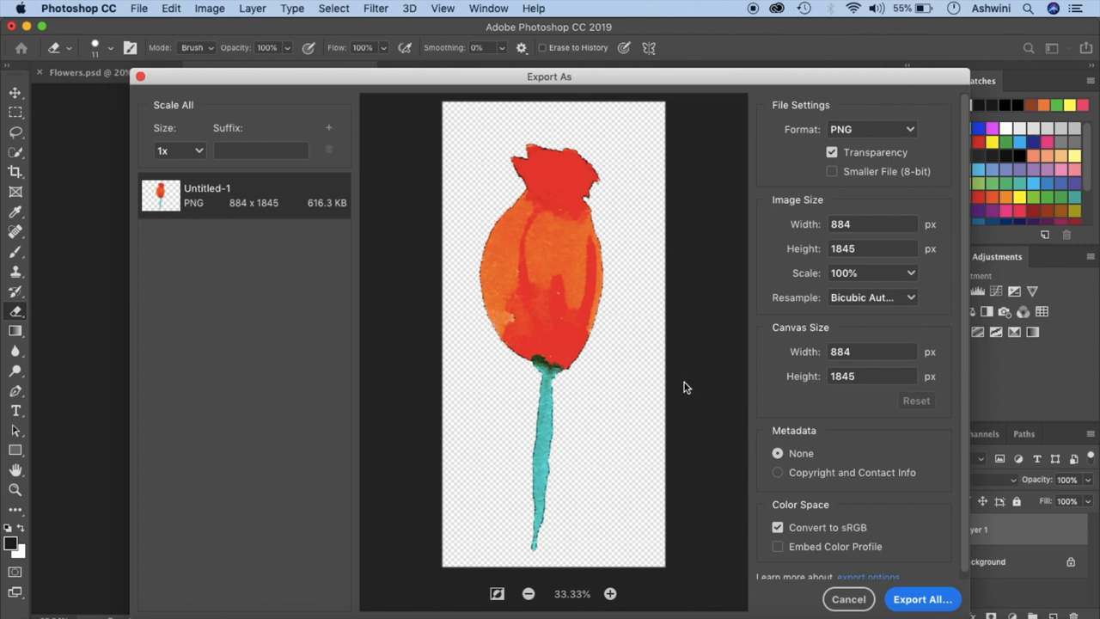
left_click(921, 598)
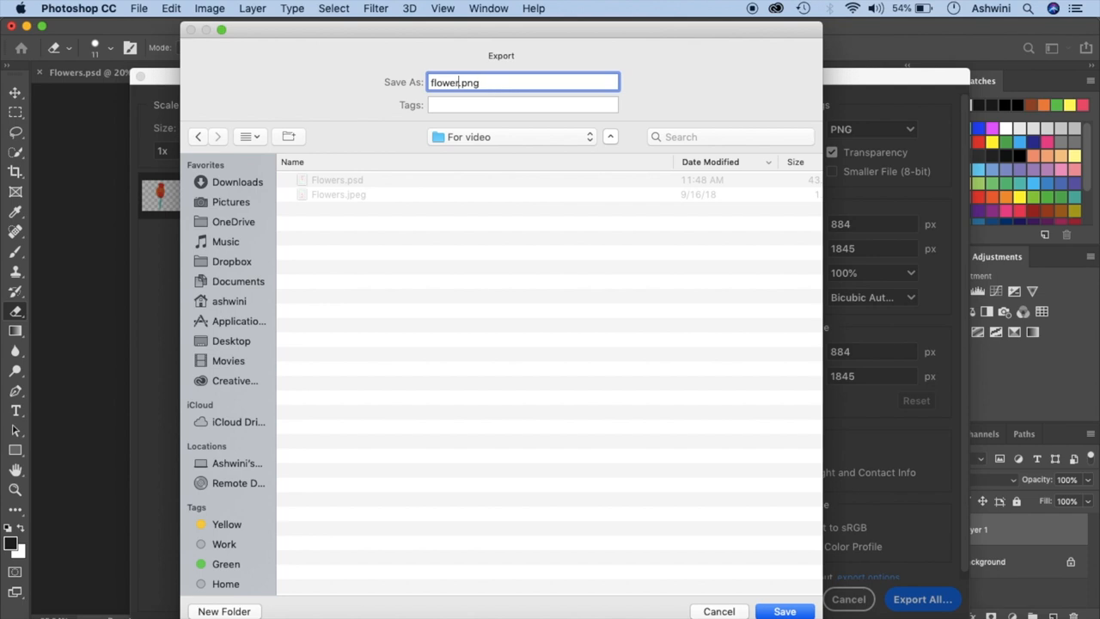
left_click(784, 612)
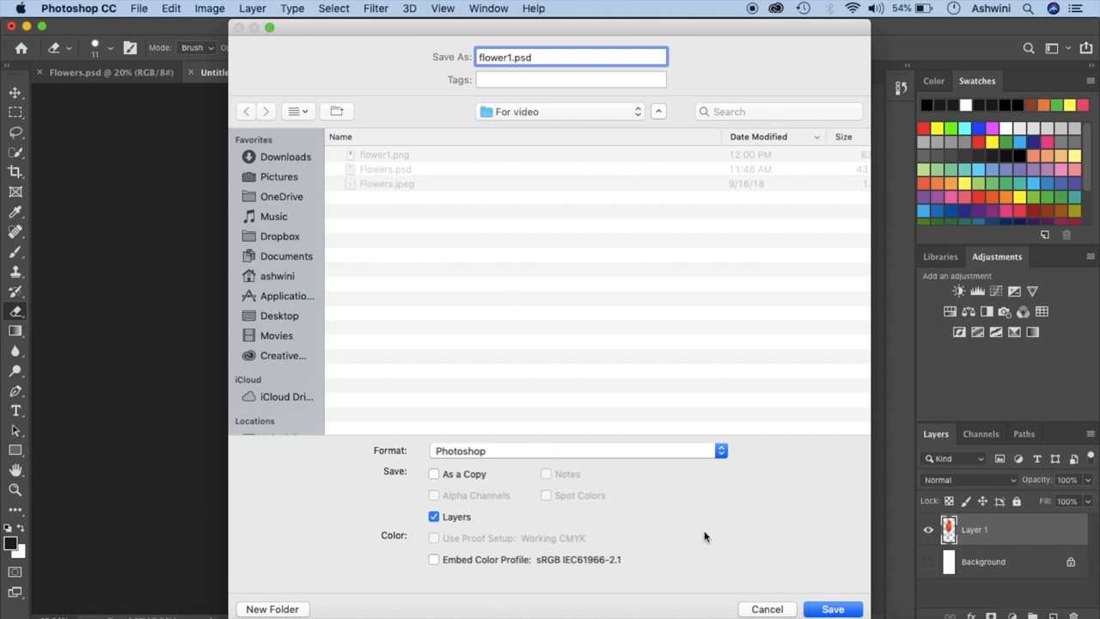
Save the layered document as flower1.psd in Photoshop format.
left_click(832, 608)
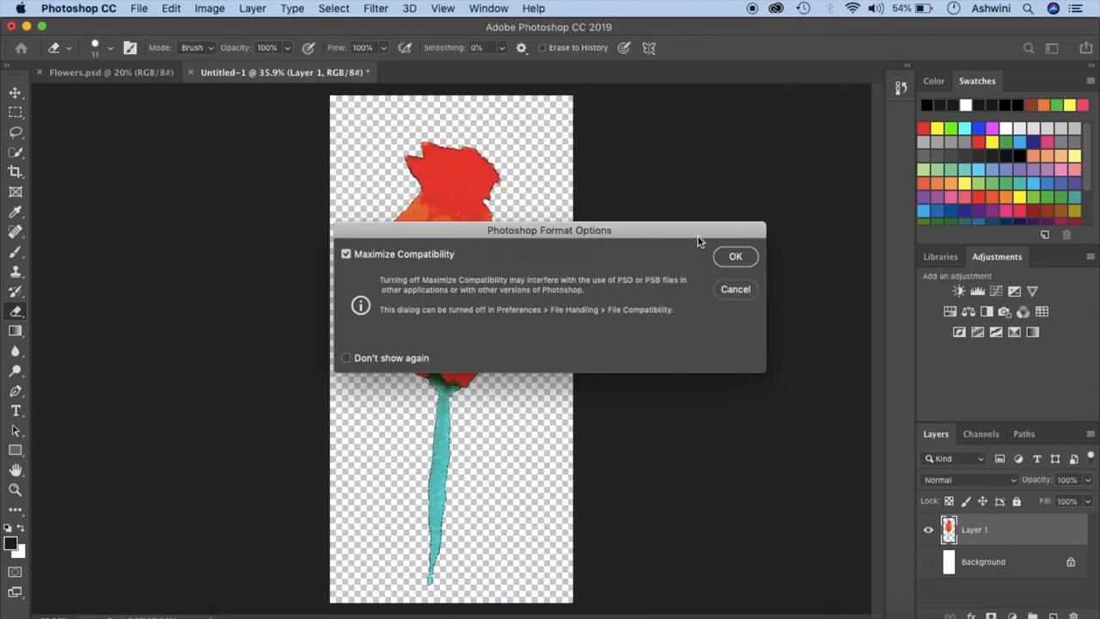
Confirm Maximize Compatibility, then reopen flower1.psd from Finder's For video folder.
left_click(735, 256)
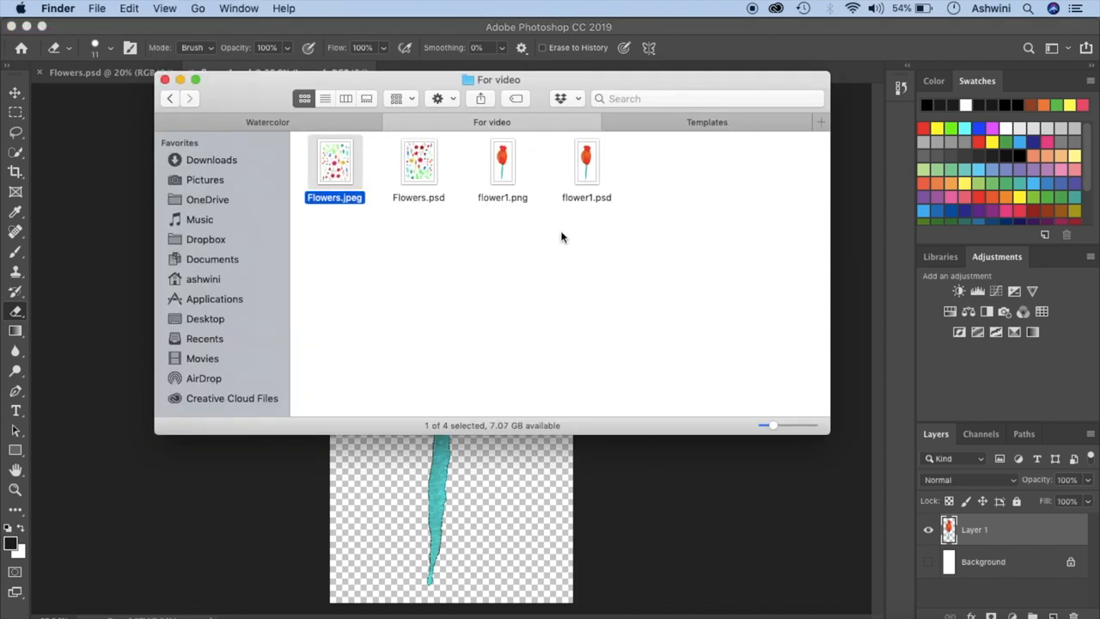
left_click(502, 162)
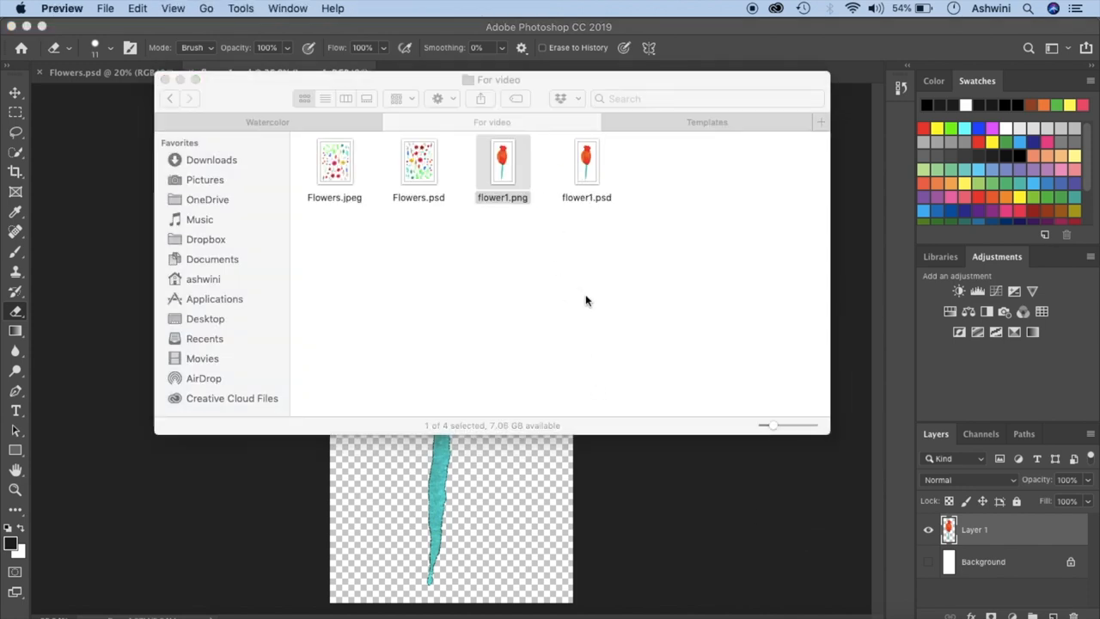
double_click(502, 161)
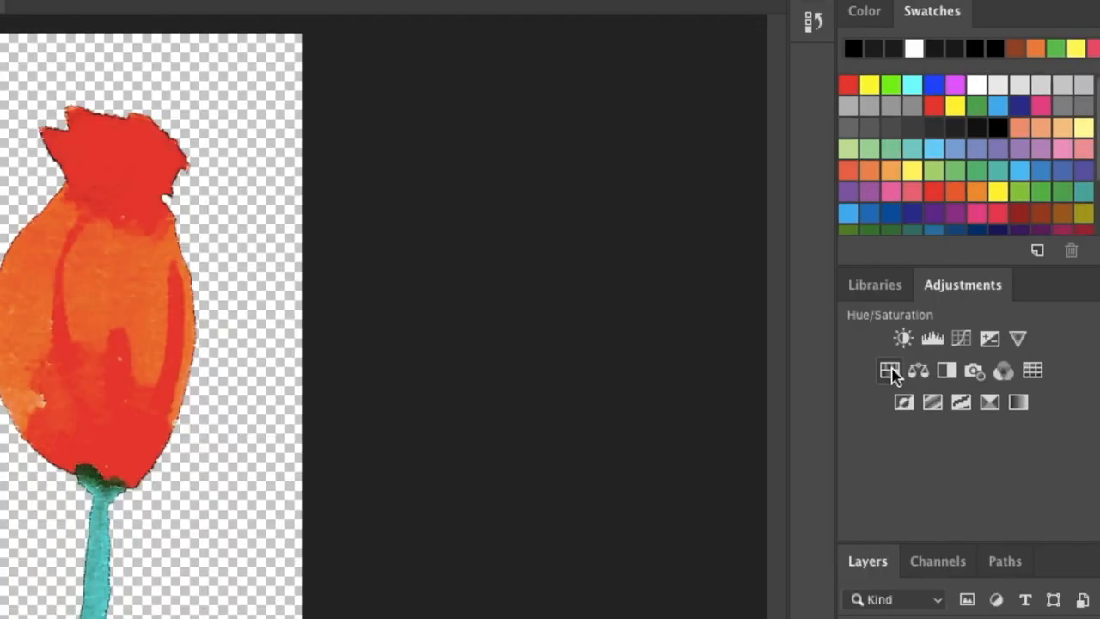
Add a Hue/Saturation adjustment layer and shift the hue until the bud is yellow-orange with a blue stem.
left_click(890, 372)
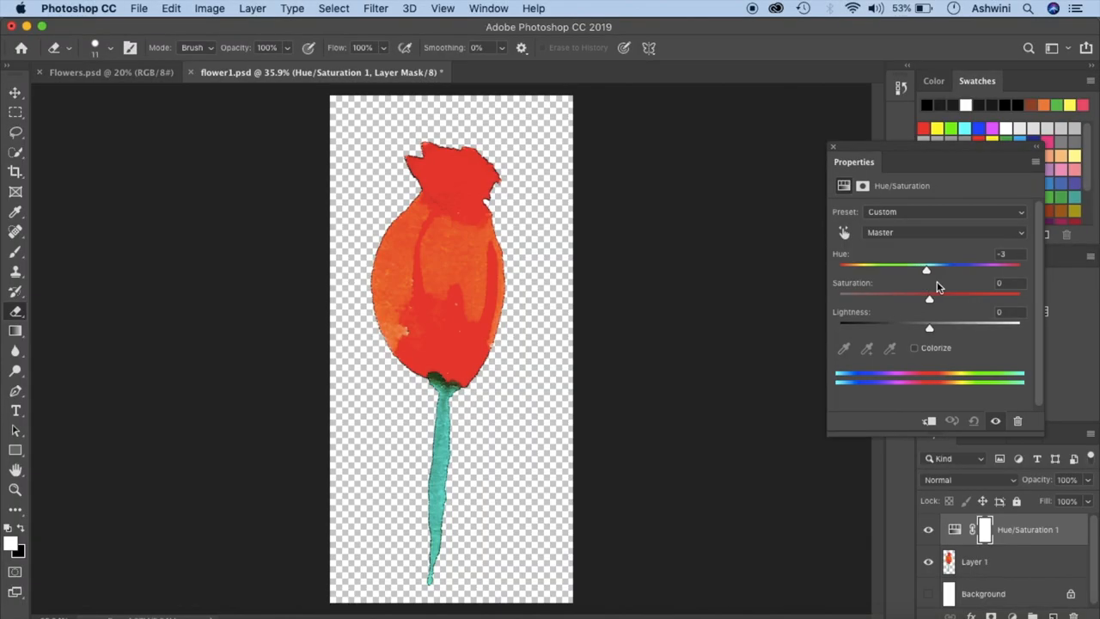
left_click_drag(926, 270, 1004, 270)
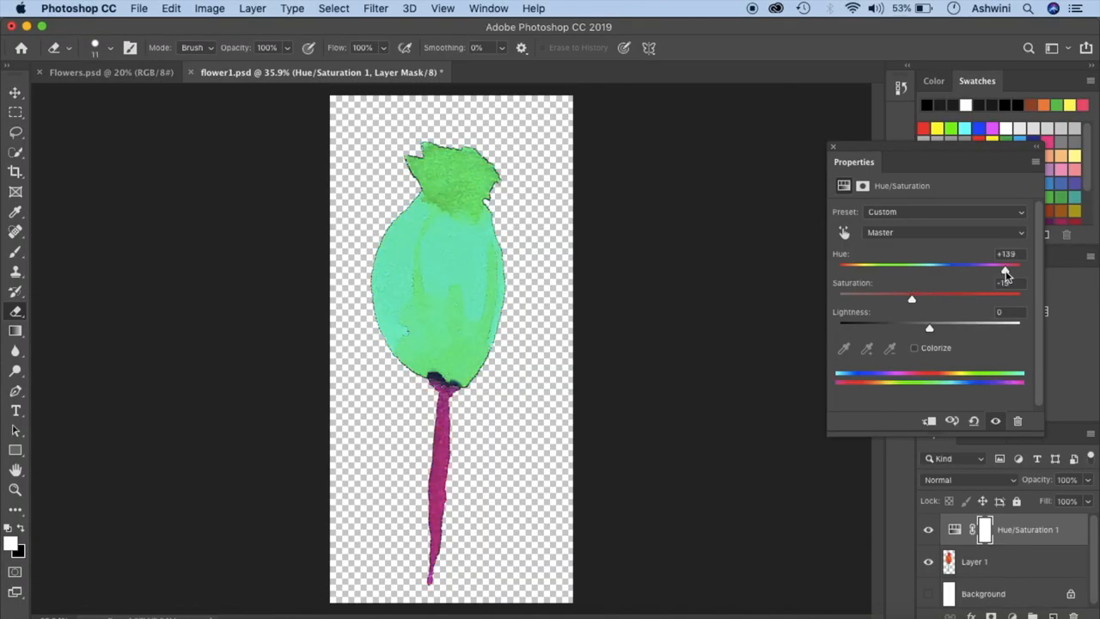
left_click_drag(1004, 268, 946, 268)
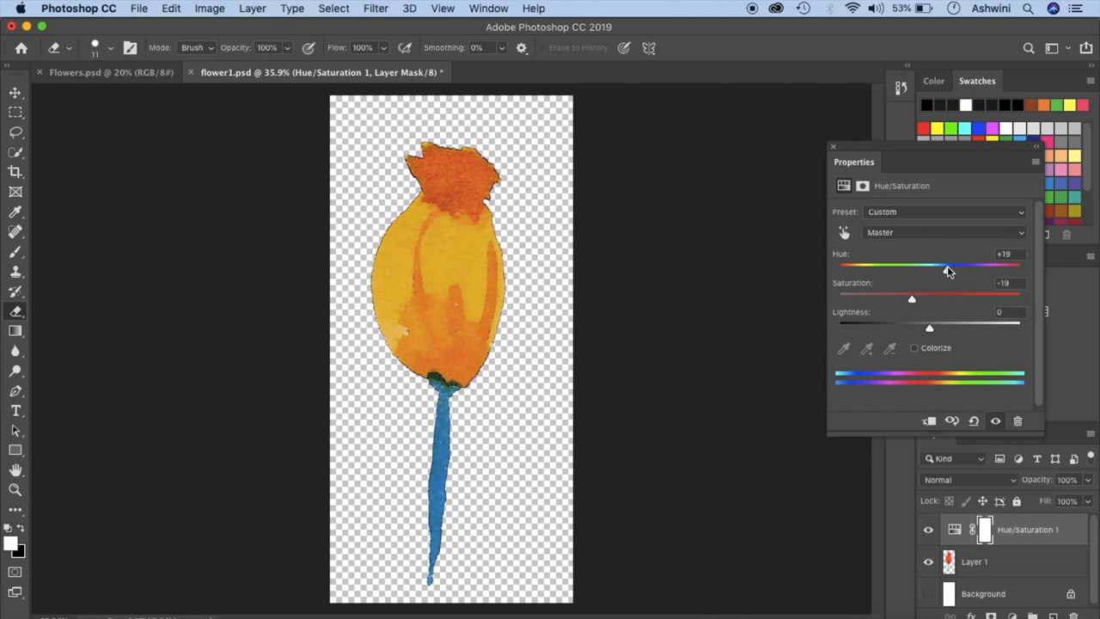
mouse_move(725, 196)
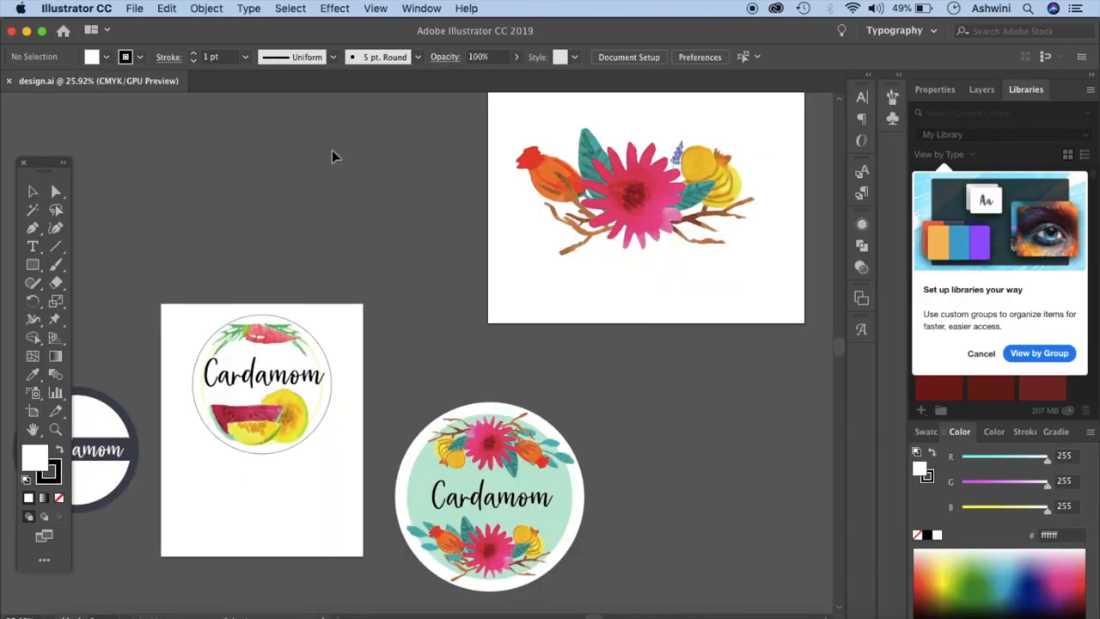
Inspect the floral arrangement in design.ai and bring the round Cardamom label into view.
left_click(639, 197)
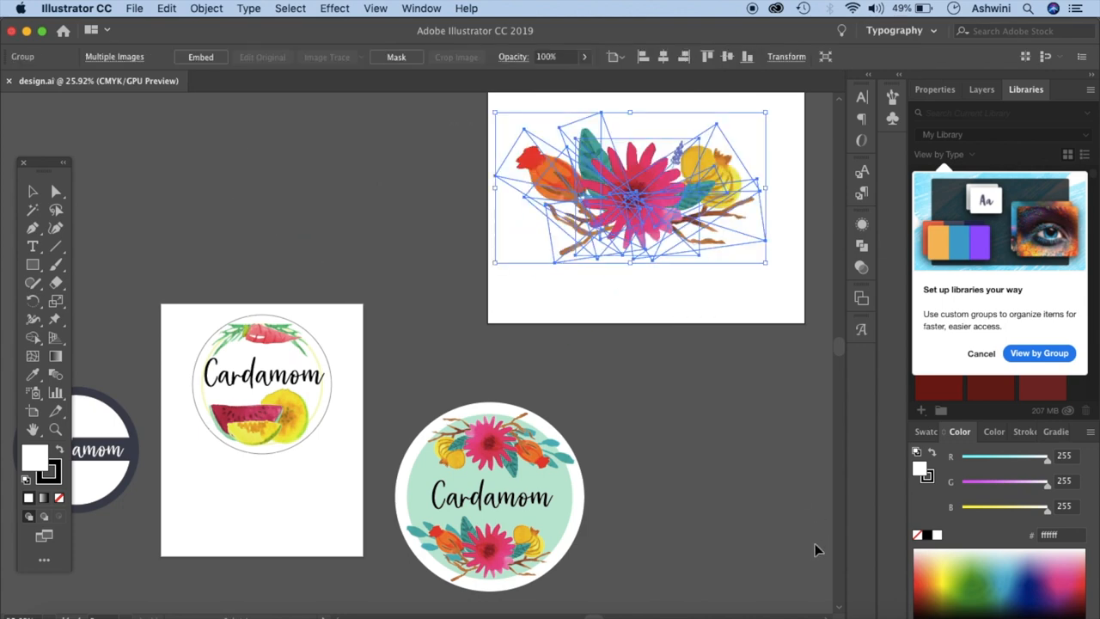
left_click(695, 368)
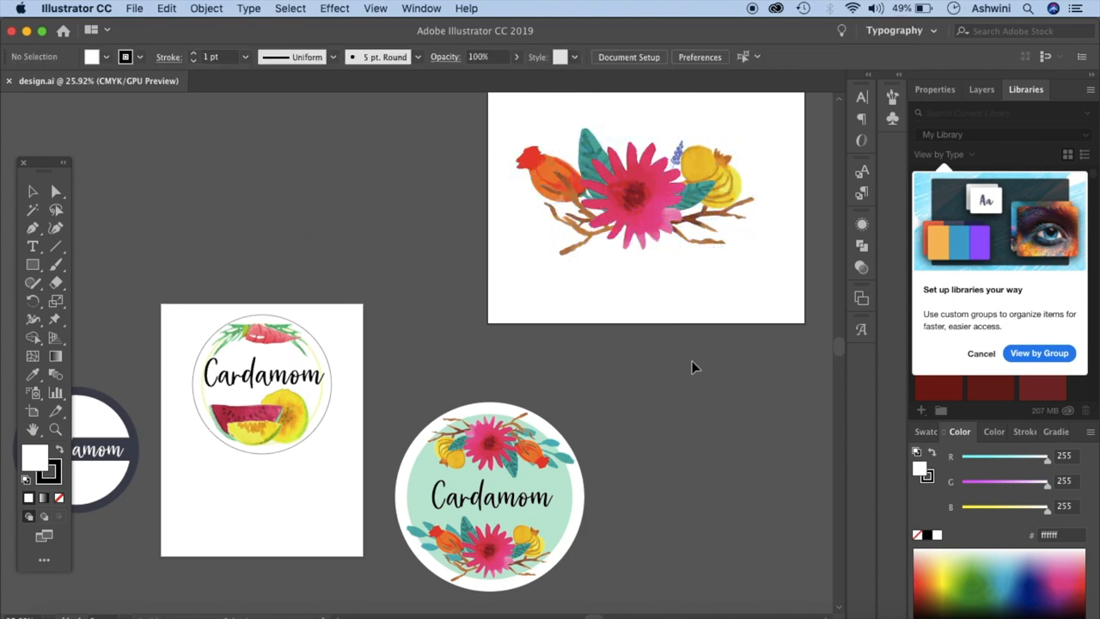
scroll("down", 3)
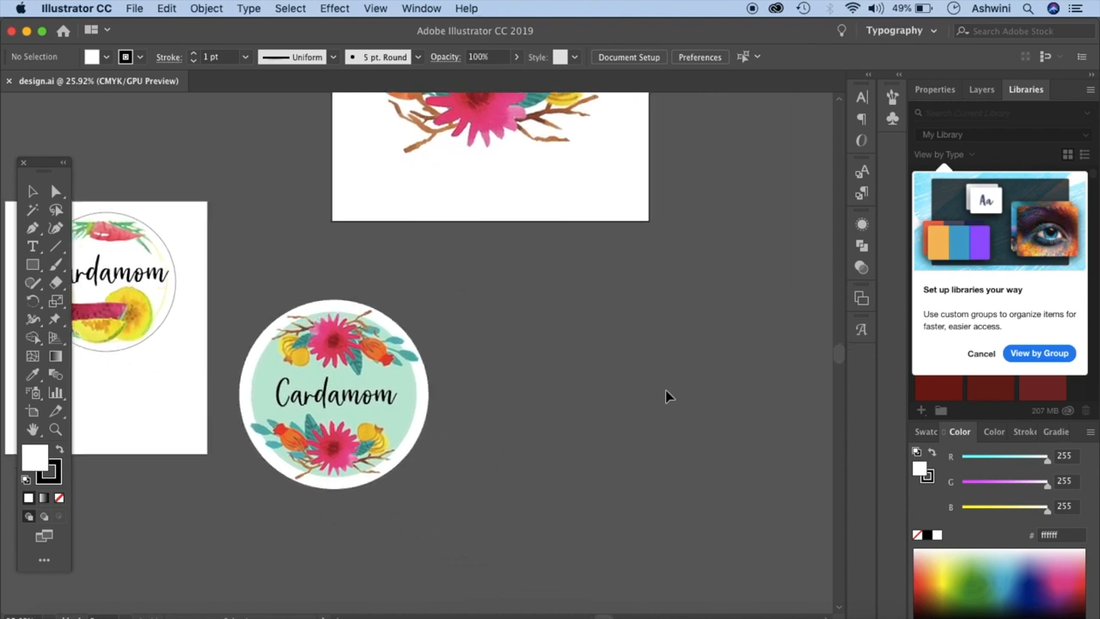
scroll("left", 3)
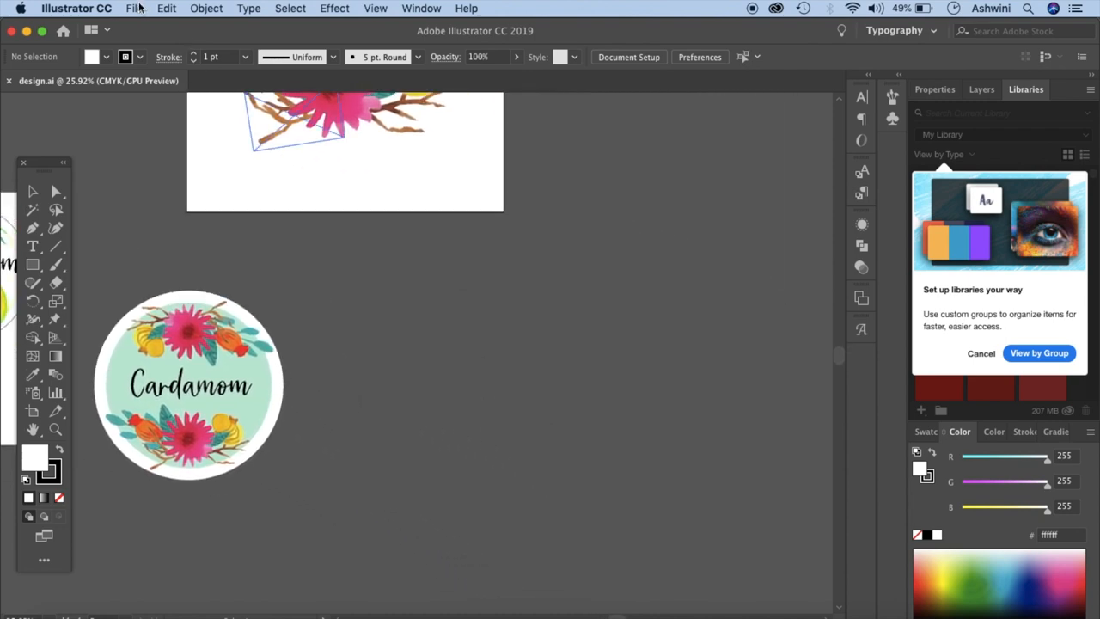
Place flower1 via File > Place, dropping the yellow-orange bud beside the round Cardamom label.
left_click(134, 7)
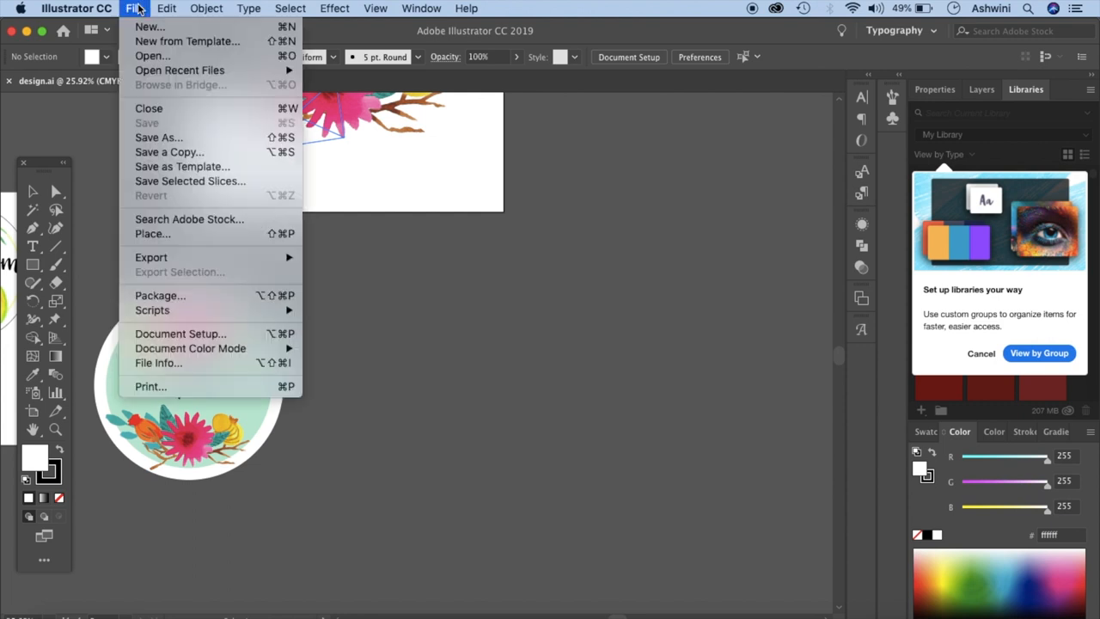
left_click(153, 234)
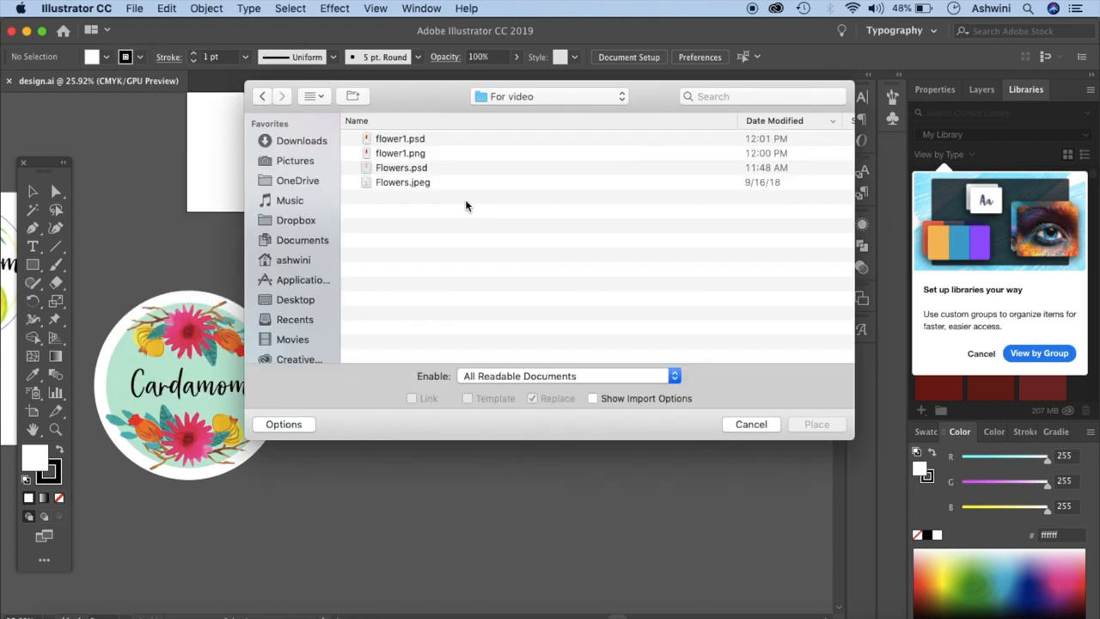
mouse_move(414, 163)
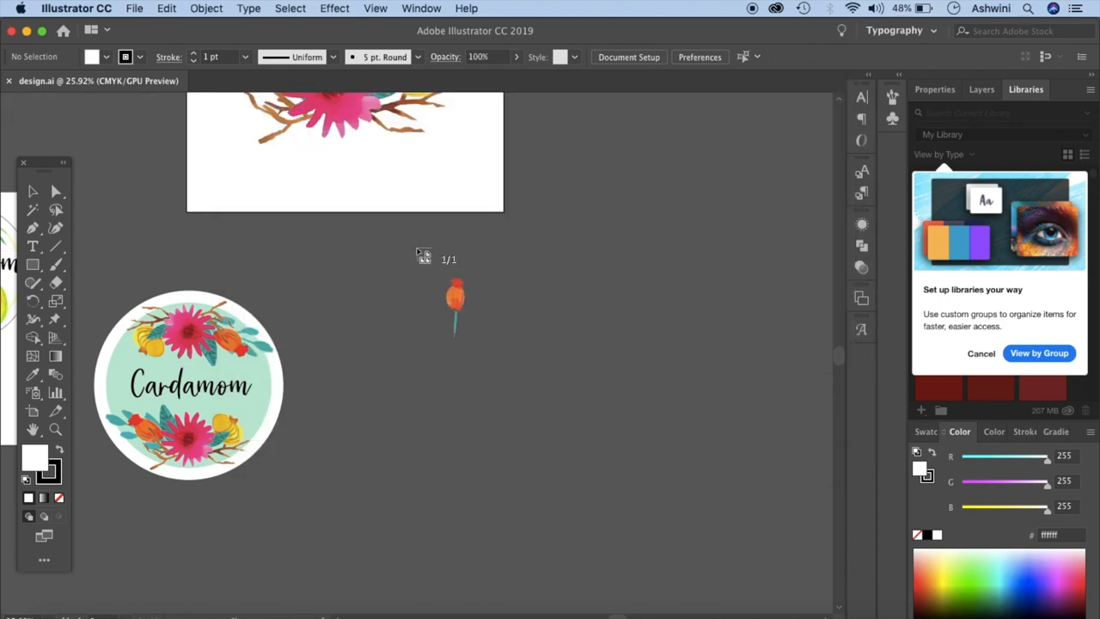
left_click(455, 309)
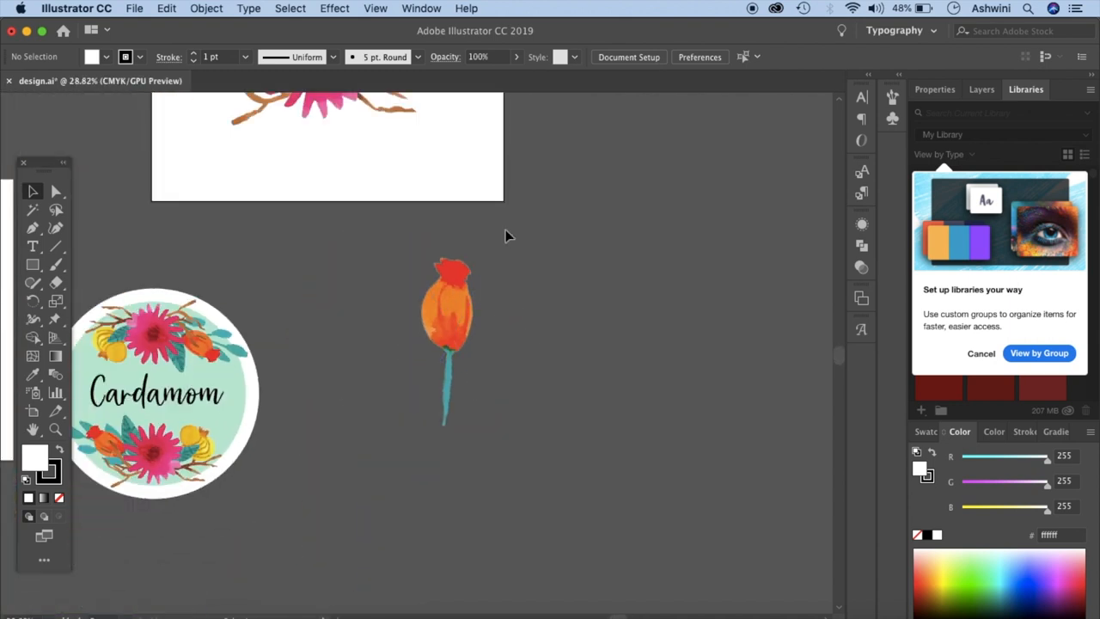
left_click(447, 335)
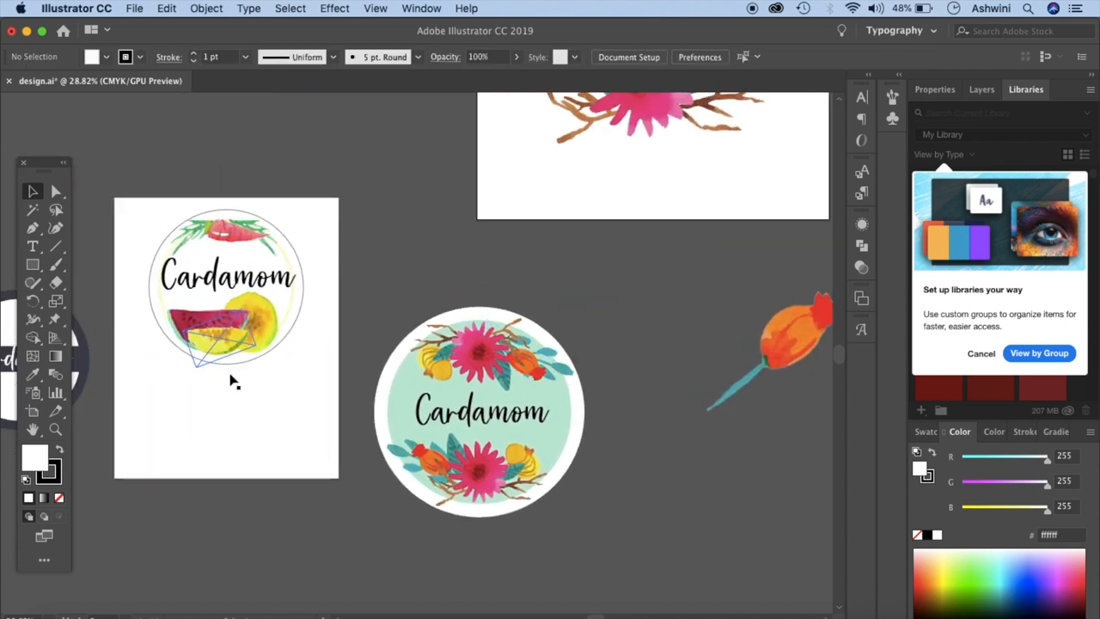
left_click(275, 412)
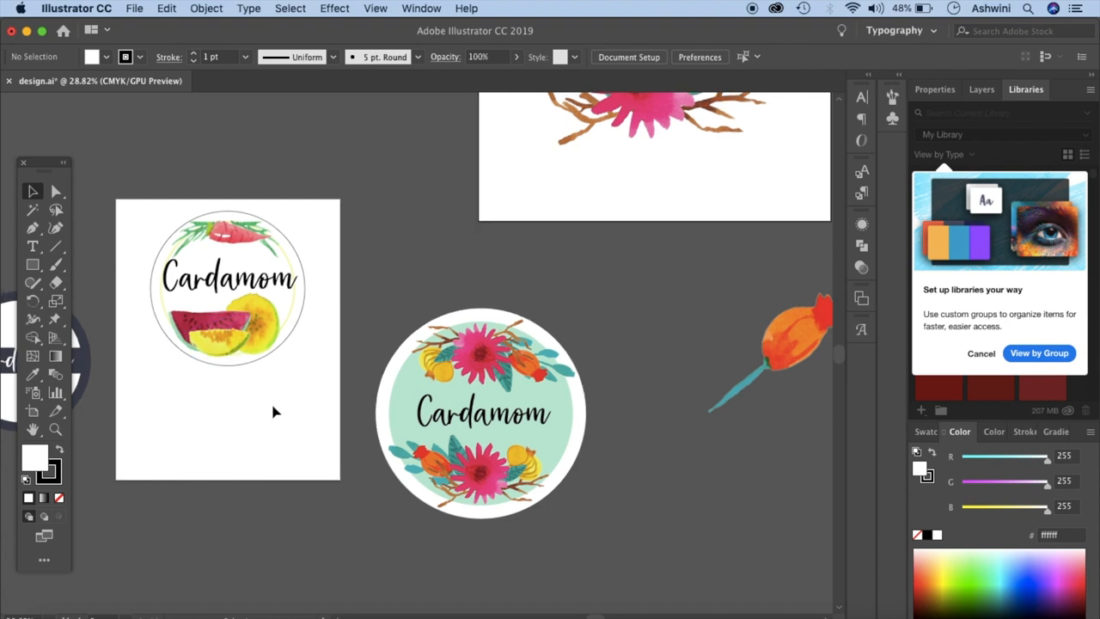